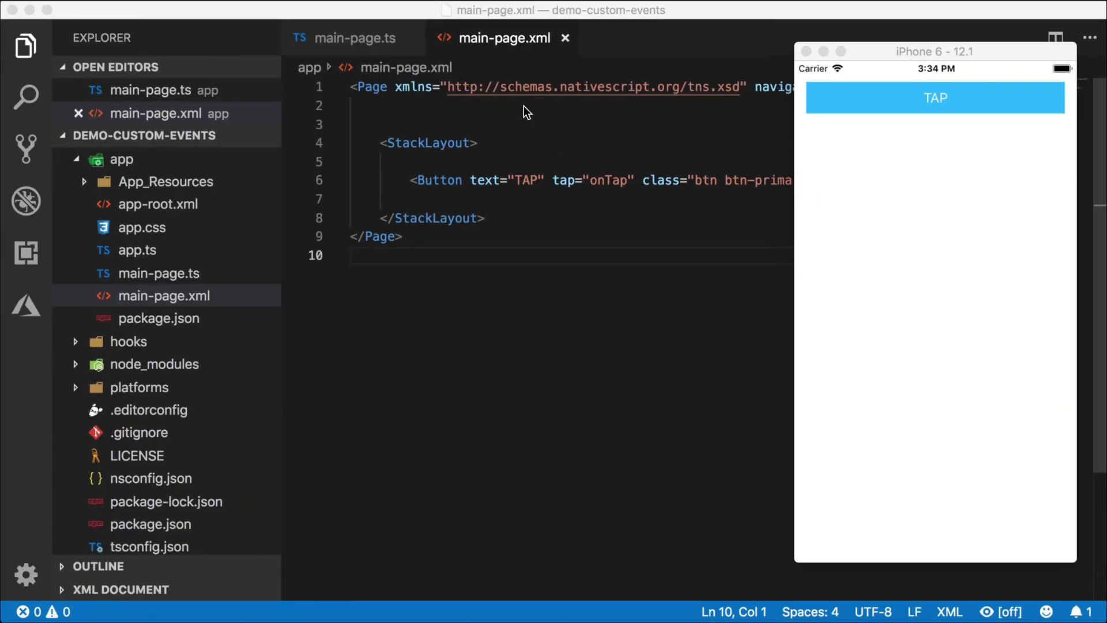
mouse_move(430, 127)
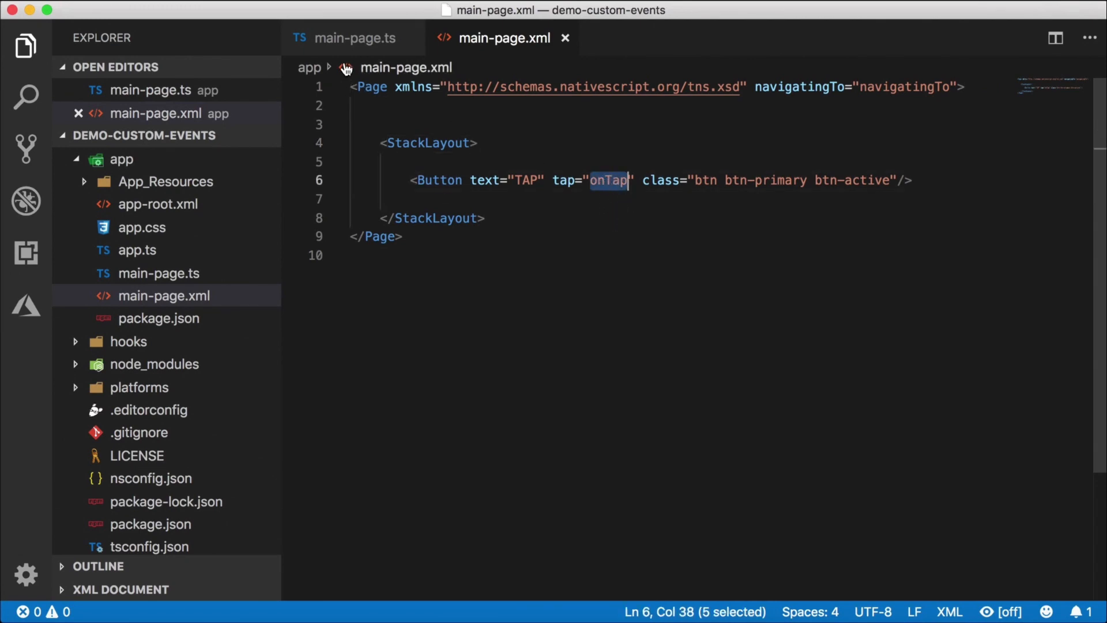
- Add an empty exported onTap(args: EventData) function below navigatingTo in main-page.ts
left_click(355, 37)
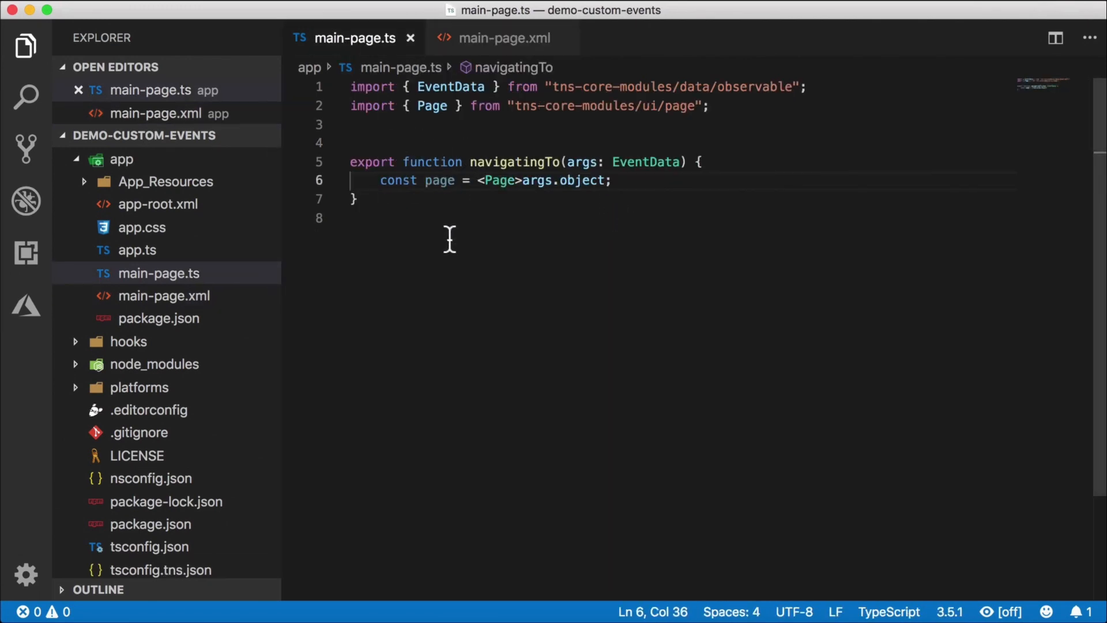
type("export function onTap(args: EventData) {")
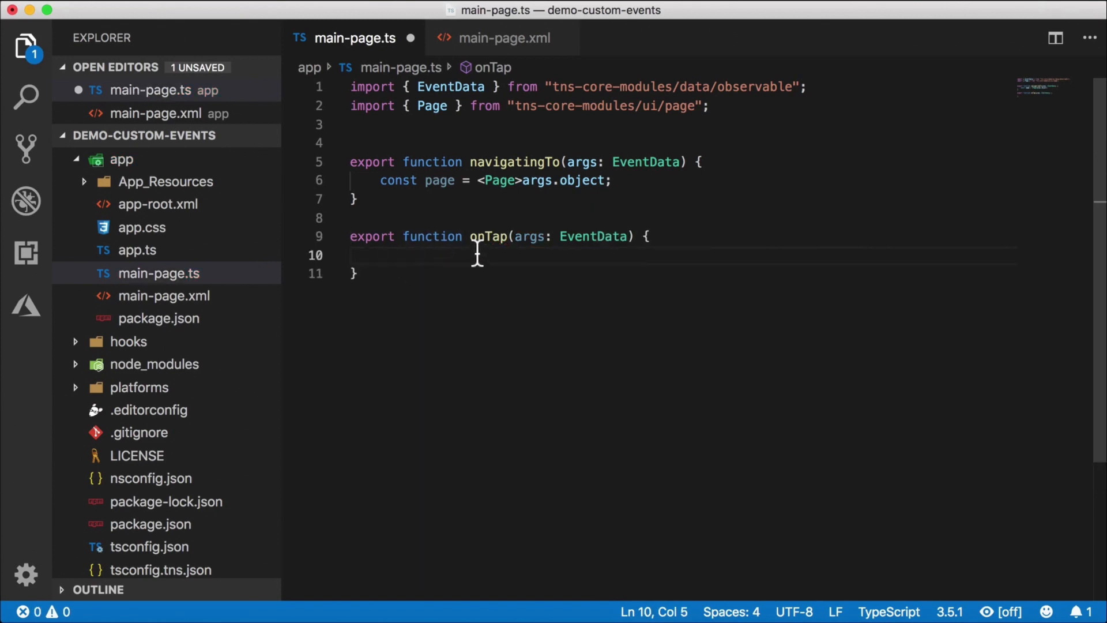
left_click(502, 38)
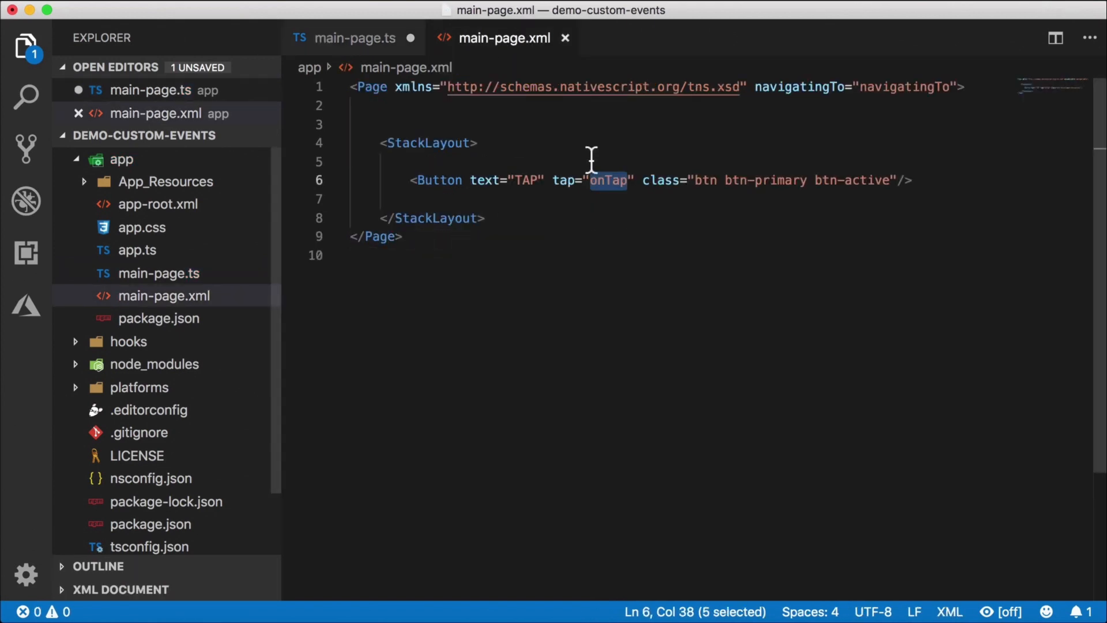
left_click(355, 37)
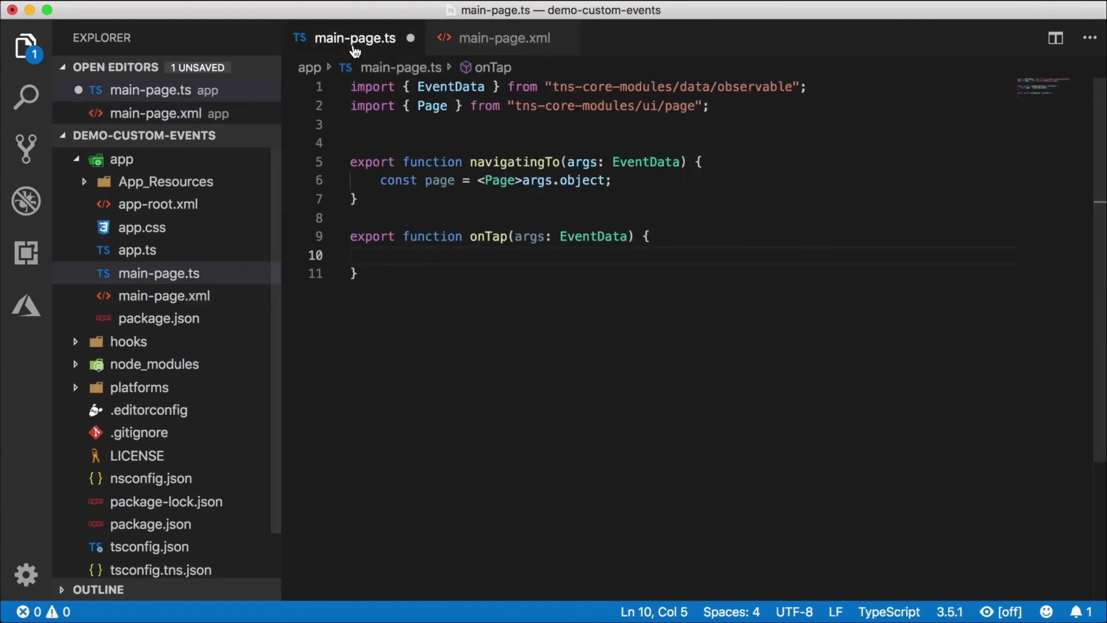
left_click(380, 254)
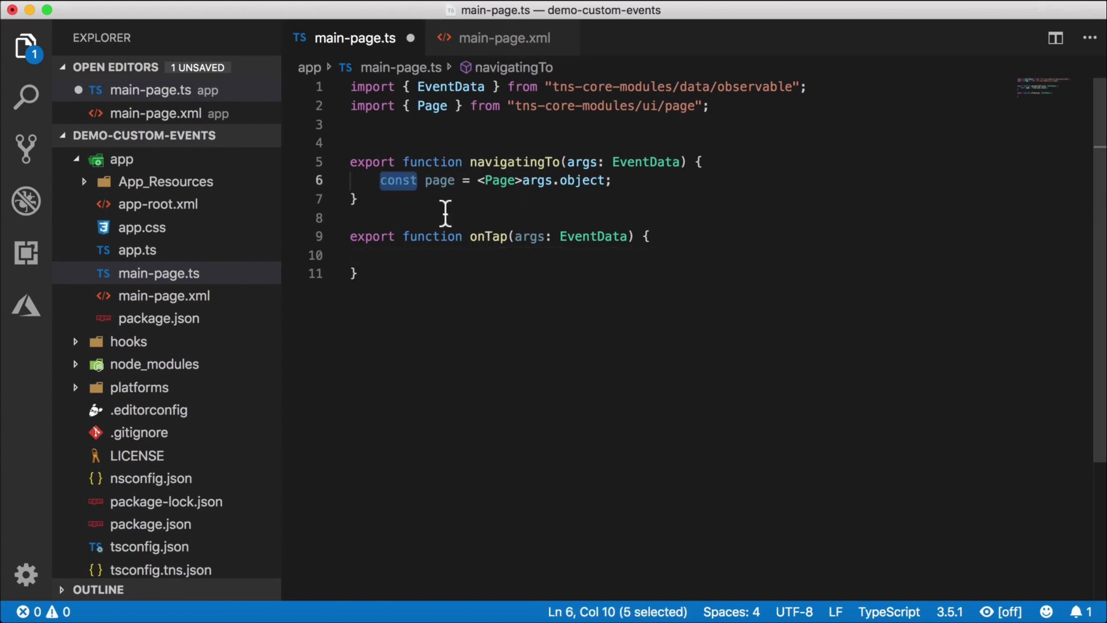
- Declare a module-level 'let page: Page = null;' variable
key("Enter")
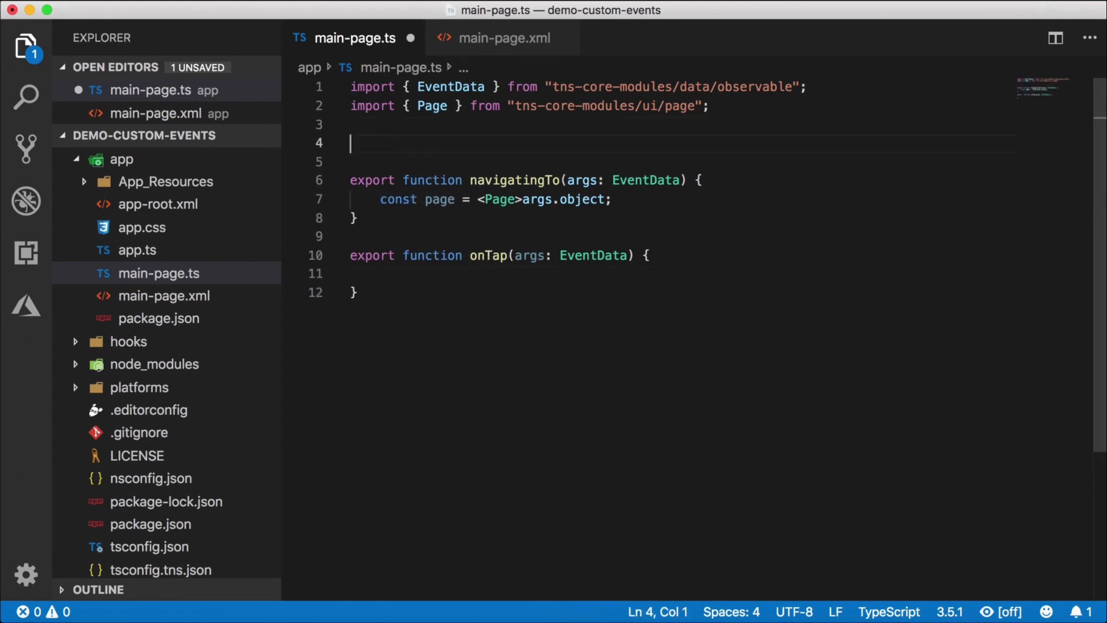
type("let")
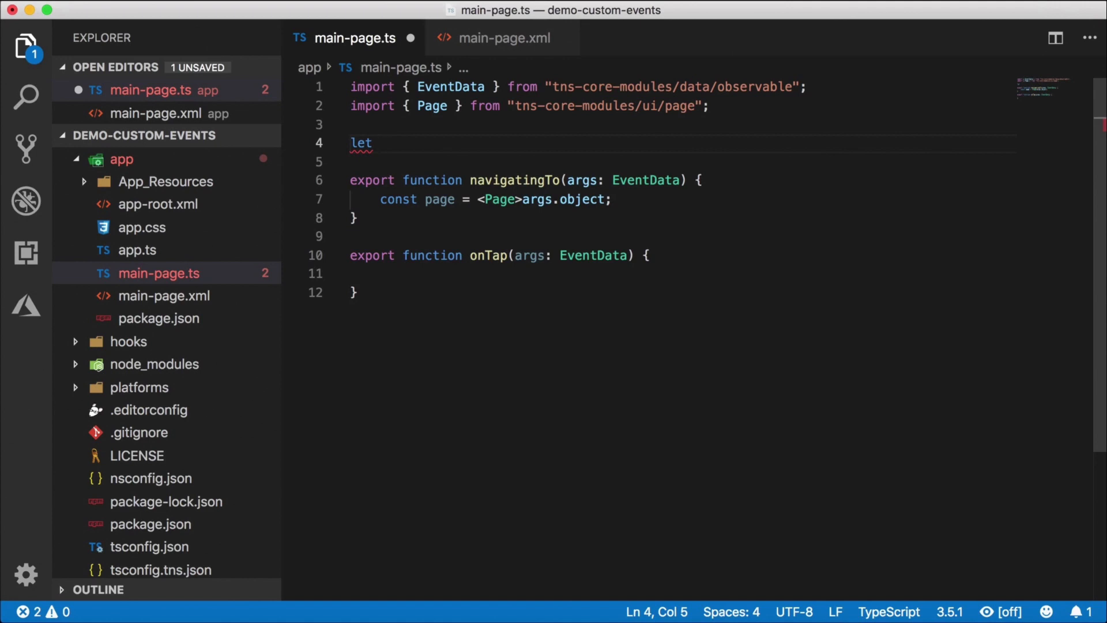
type("page: Page =")
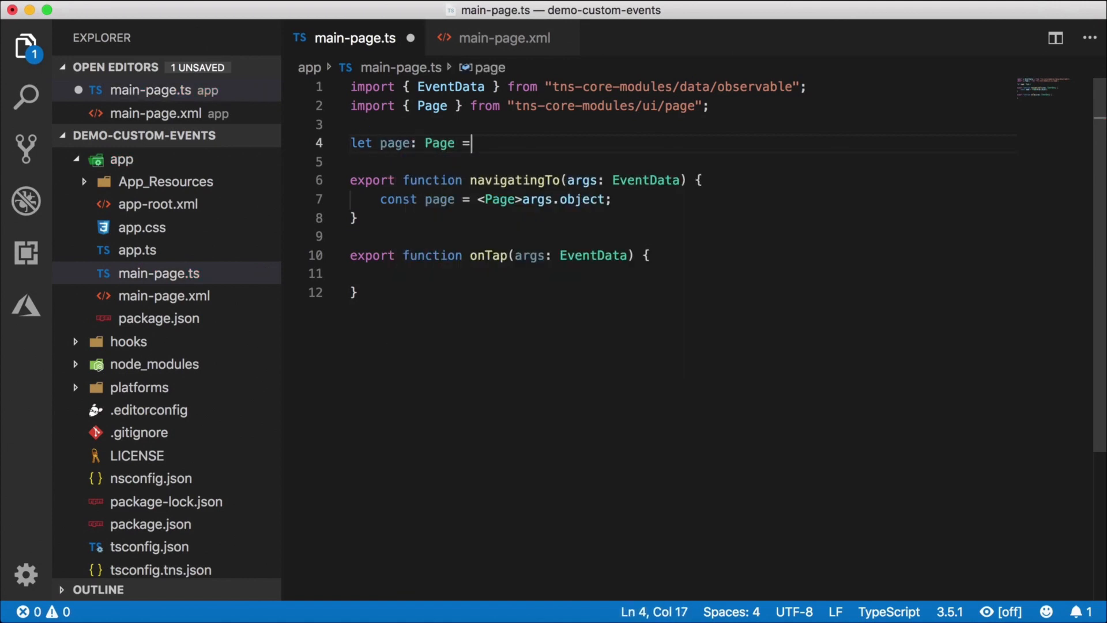
type("null;")
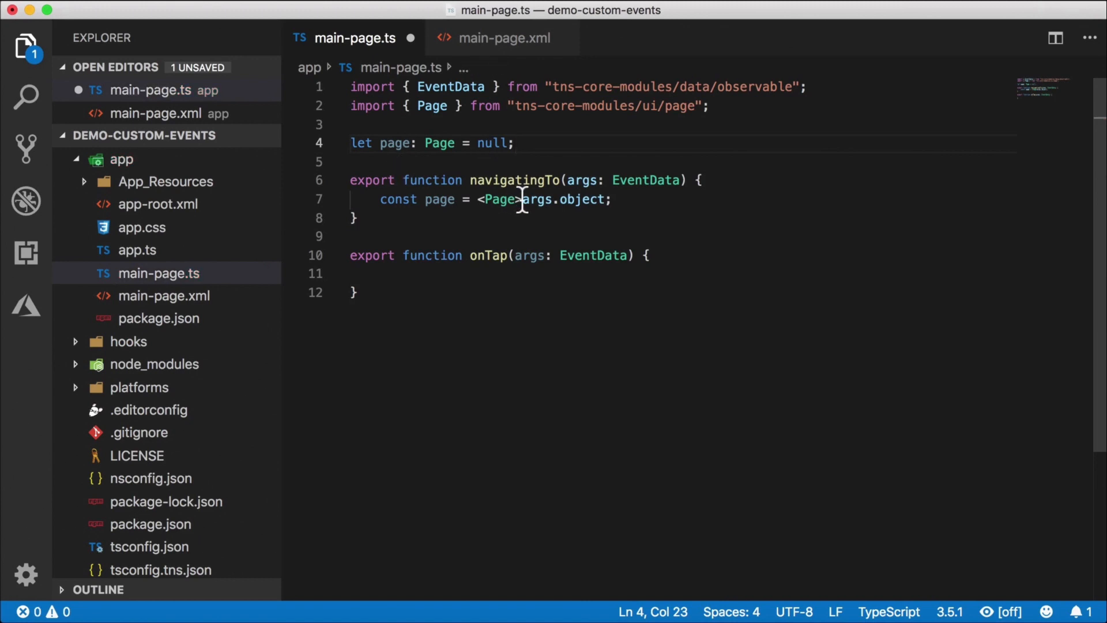
- Make onTap call page.animate with duration 3000 and scale x .5, y .5
left_click(502, 38)
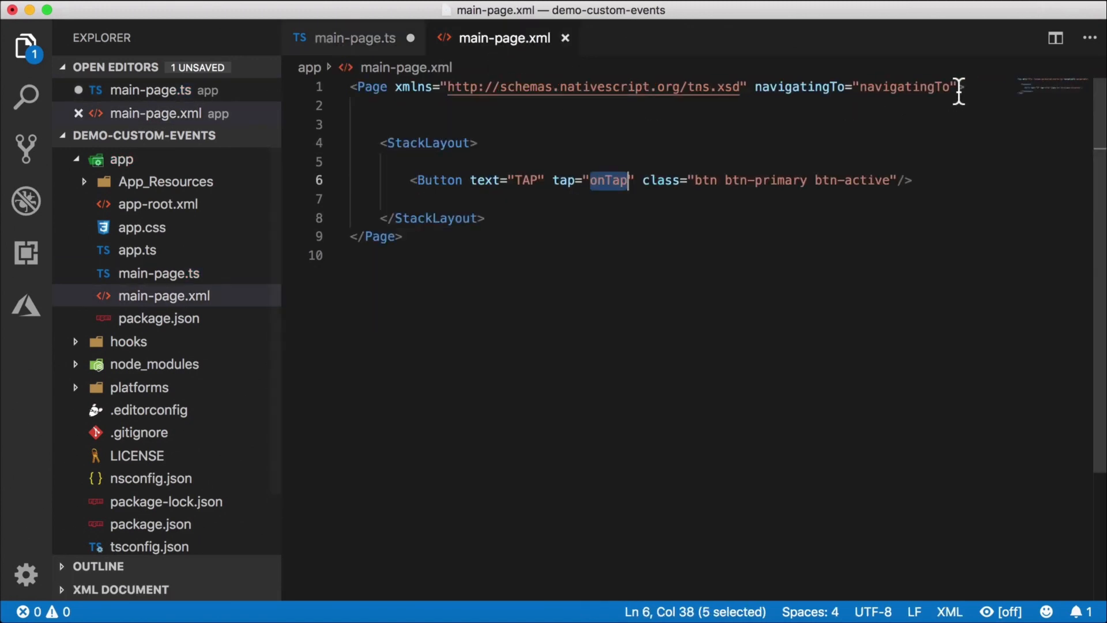
left_click(355, 38)
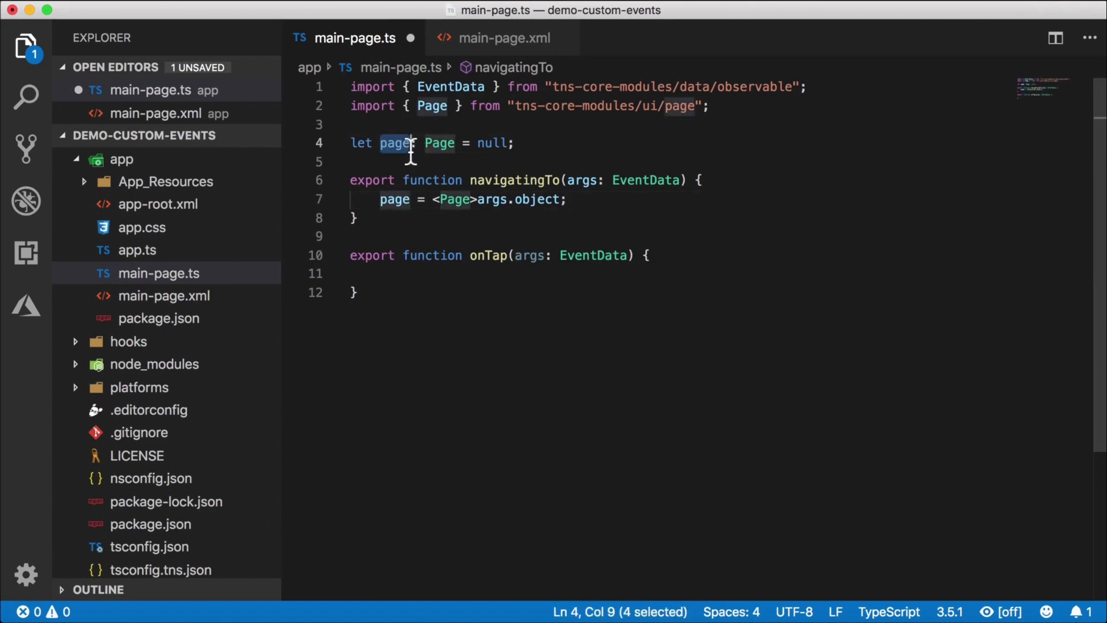
left_click(502, 38)
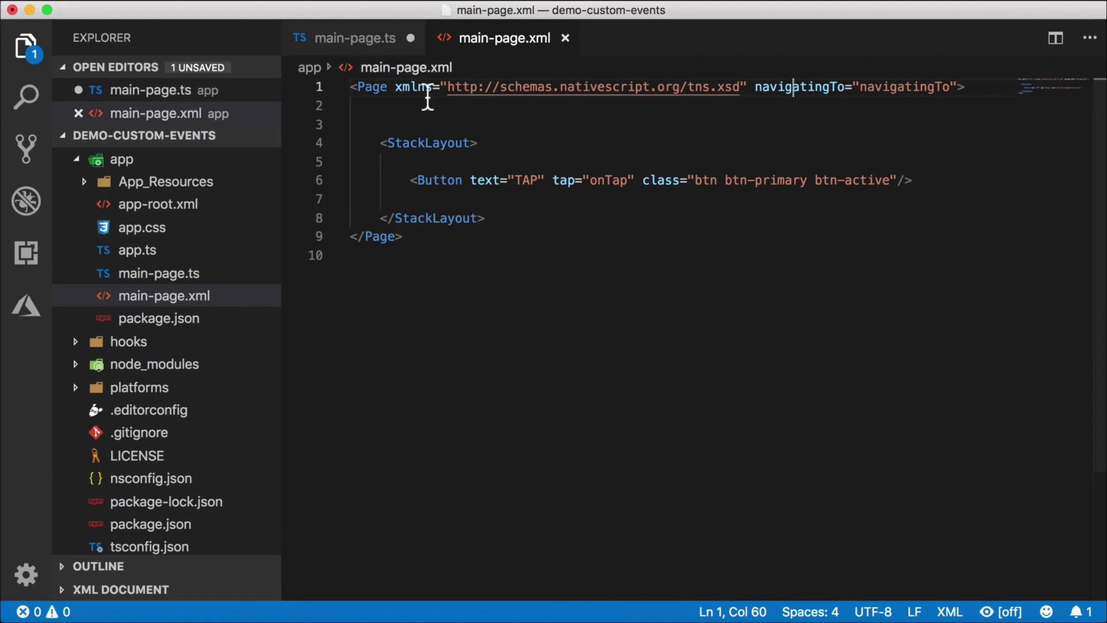
left_click(354, 37)
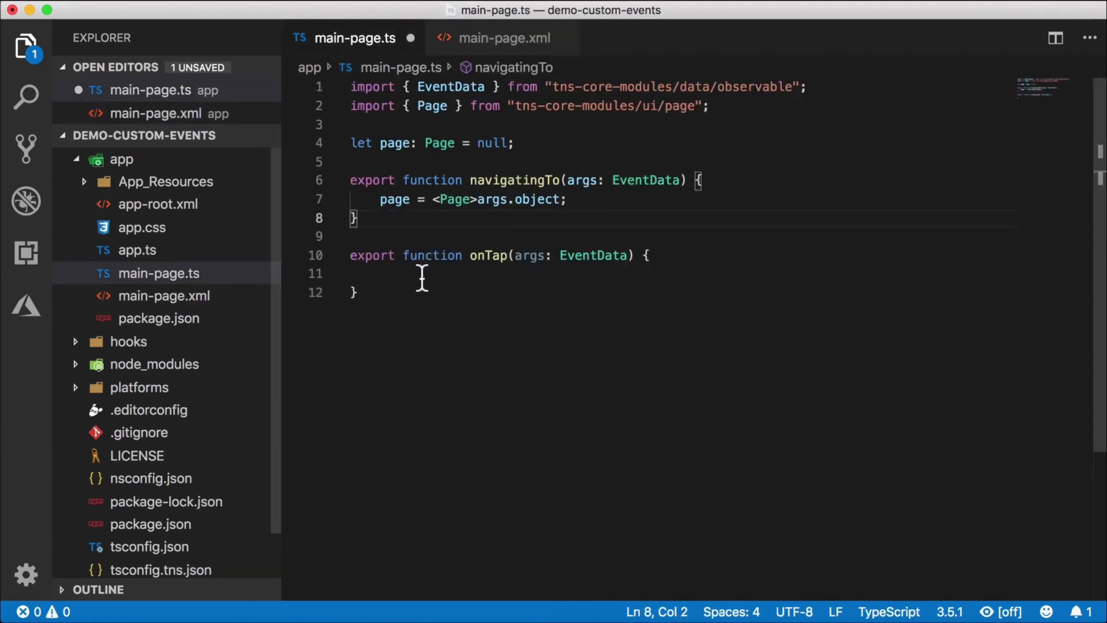
type("page")
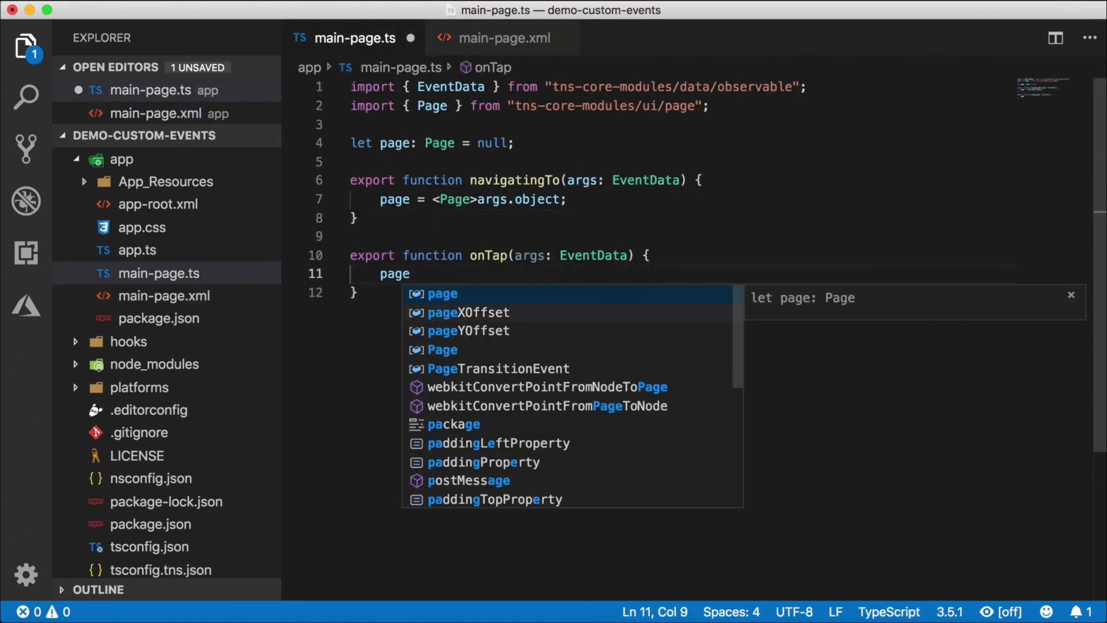
type(".animate({});")
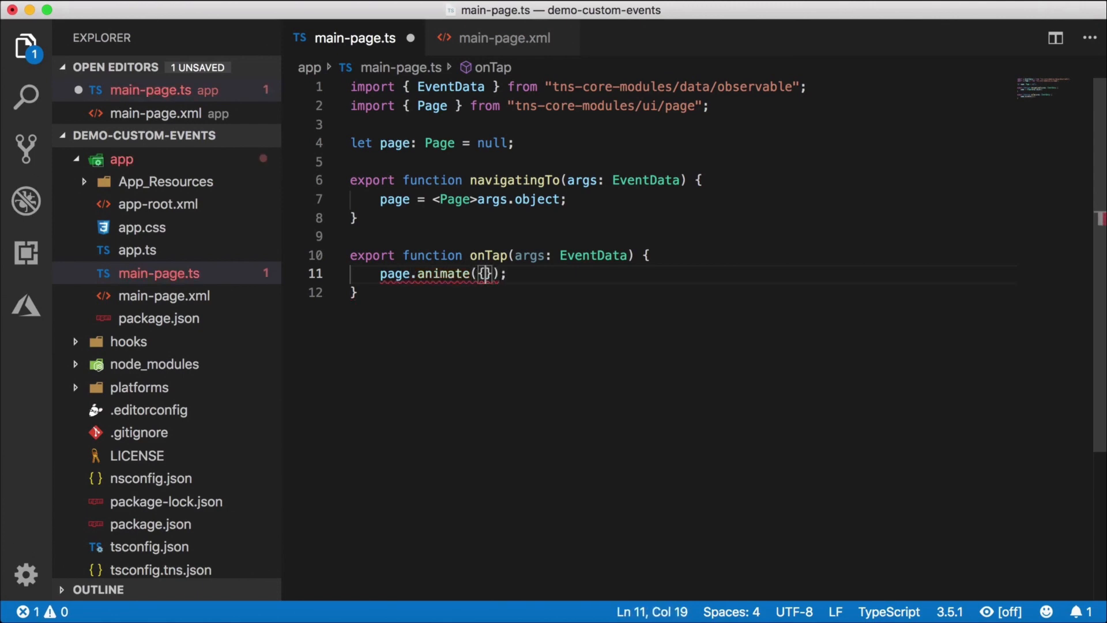
type("duration: 3000,")
type("scale: { x:  ")
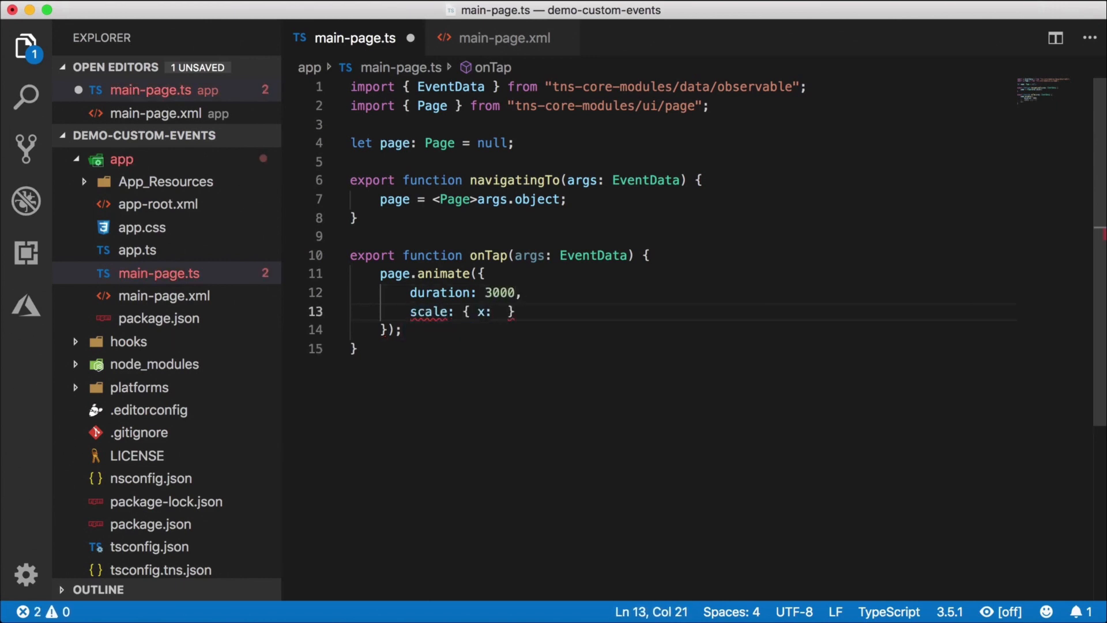
type(".5, y: .5")
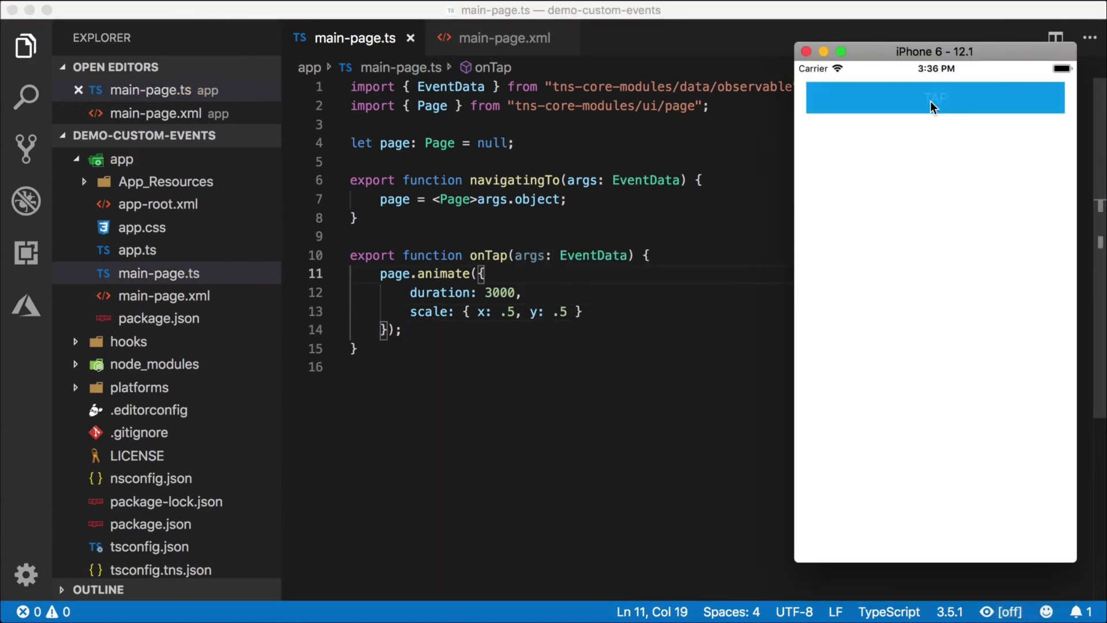
- Tap TAP in the iPhone simulator to shrink the page, then return to the editor
left_click(933, 97)
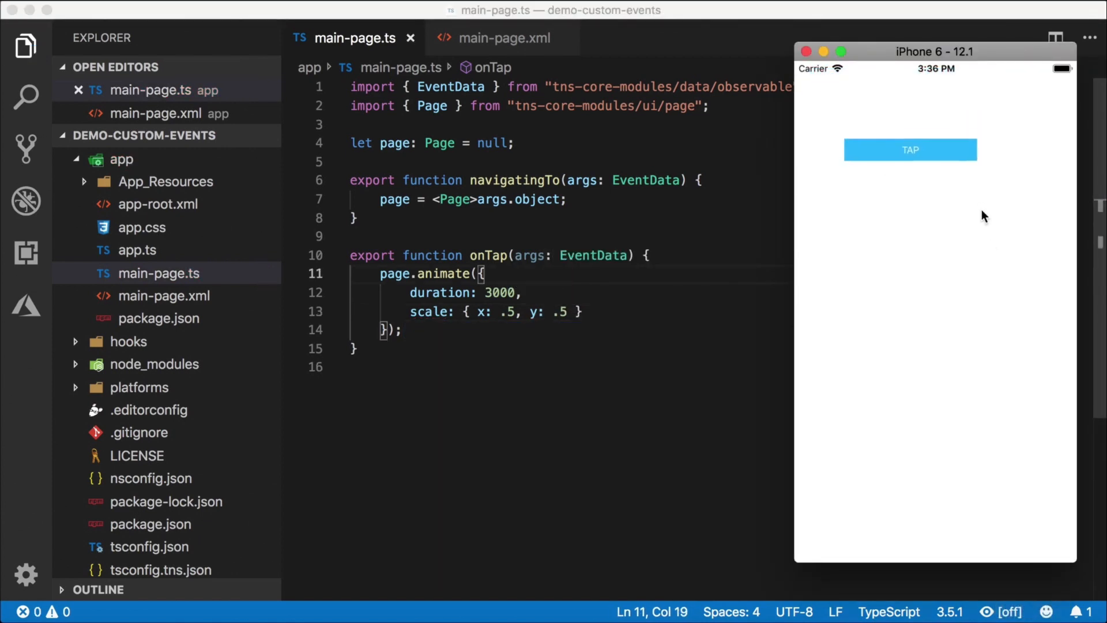
left_click(910, 149)
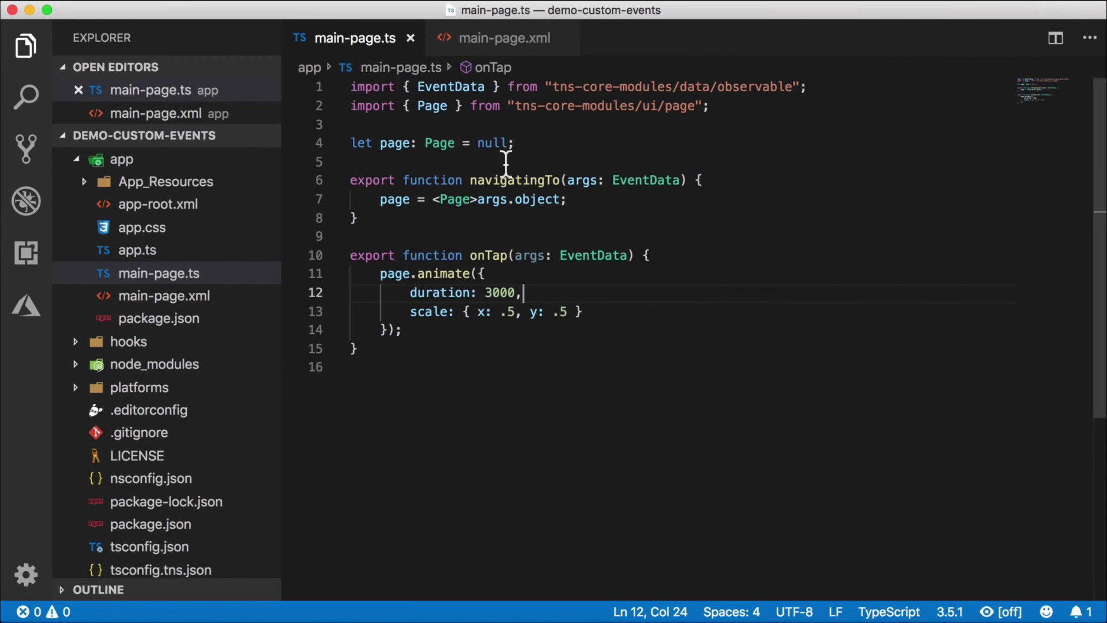
mouse_move(521, 143)
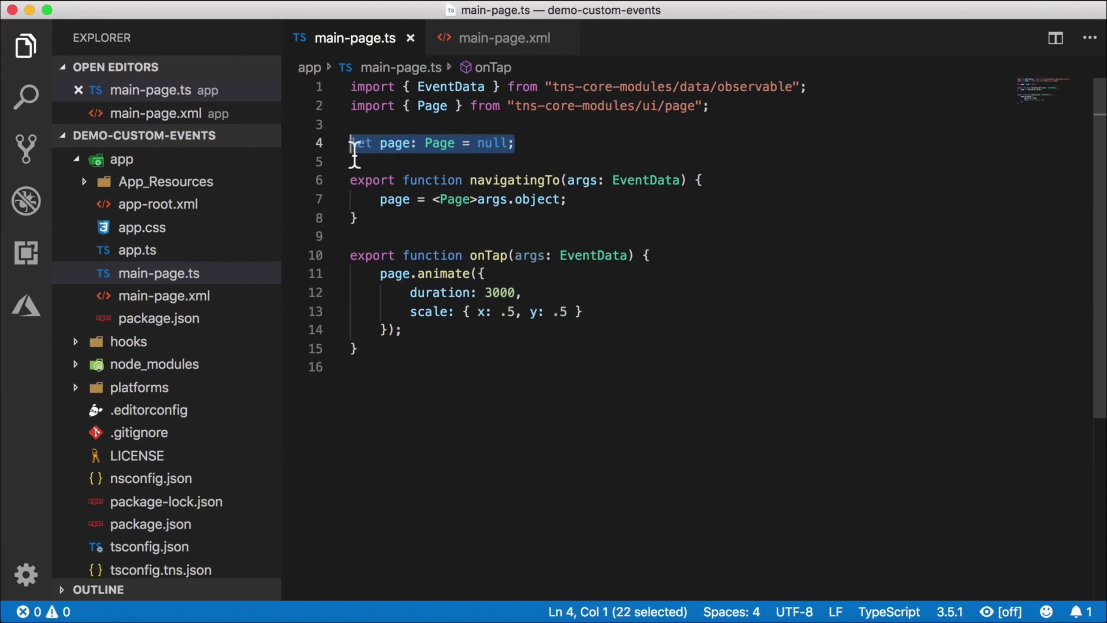
left_click(542, 142)
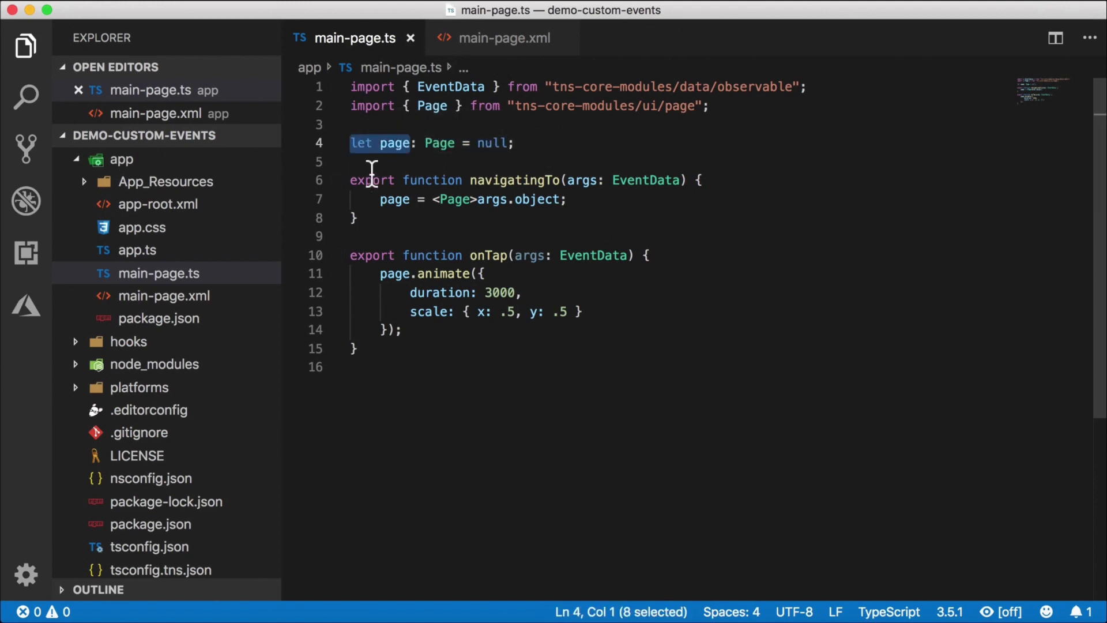
left_click(565, 199)
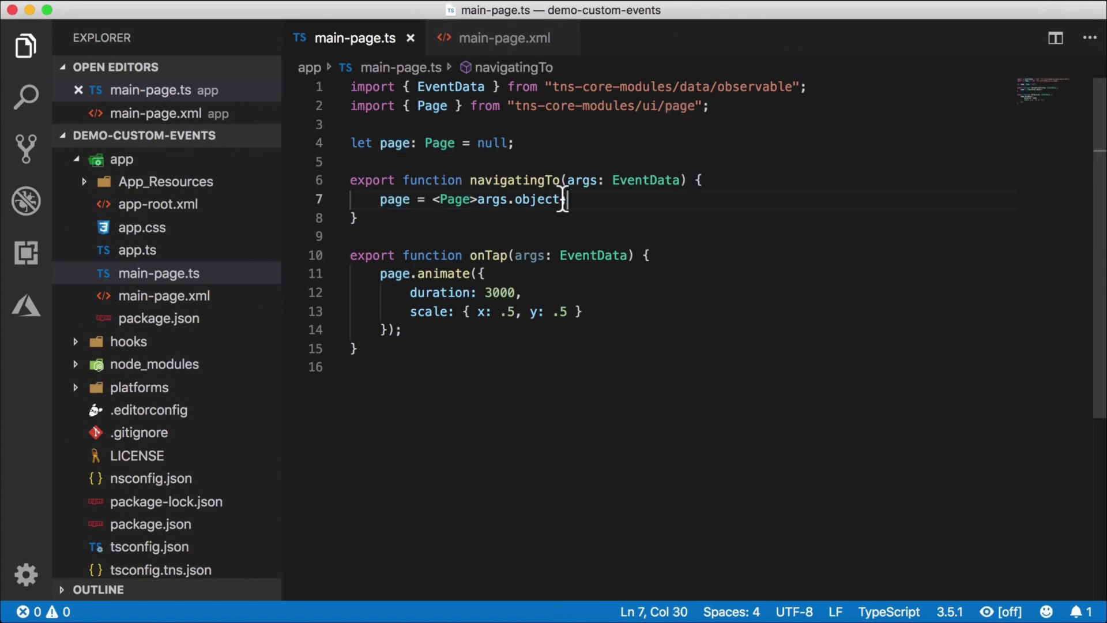
mouse_move(540, 199)
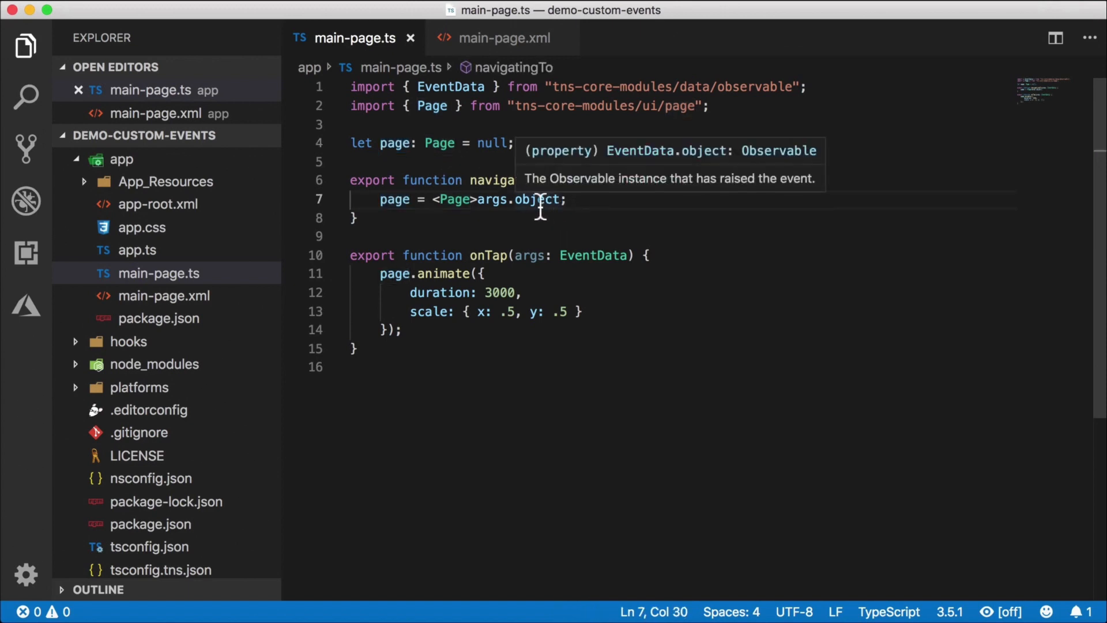
mouse_move(532, 143)
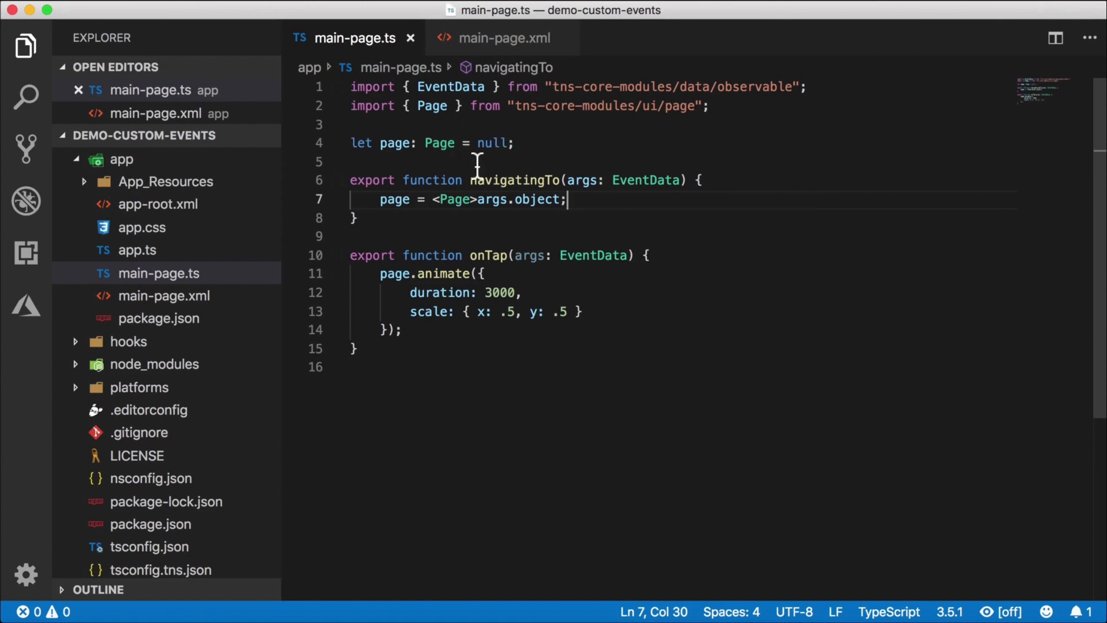
mouse_move(533, 152)
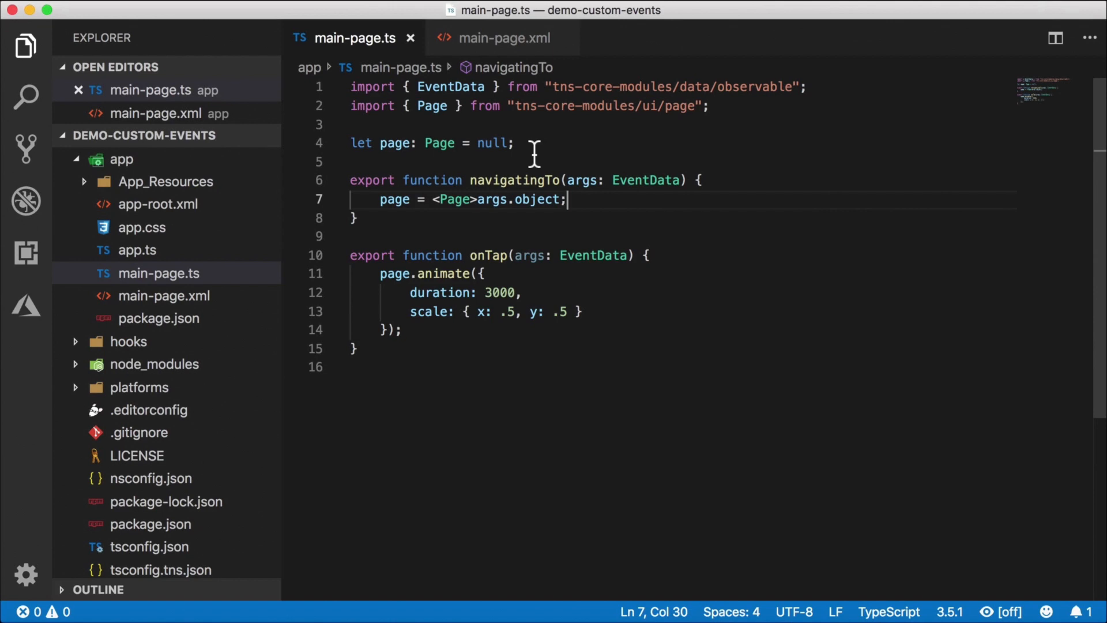
mouse_move(503, 165)
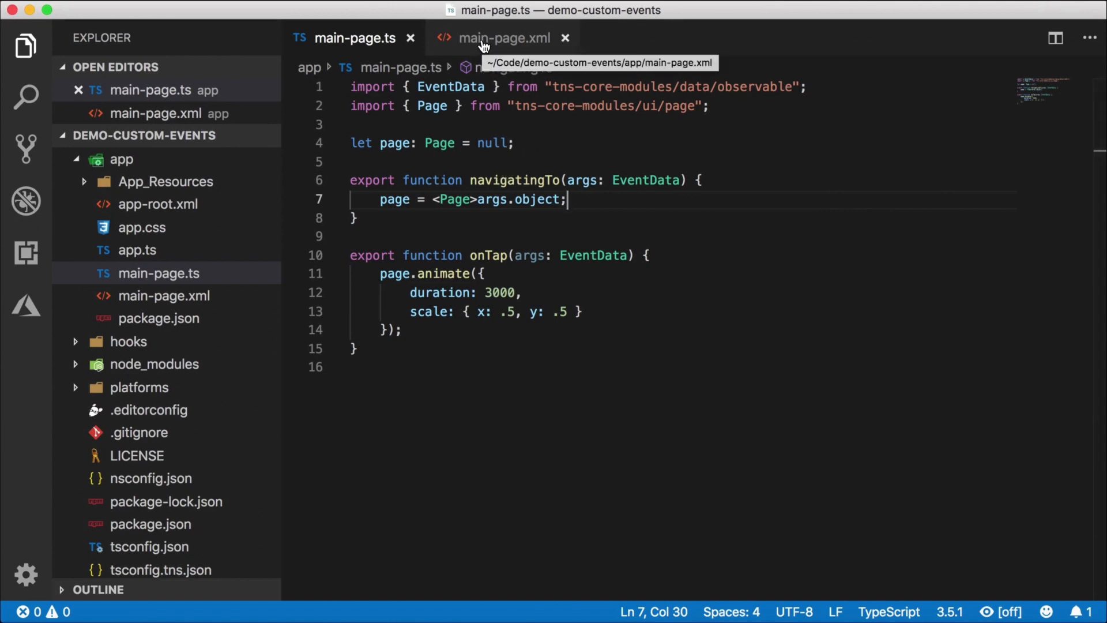
left_click(503, 37)
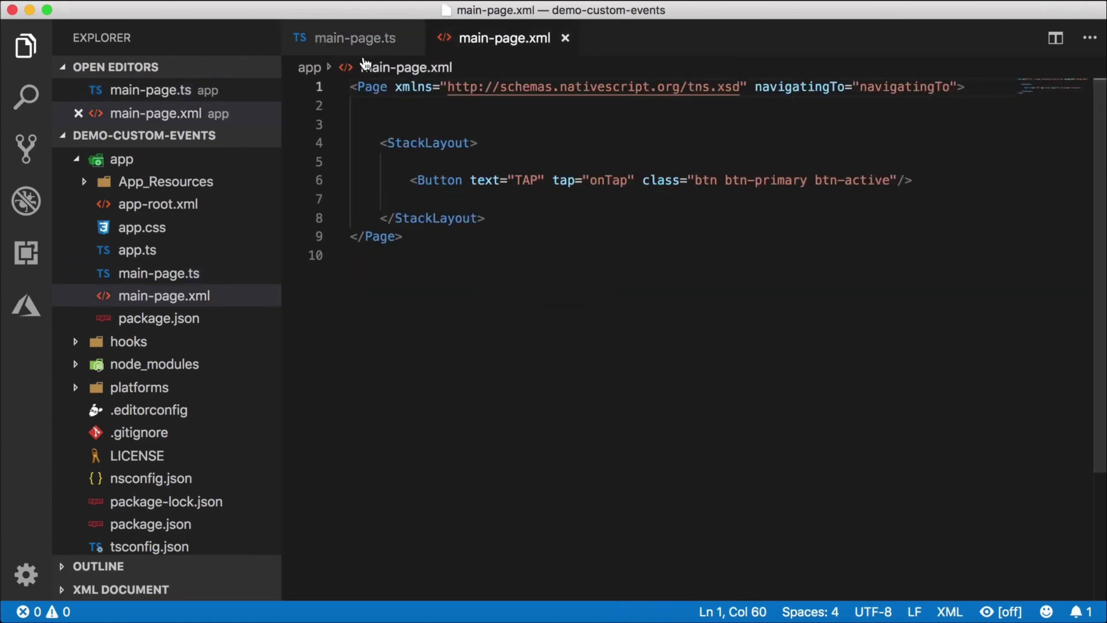
left_click(355, 38)
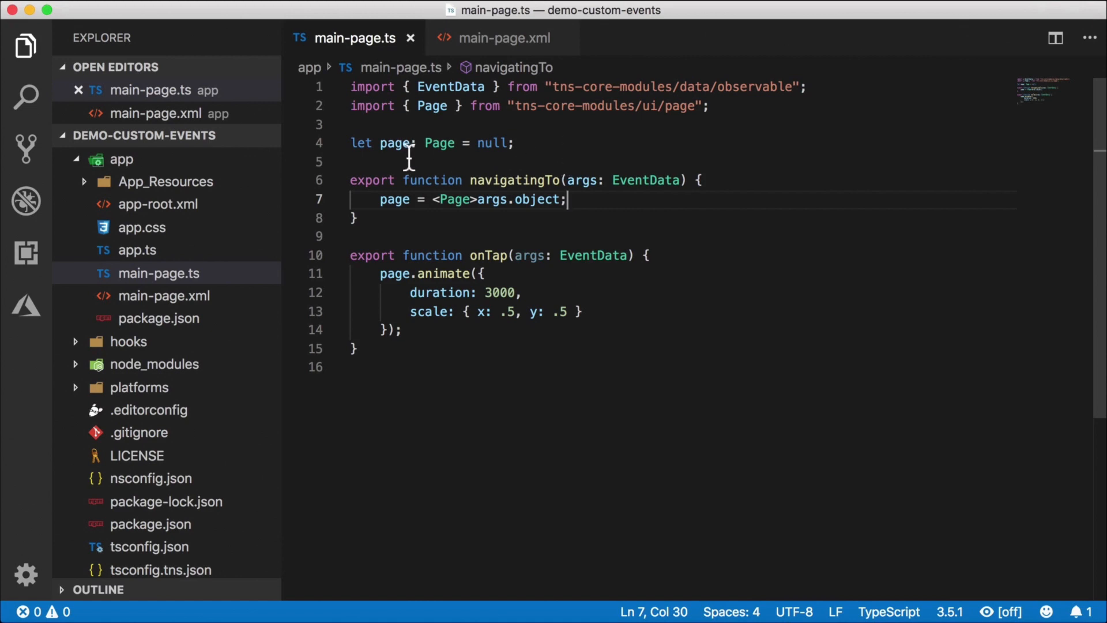
mouse_move(413, 255)
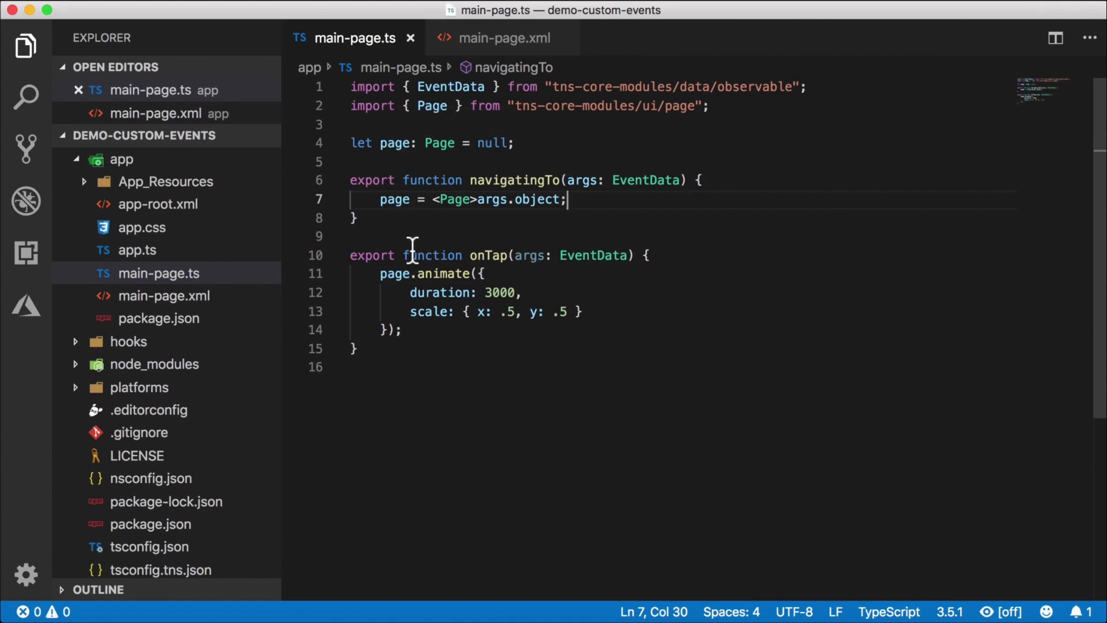
mouse_move(529, 254)
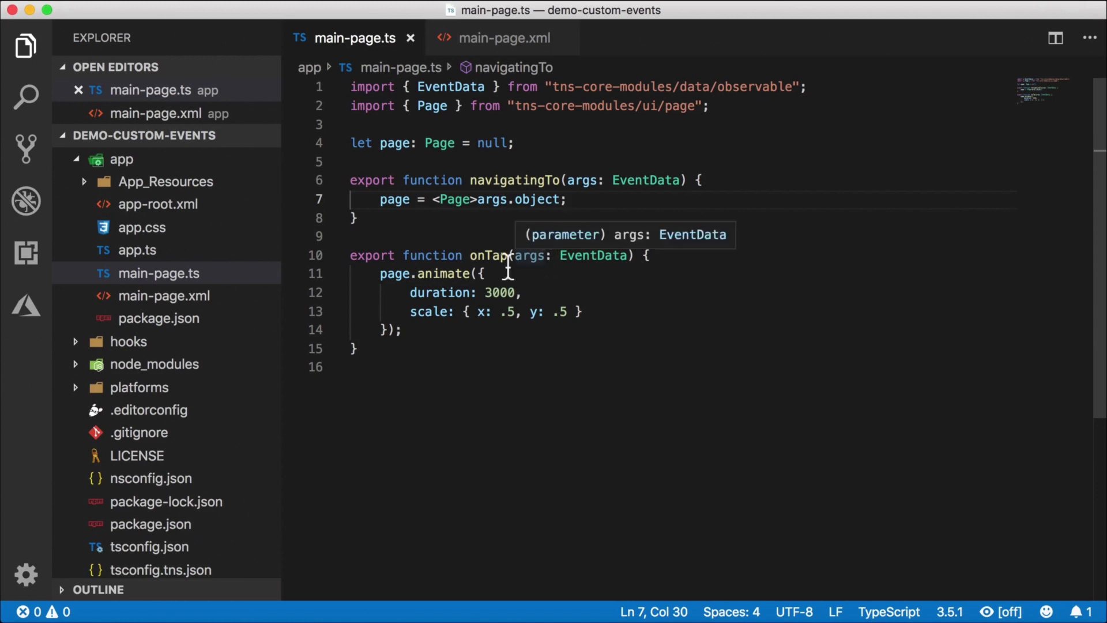
mouse_move(538, 275)
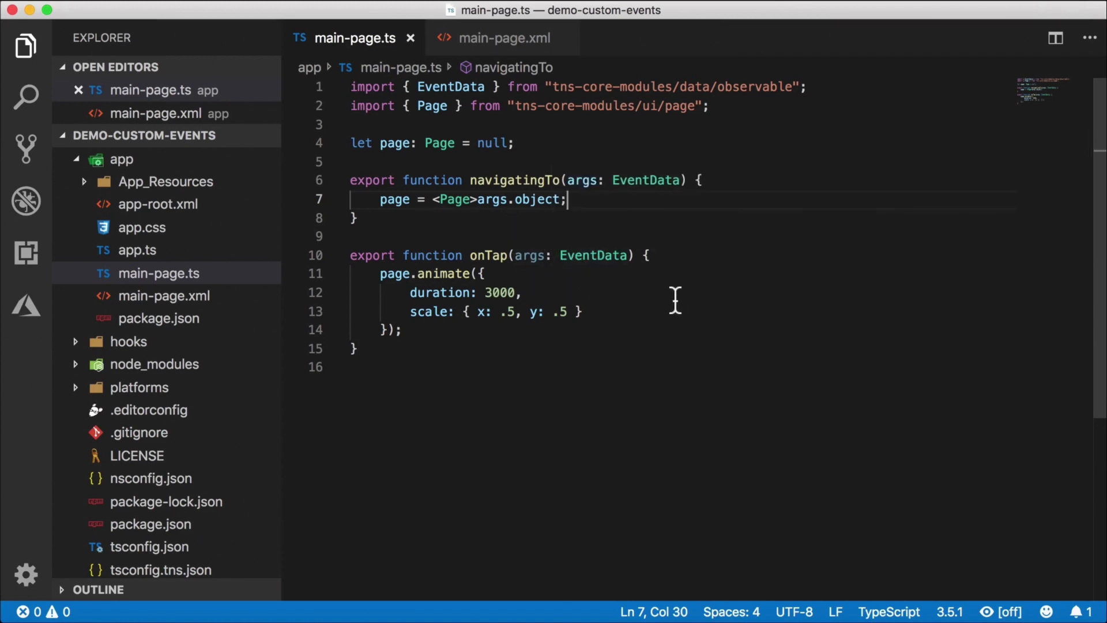
mouse_move(644, 227)
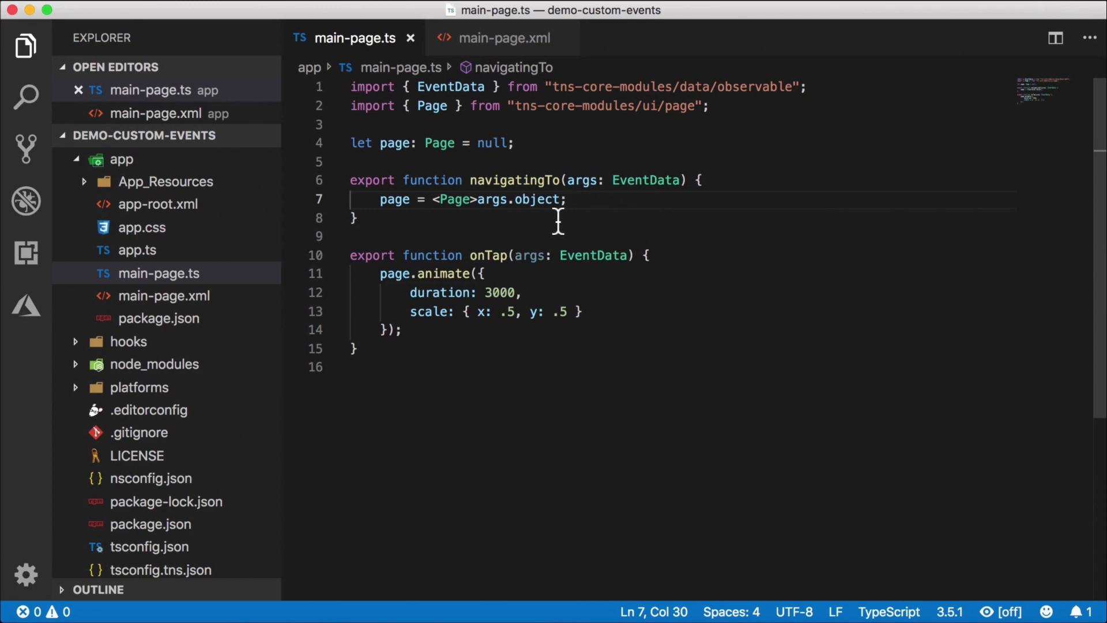
mouse_move(457, 227)
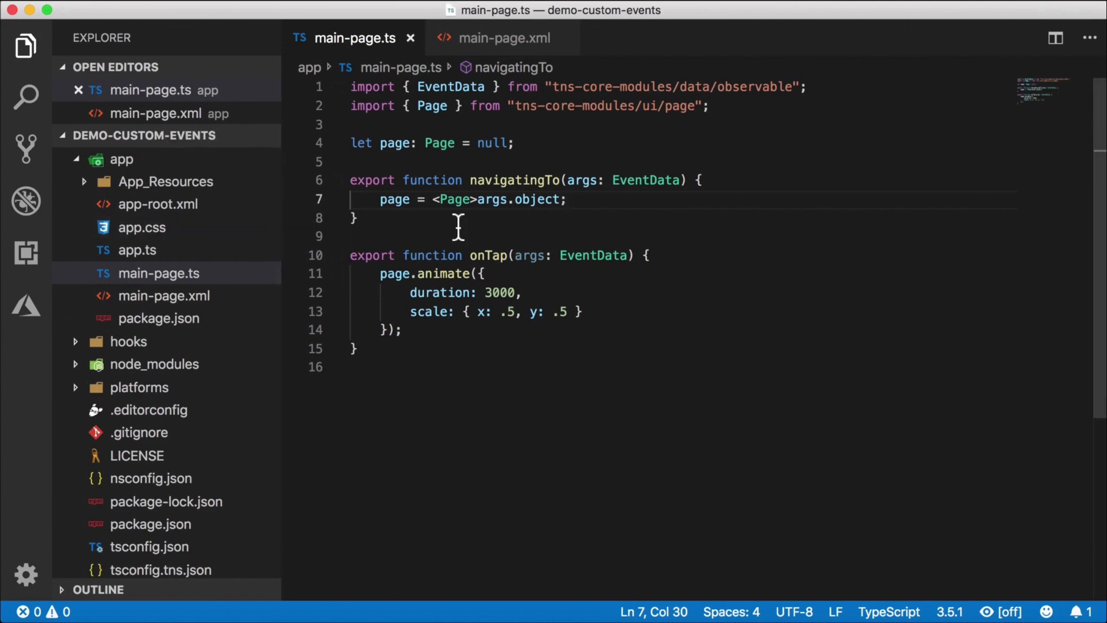
mouse_move(409, 226)
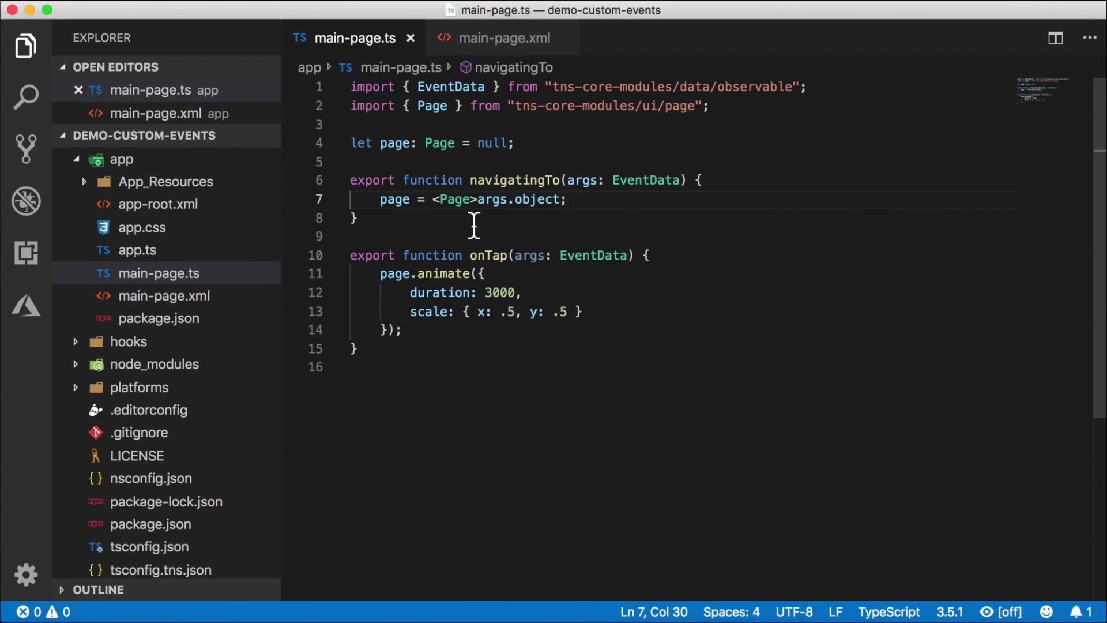
- Delete the module-level page declaration and start a page.on call in navigatingTo
triple_click(431, 142)
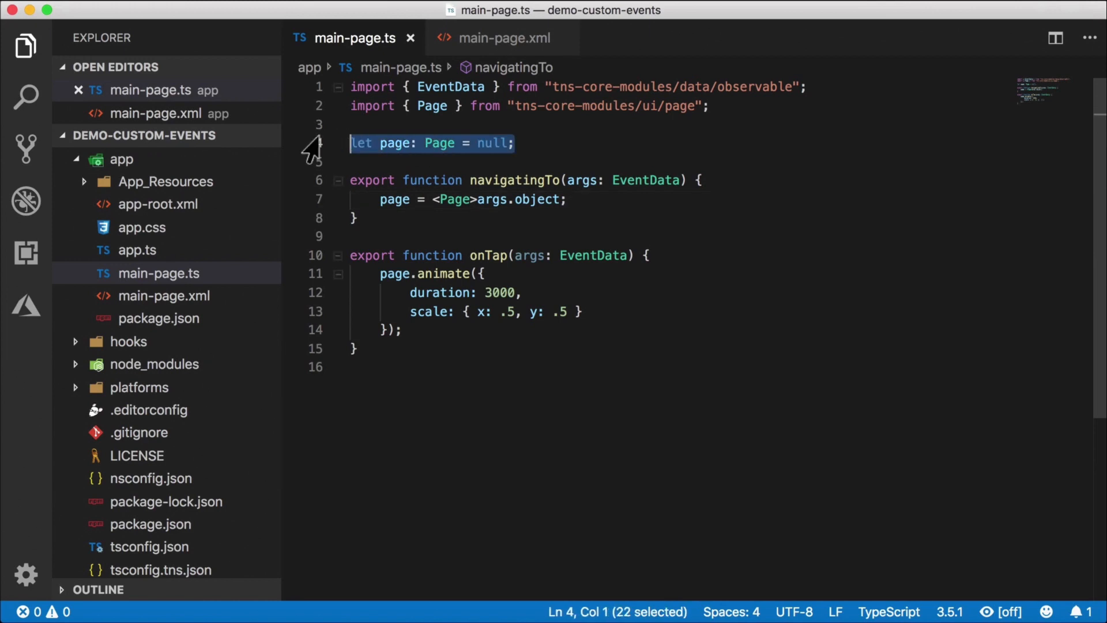
key("Delete")
type("const ")
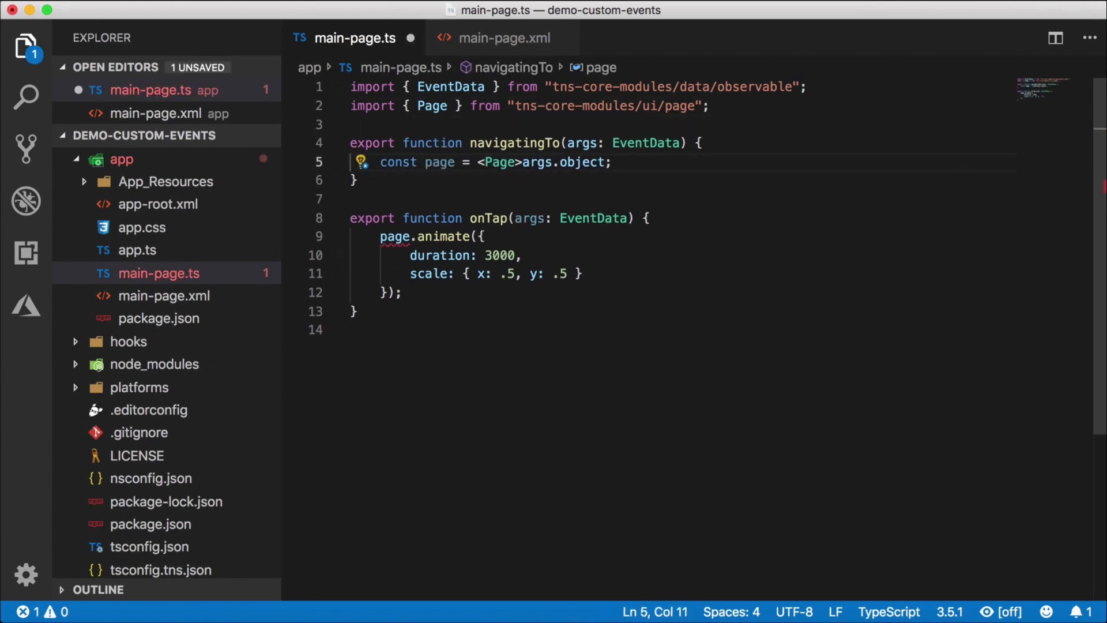
type("page.")
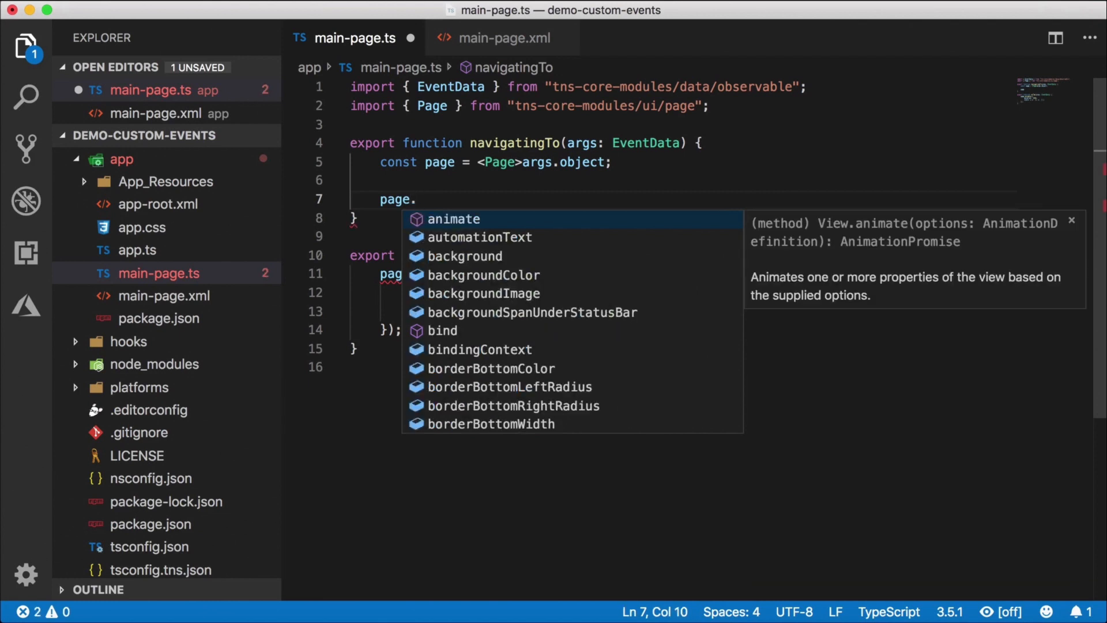
type("on(")
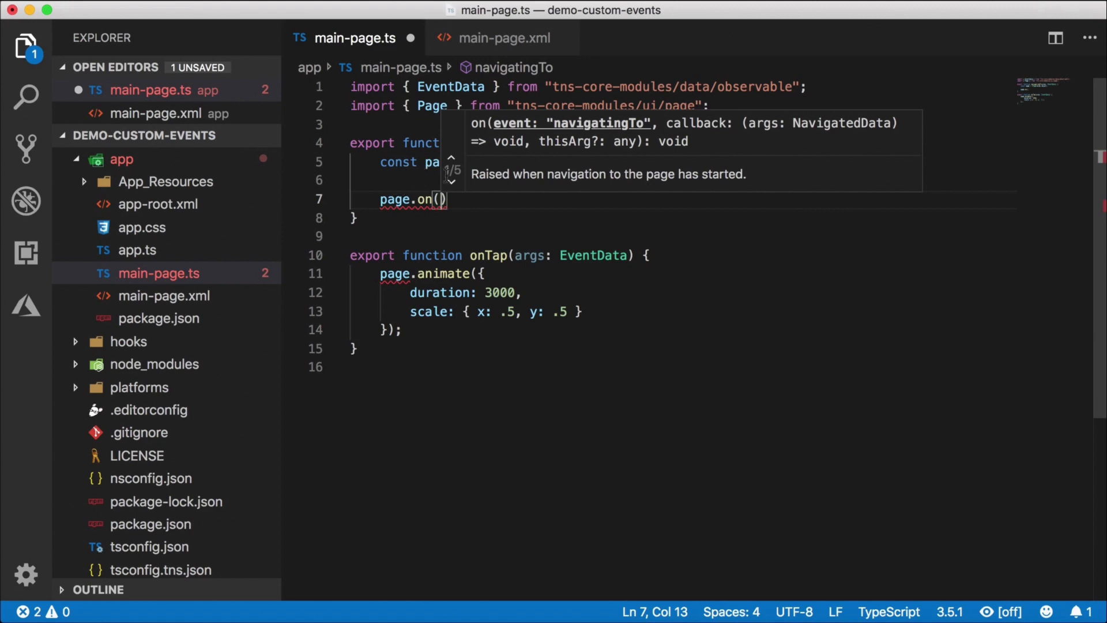
- Register a 'pageShrink' listener whose (args: EventData) callback holds the page animation
left_click(451, 183)
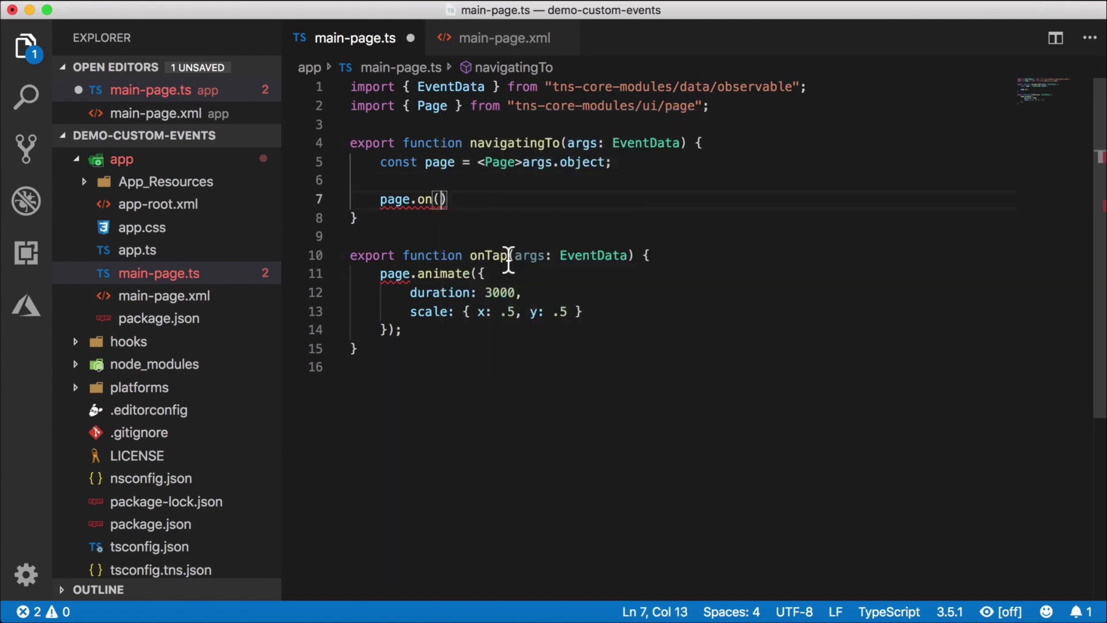
type("'")
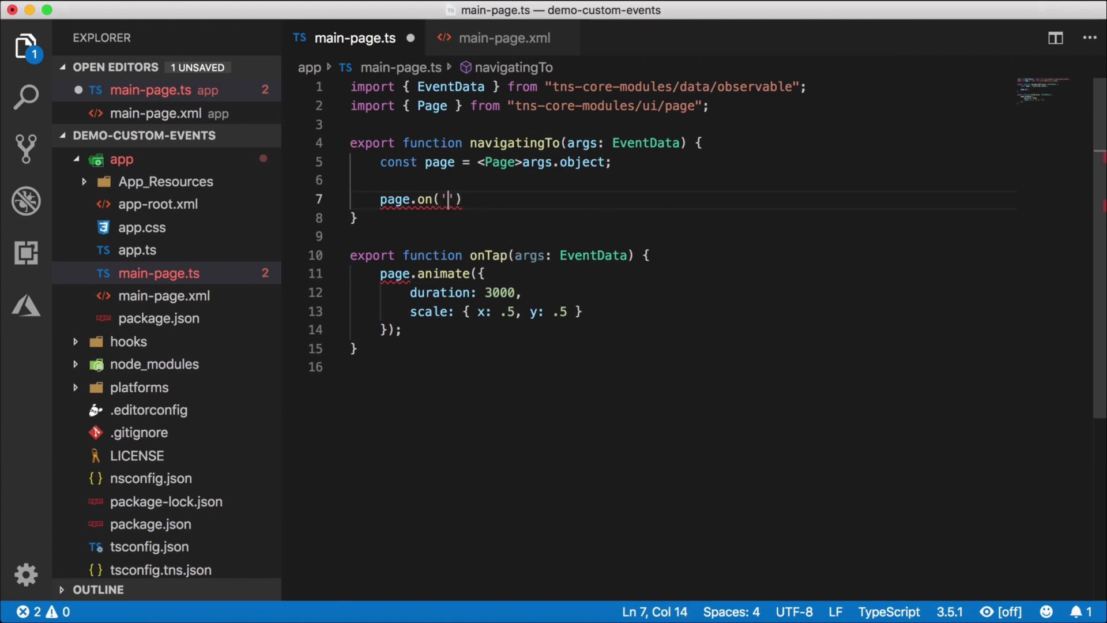
type("p")
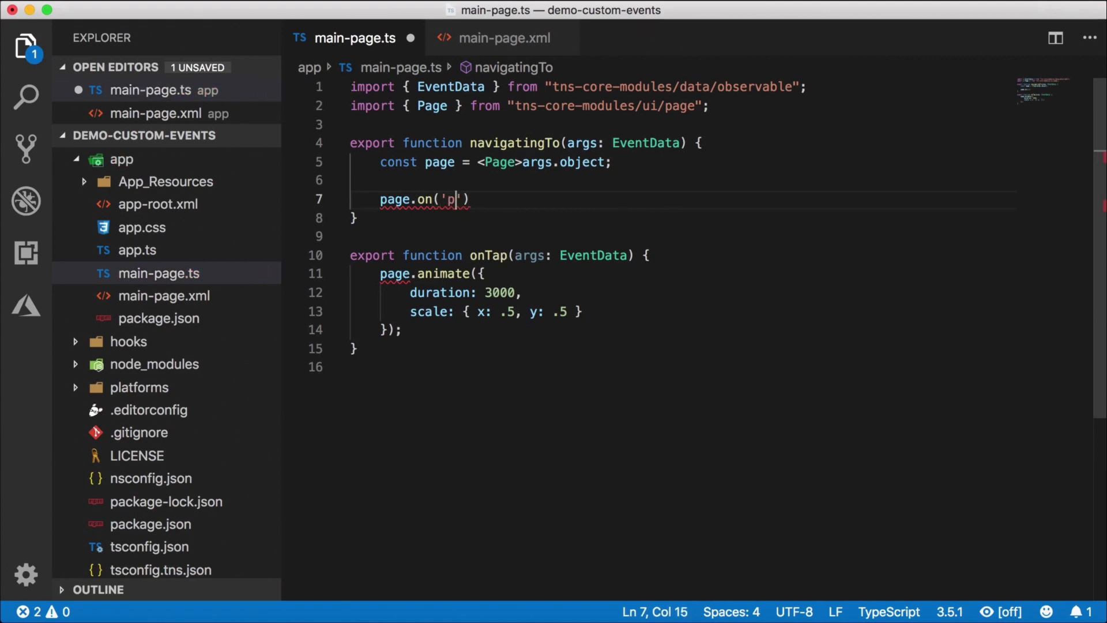
type("ageShtink")
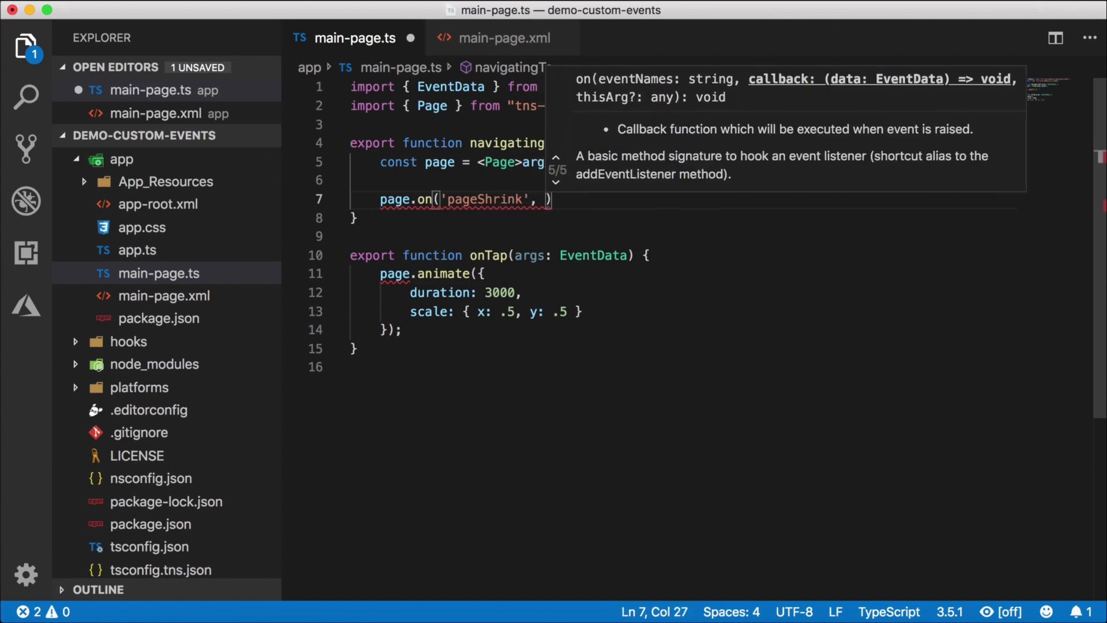
type("()=>")
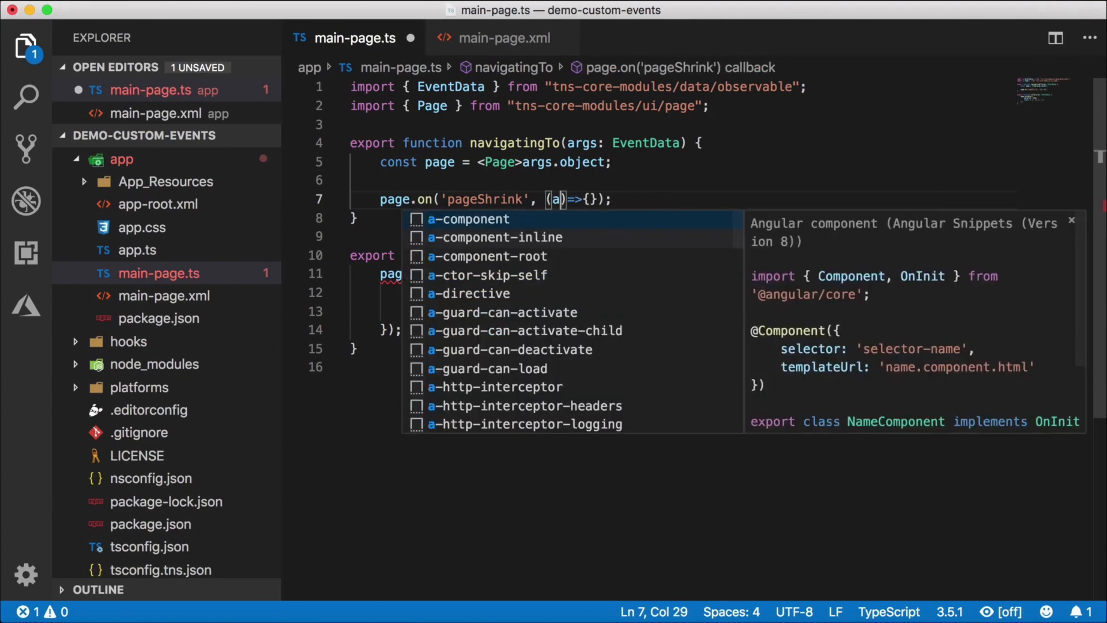
type("rgs: Ev")
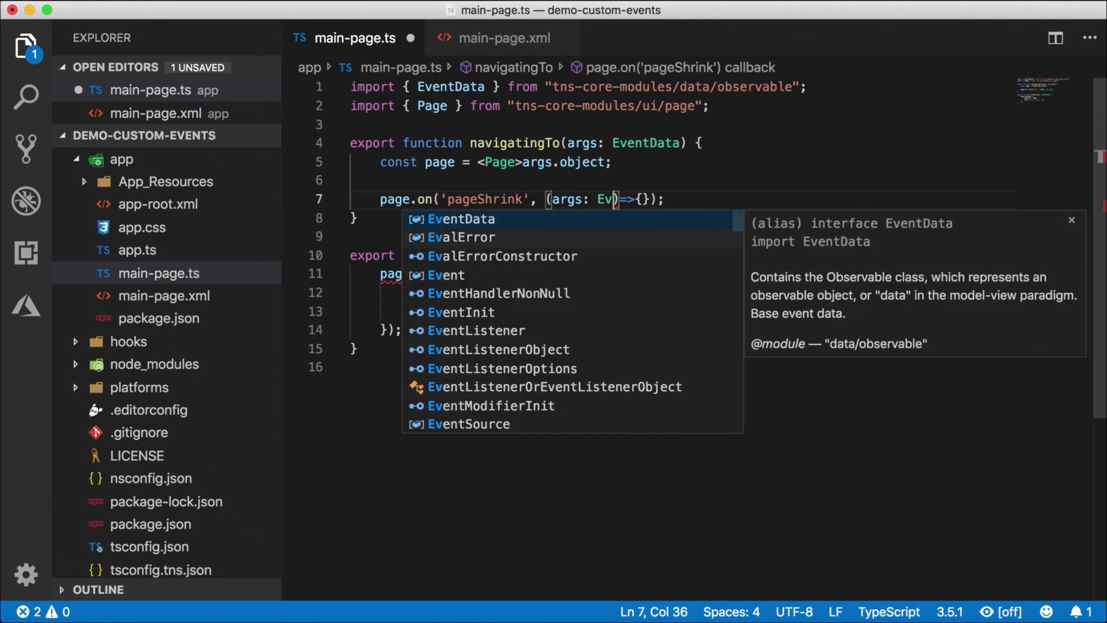
left_click(462, 219)
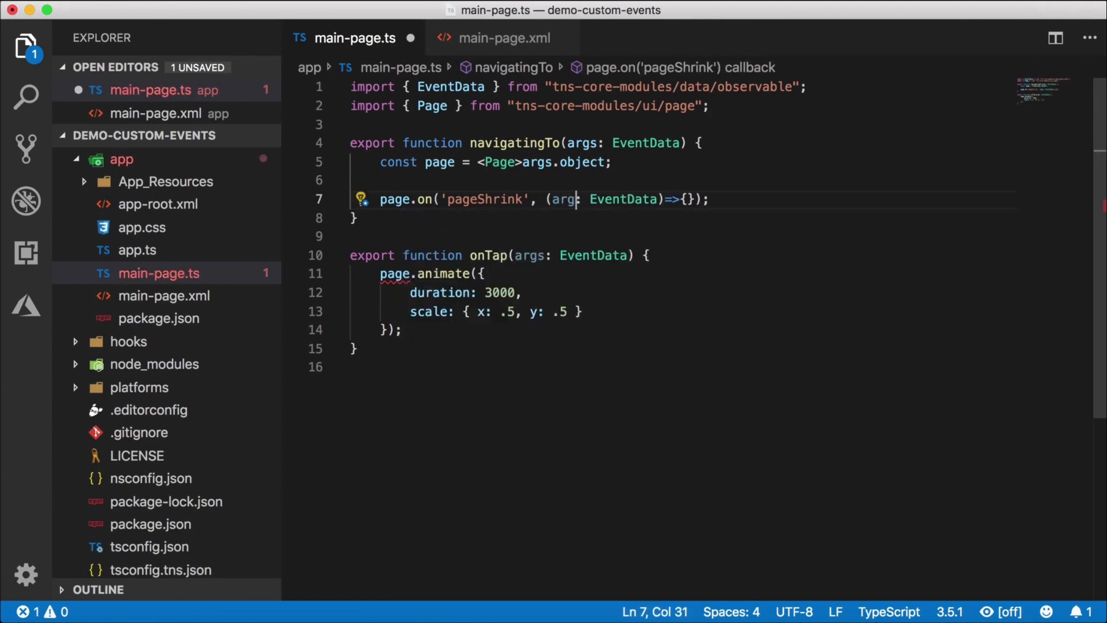
key("Enter")
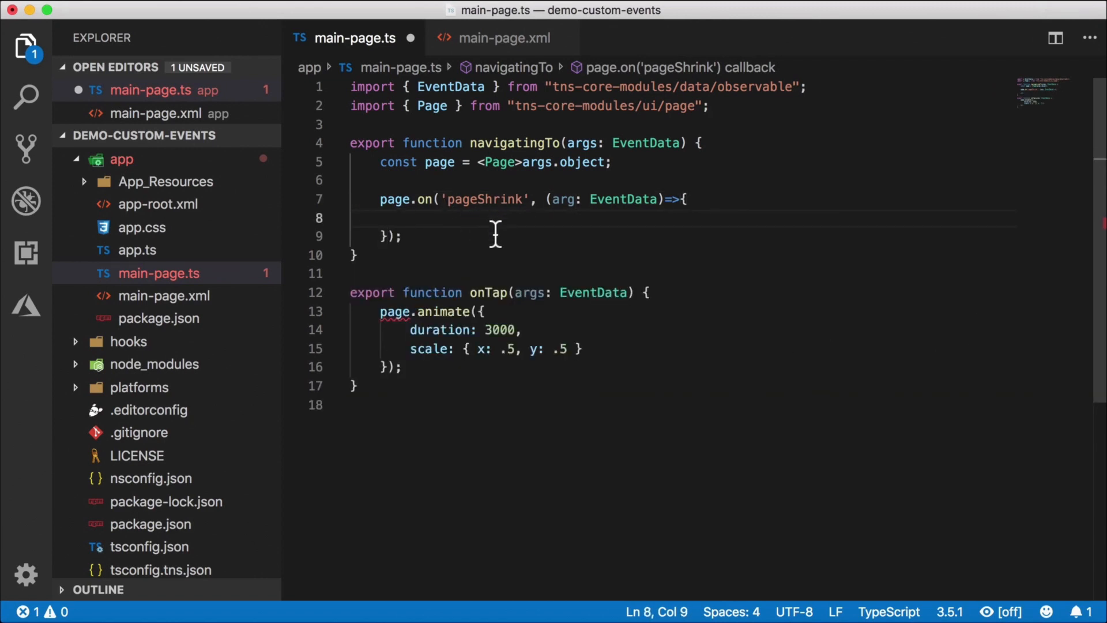
type("page.animate({")
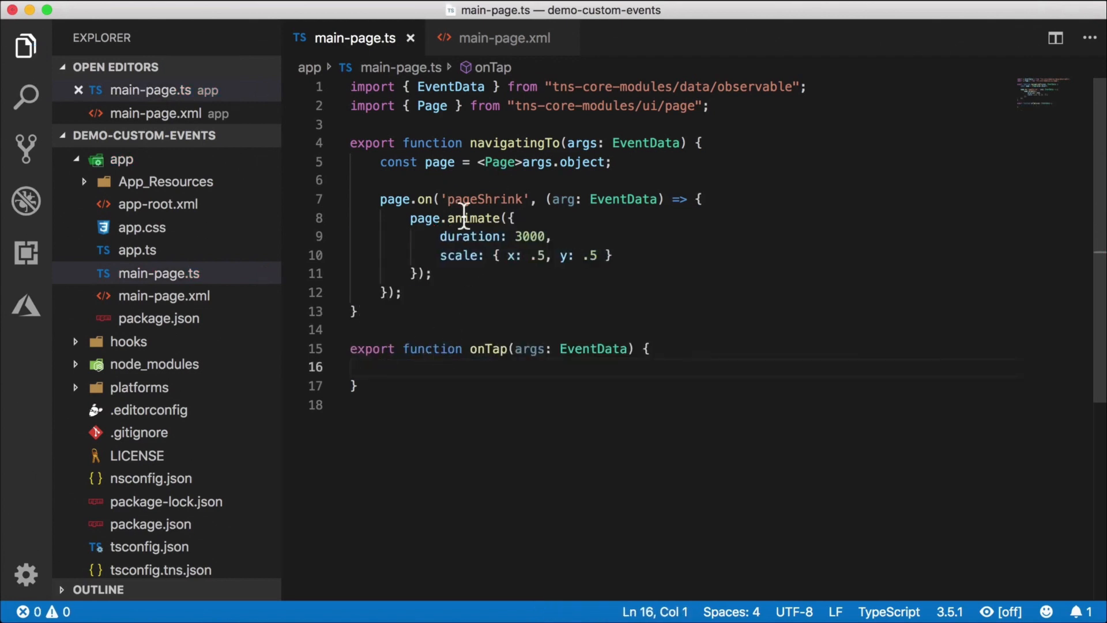
mouse_move(404, 311)
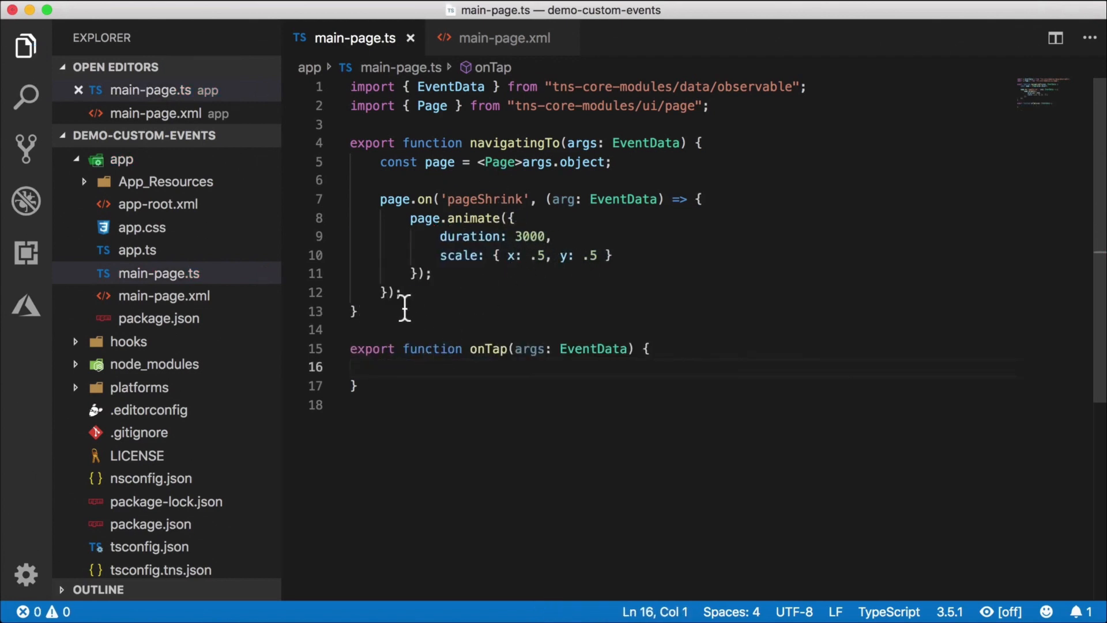
mouse_move(457, 284)
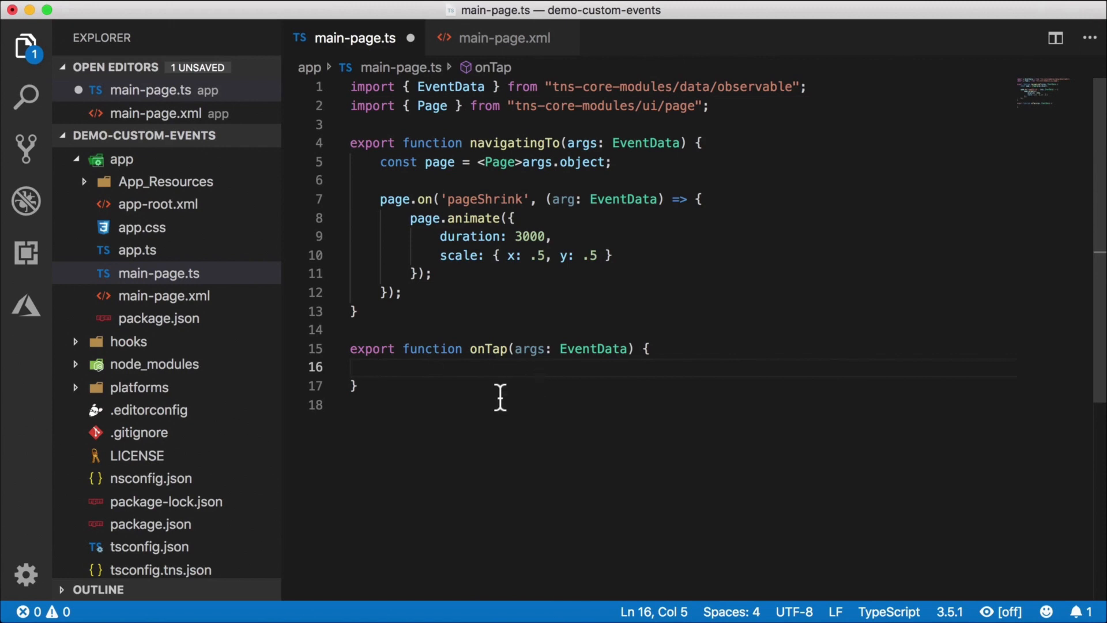
mouse_move(484, 462)
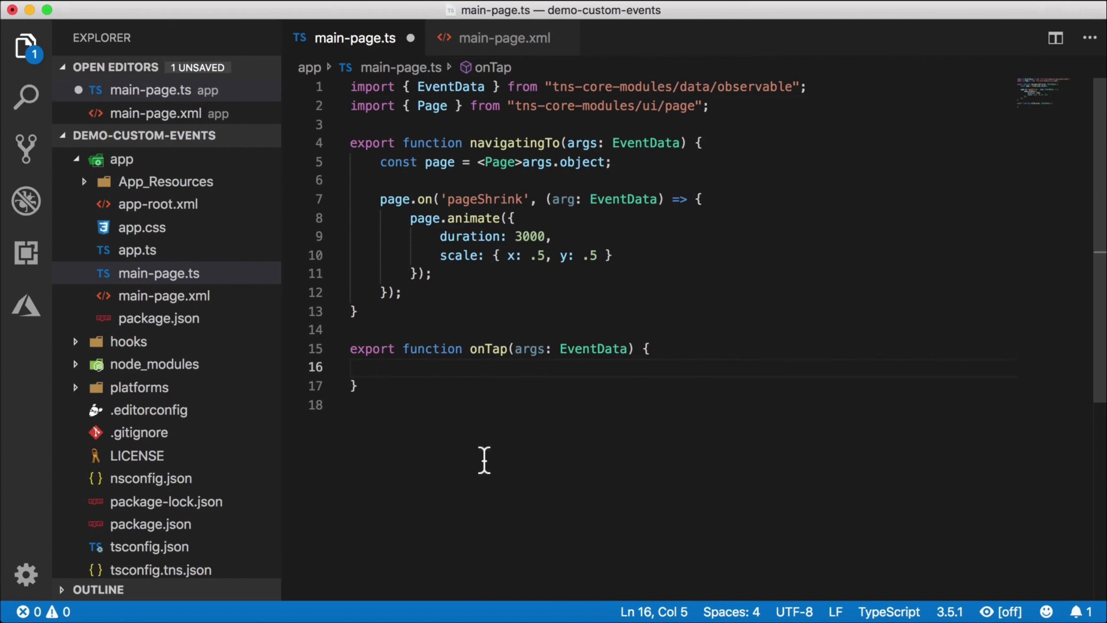
- Cast args.object to Button in onTap and import Button from tns-core-modules/ui/button
type("a")
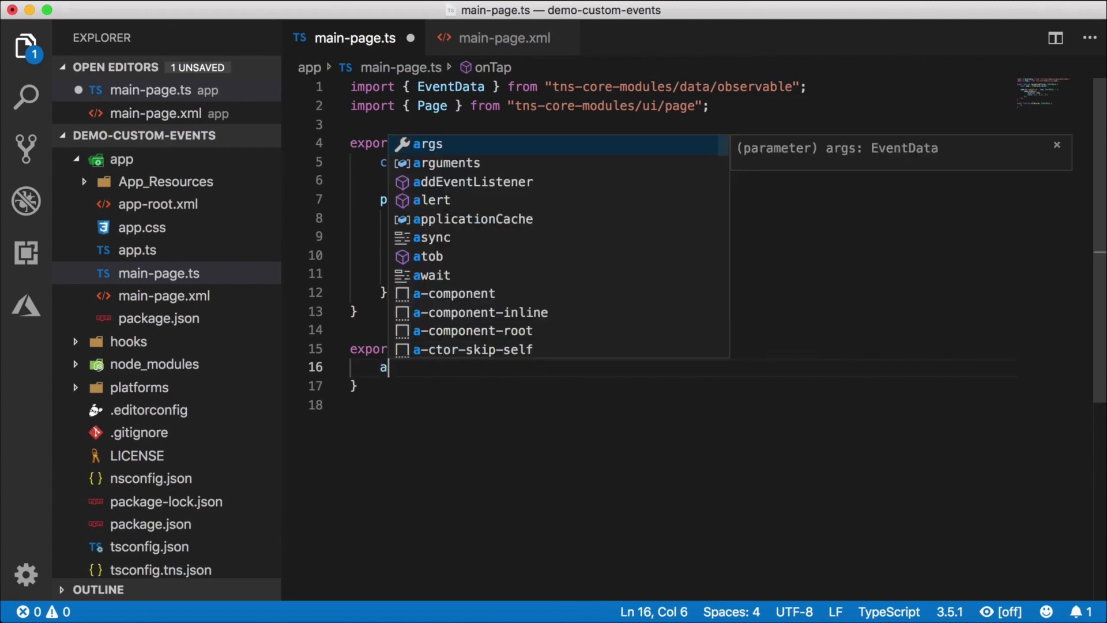
type("rgs.object")
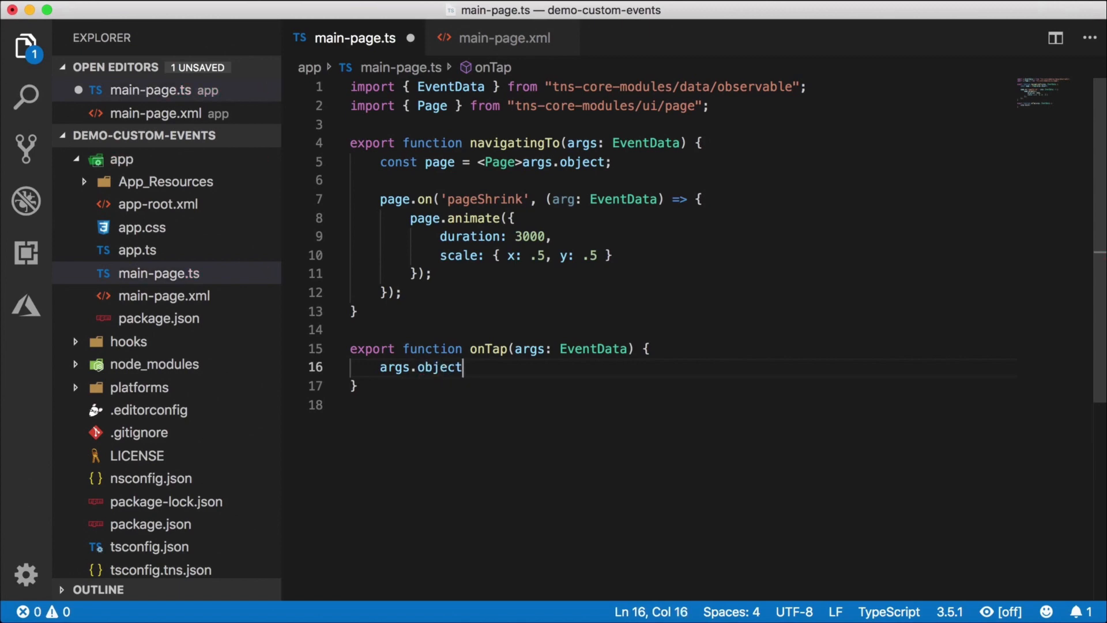
type("as Button")
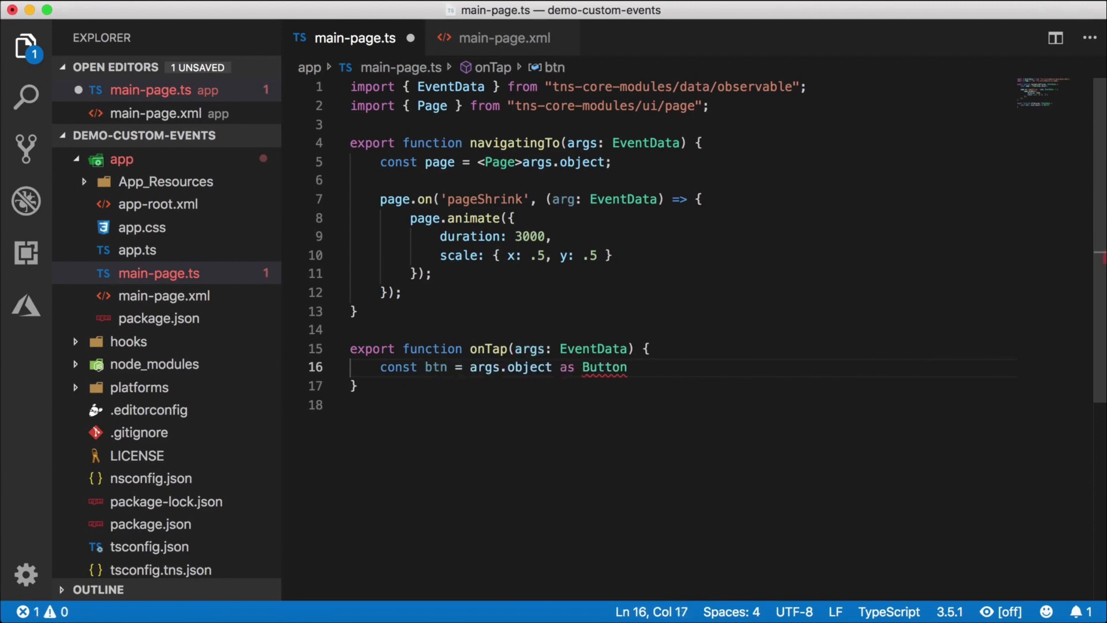
type("import {}")
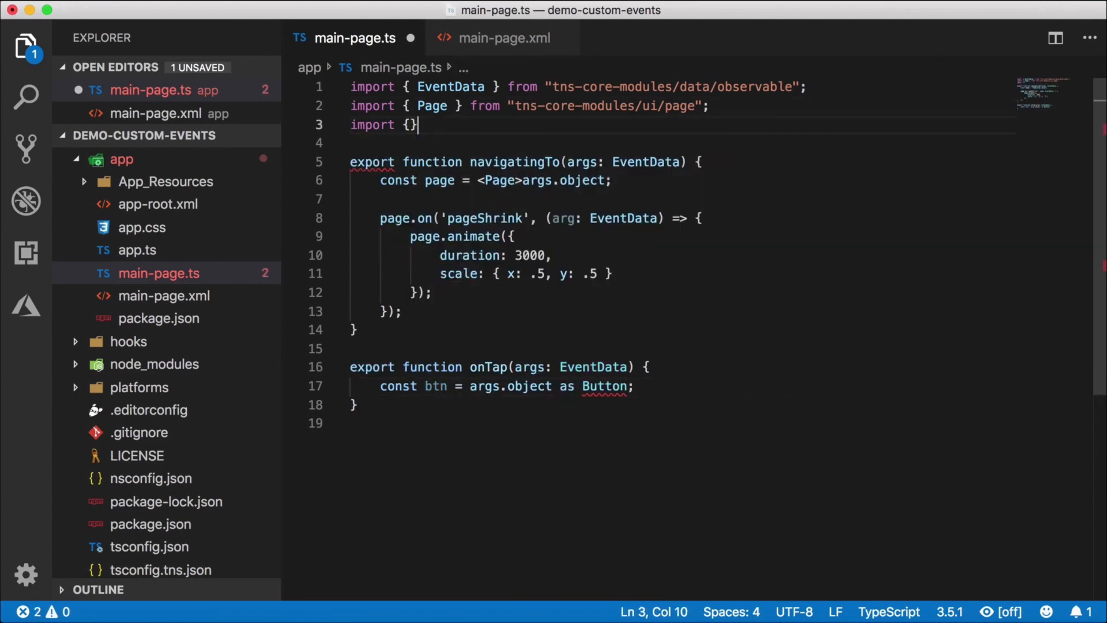
type("Button")
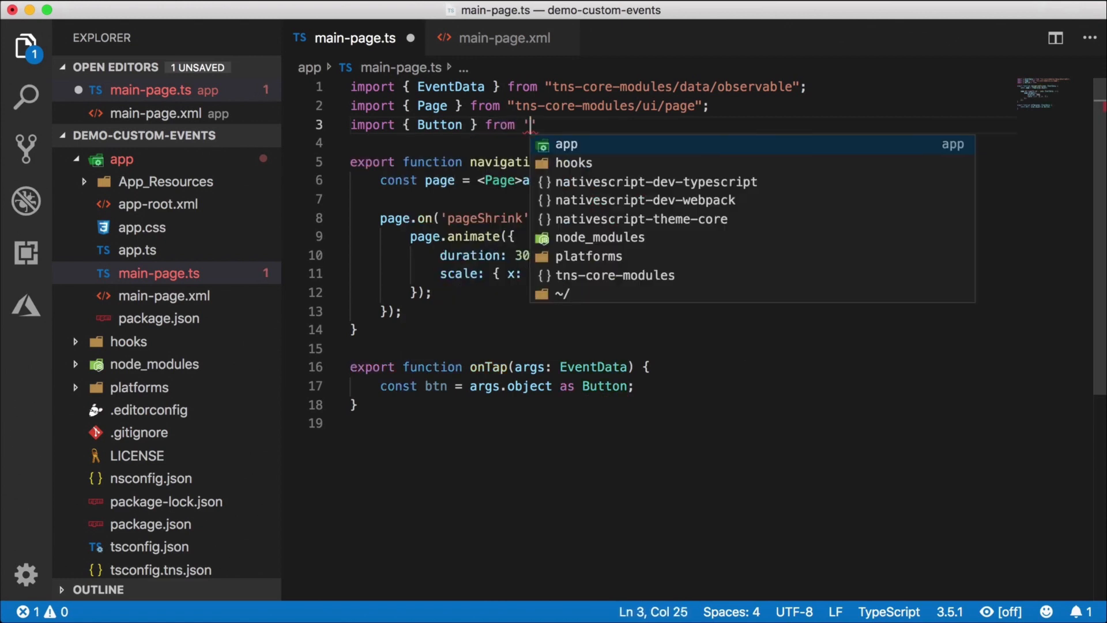
type("tns-core-modules/ui/button';")
type("btn.")
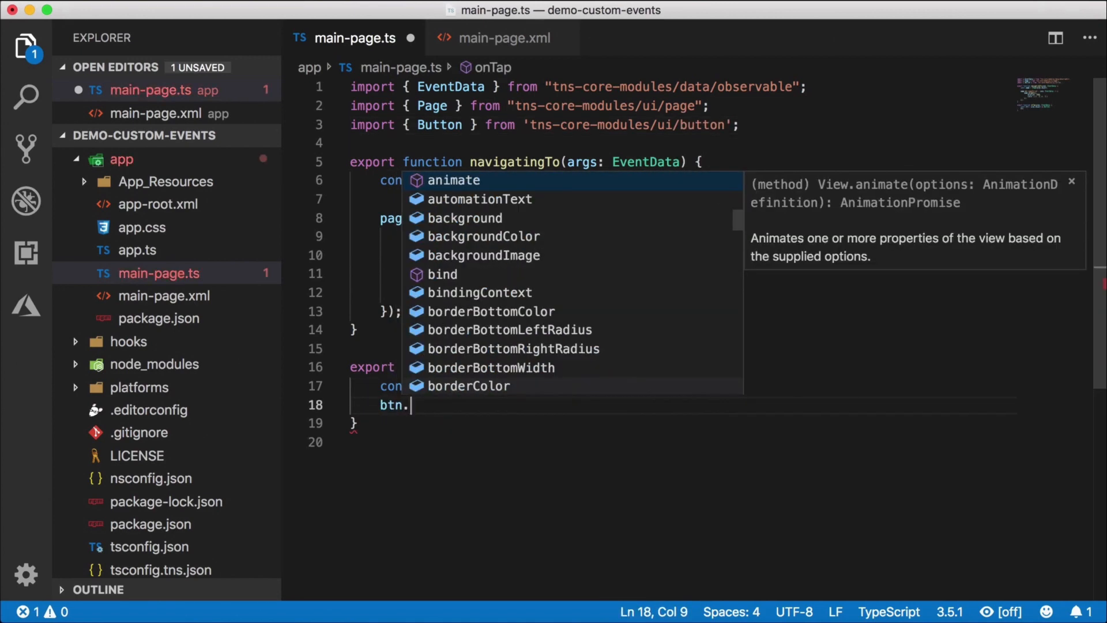
- Begin a btn.page.notify() call with a blank line above it
type("page")
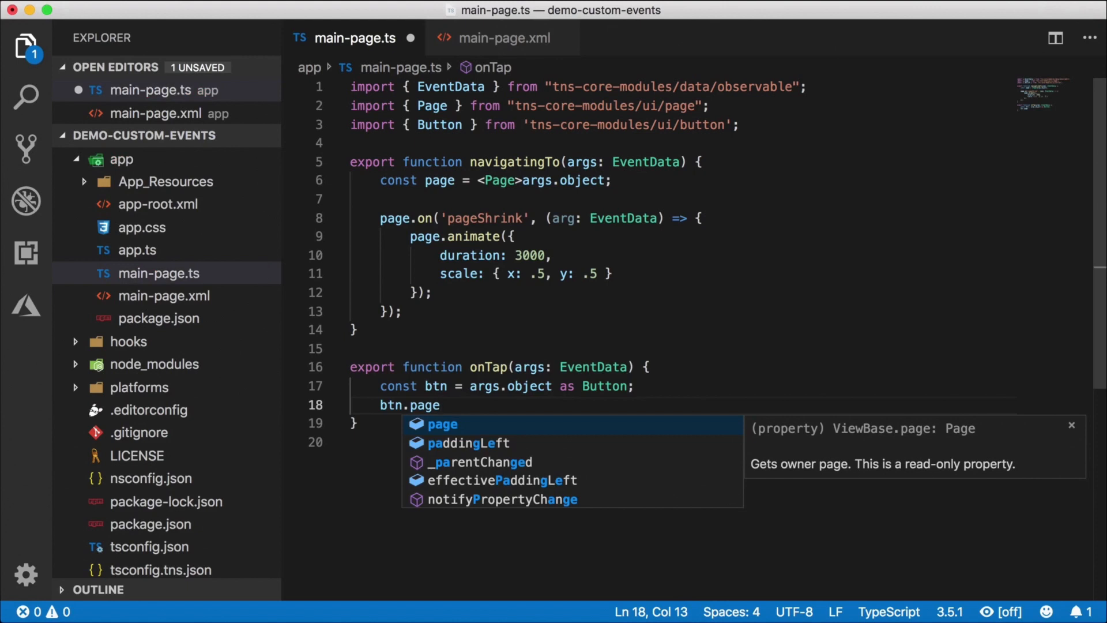
type(".notify(")
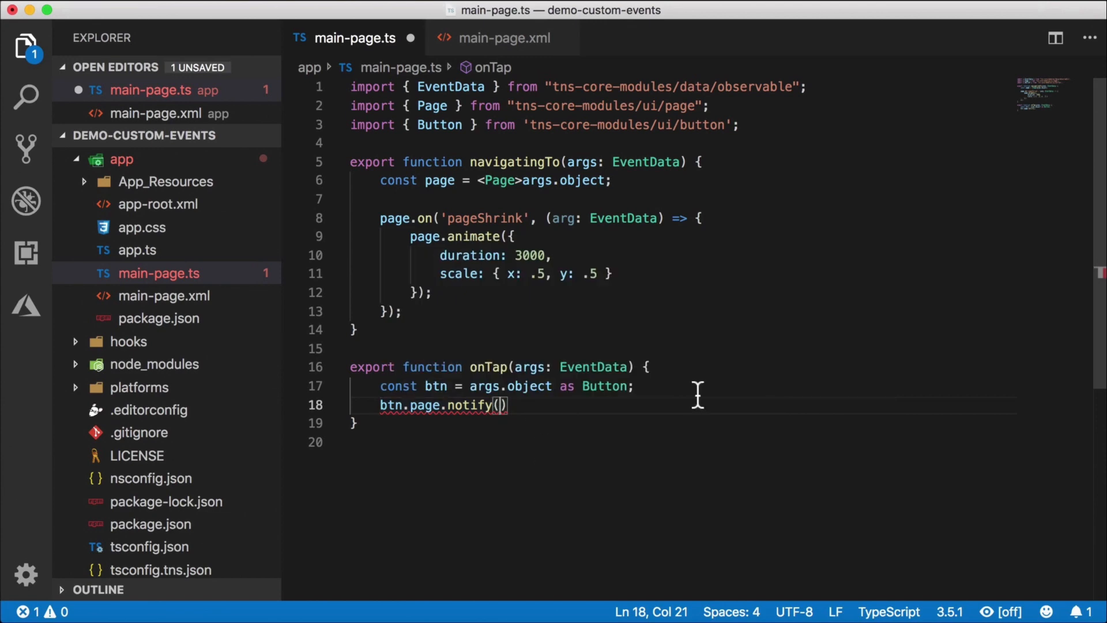
key("Return")
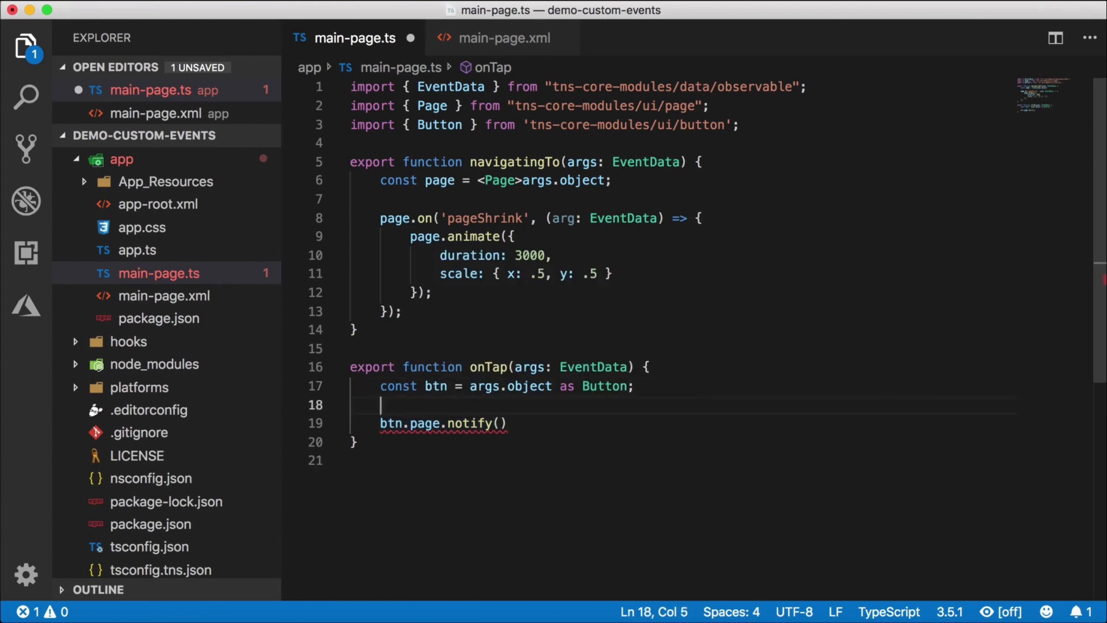
- Build evtData with eventName 'pageShrink' and object btn, and pass it to btn.page.notify
type("const evtData: EventData = {")
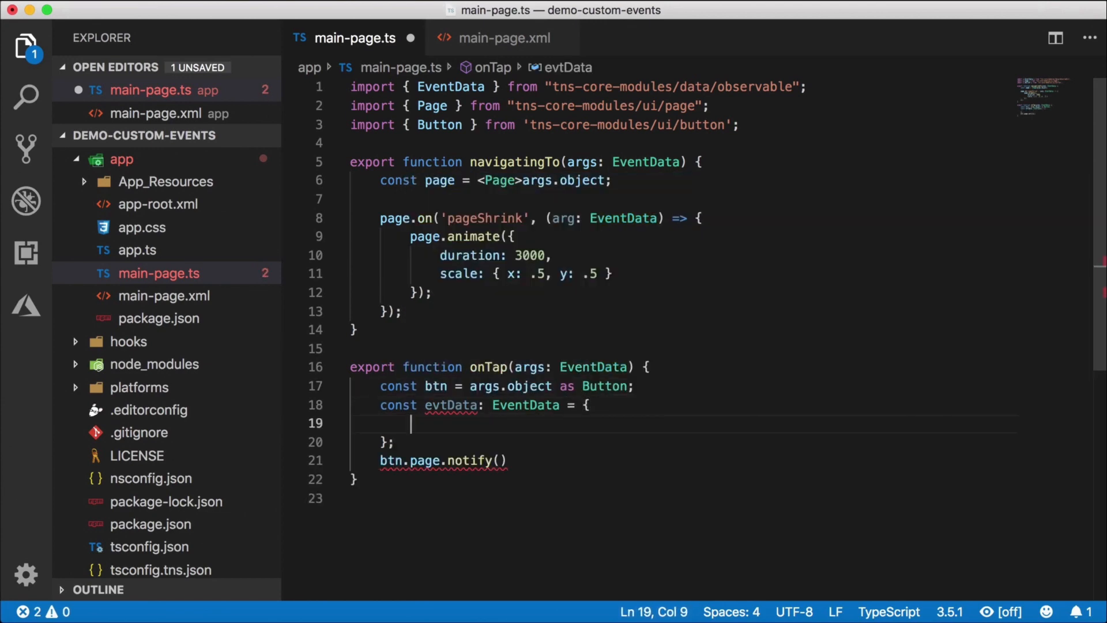
key("ctrl+space")
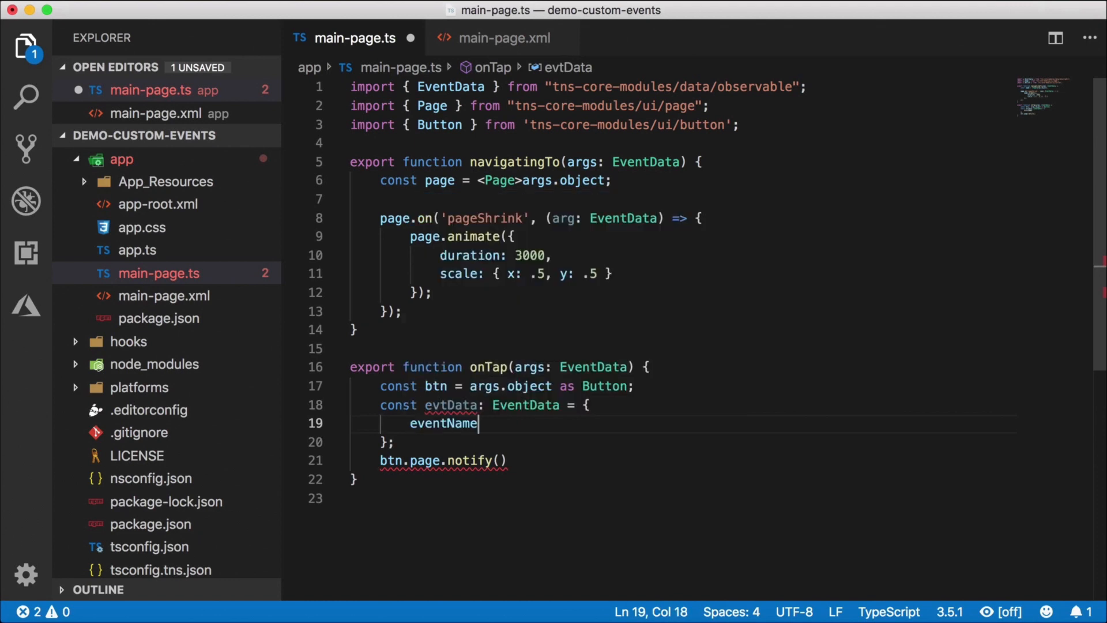
type(": ''")
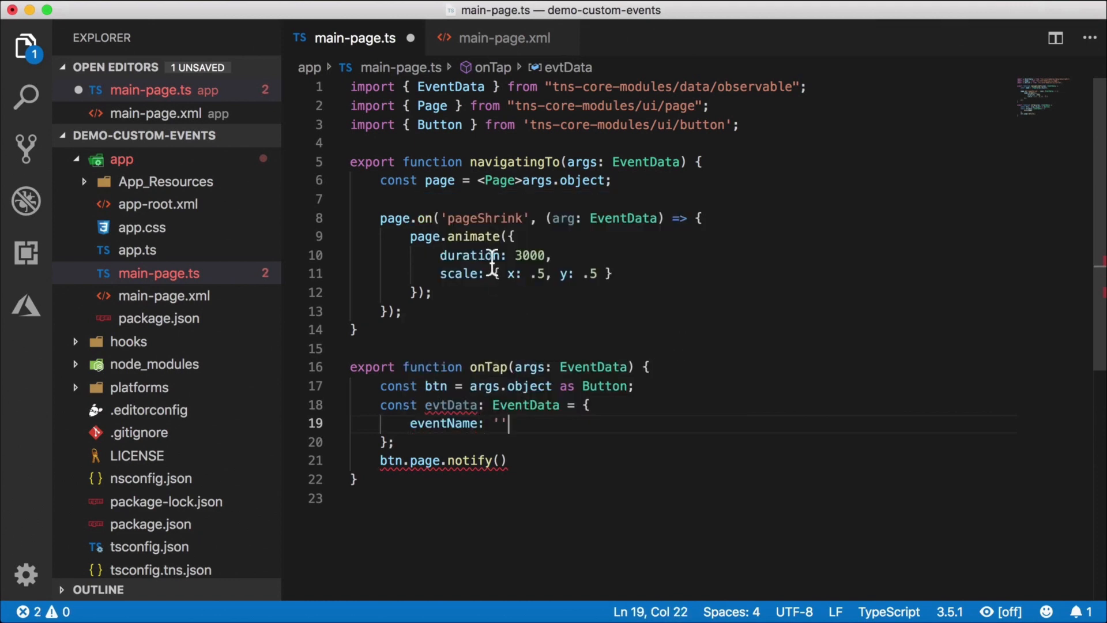
type("pageShrink")
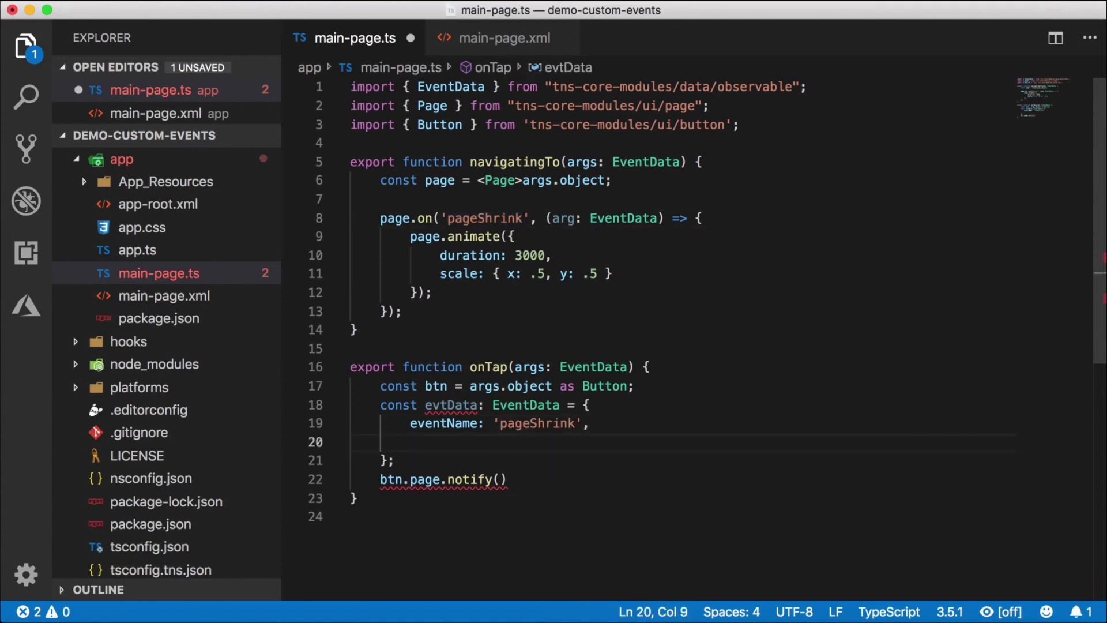
type("object:")
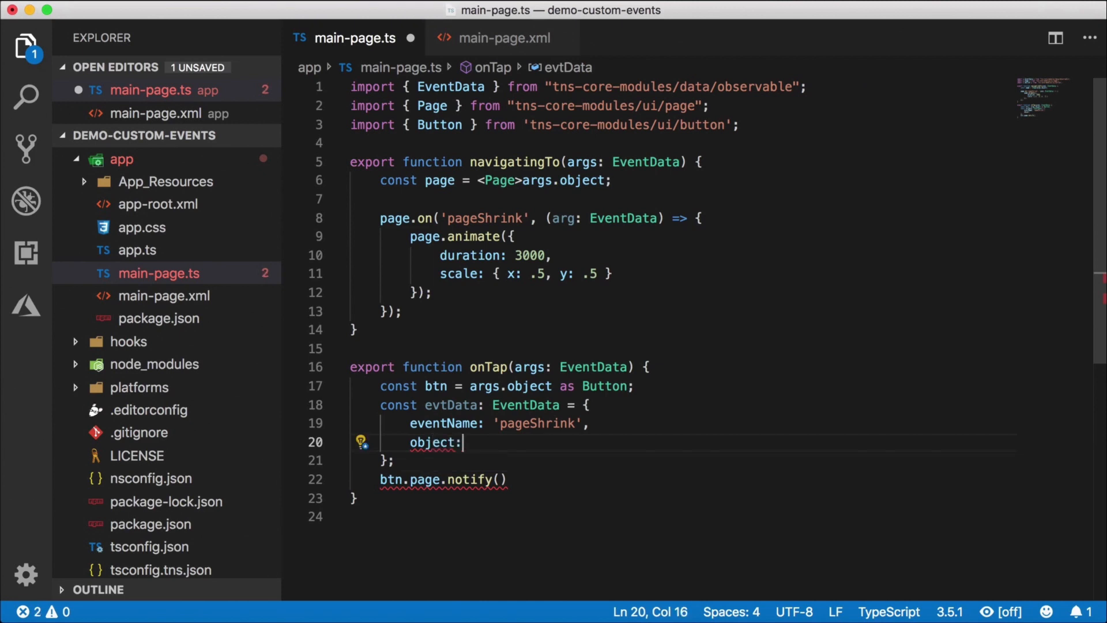
type("btn")
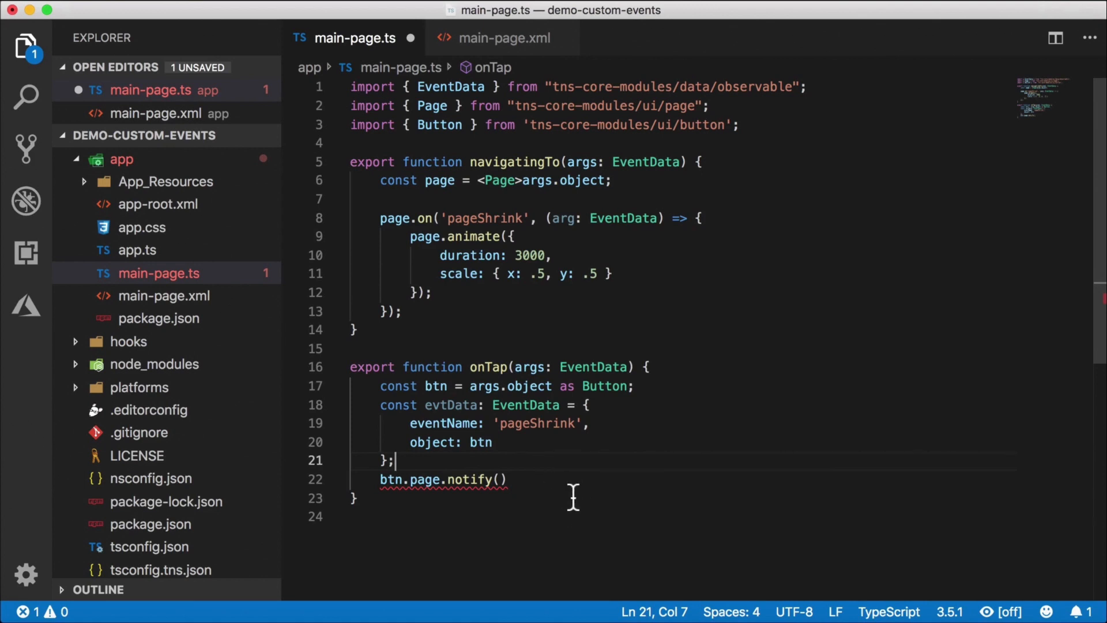
mouse_move(572, 490)
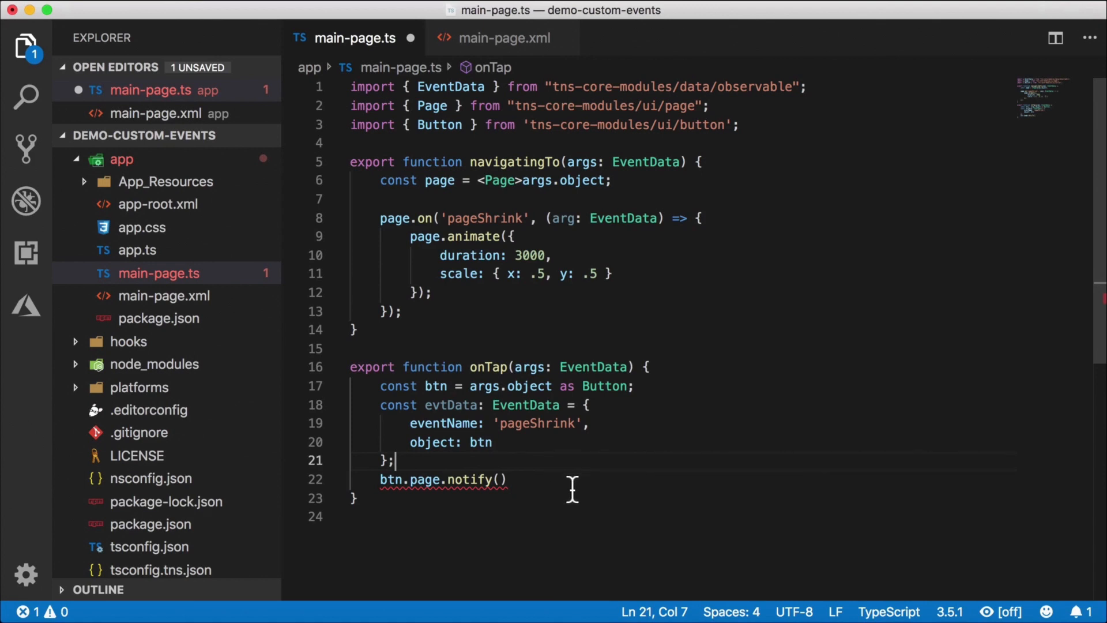
mouse_move(384, 491)
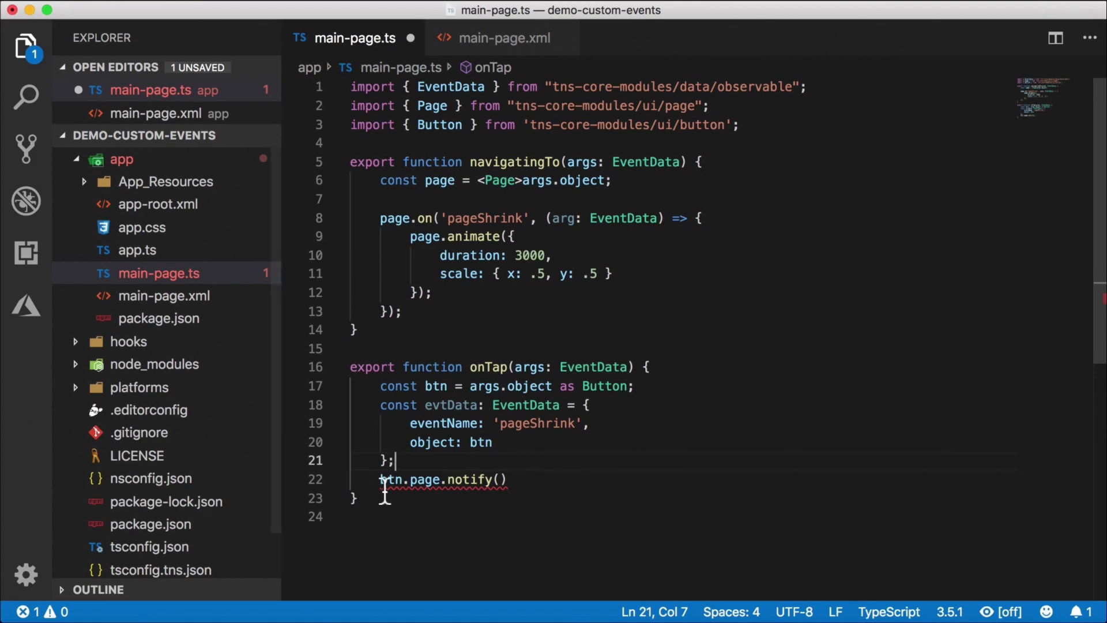
left_click(497, 479)
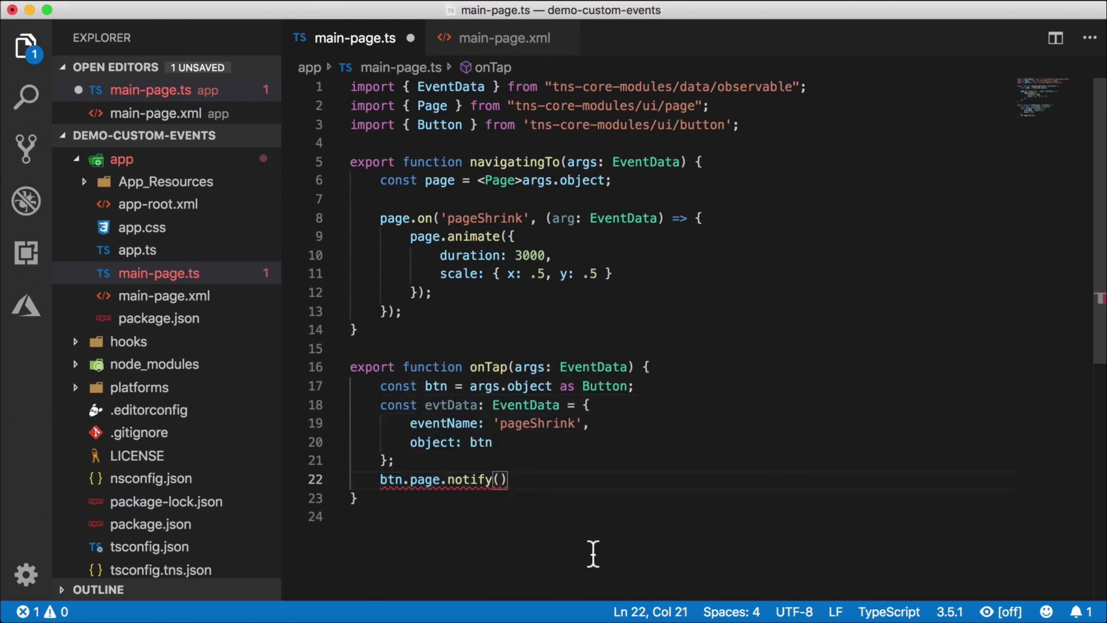
type("evtData);")
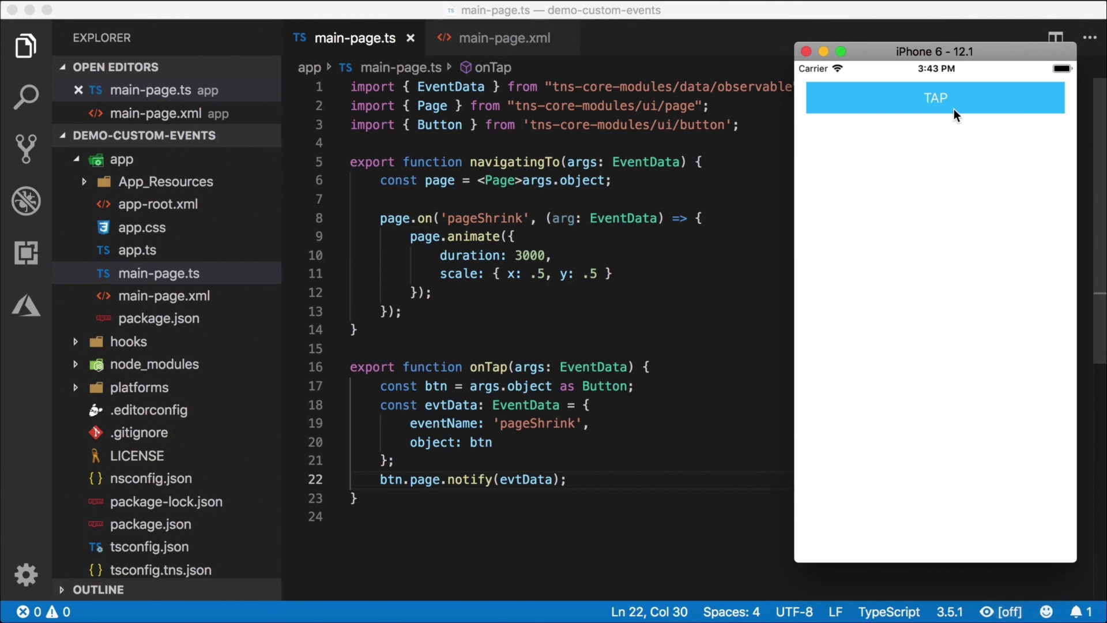
- Tap TAP in the iPhone simulator to fire pageShrink and shrink the page
left_click(934, 98)
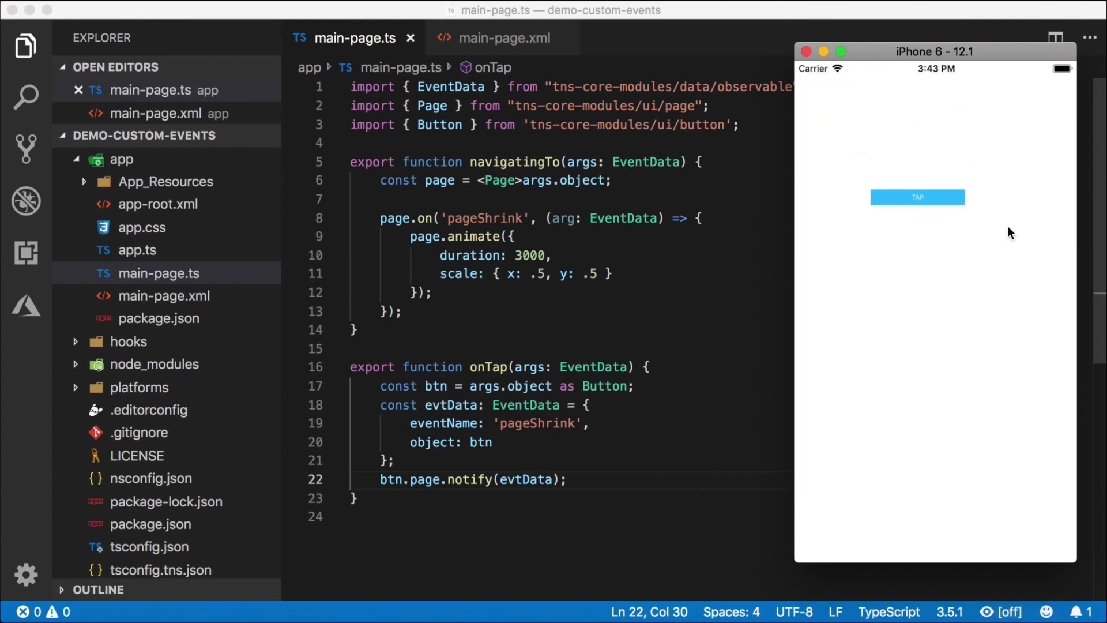
mouse_move(603, 260)
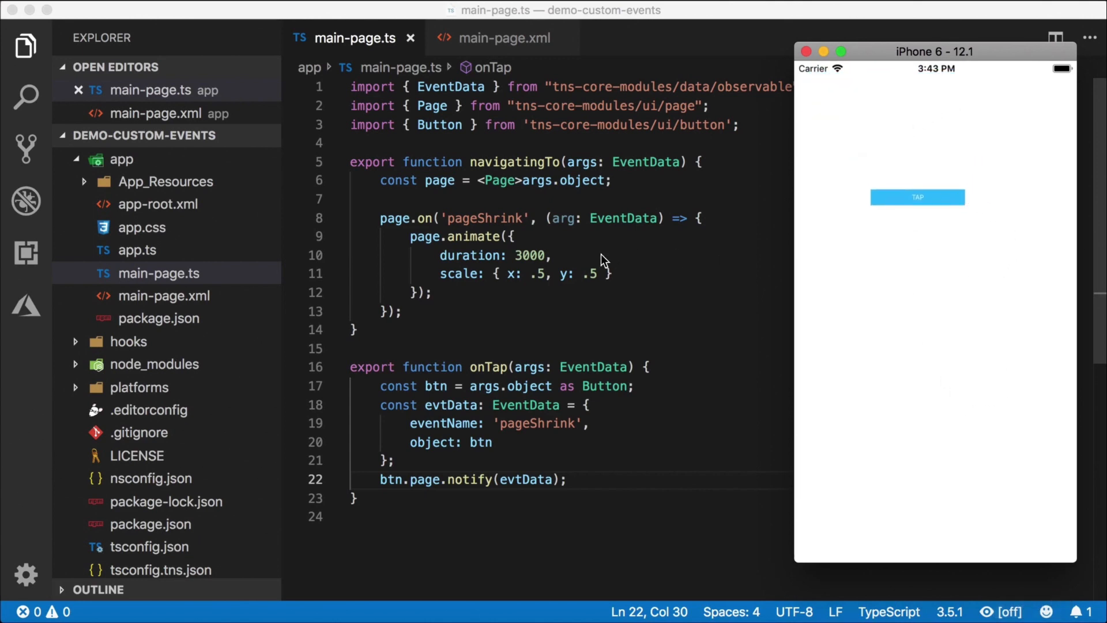
mouse_move(525, 305)
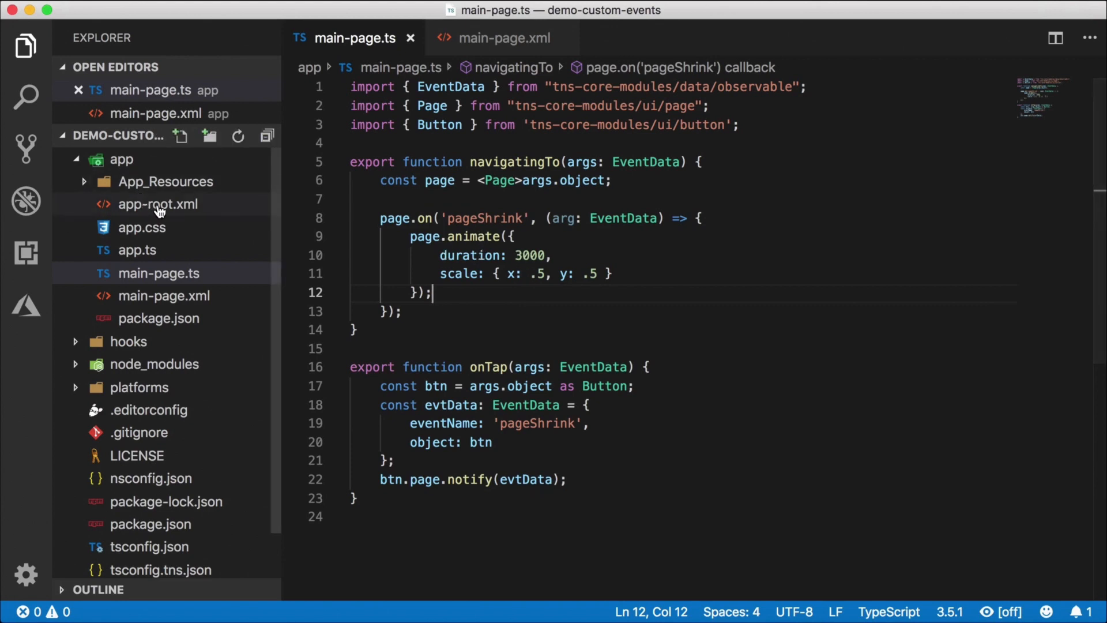
mouse_move(158, 204)
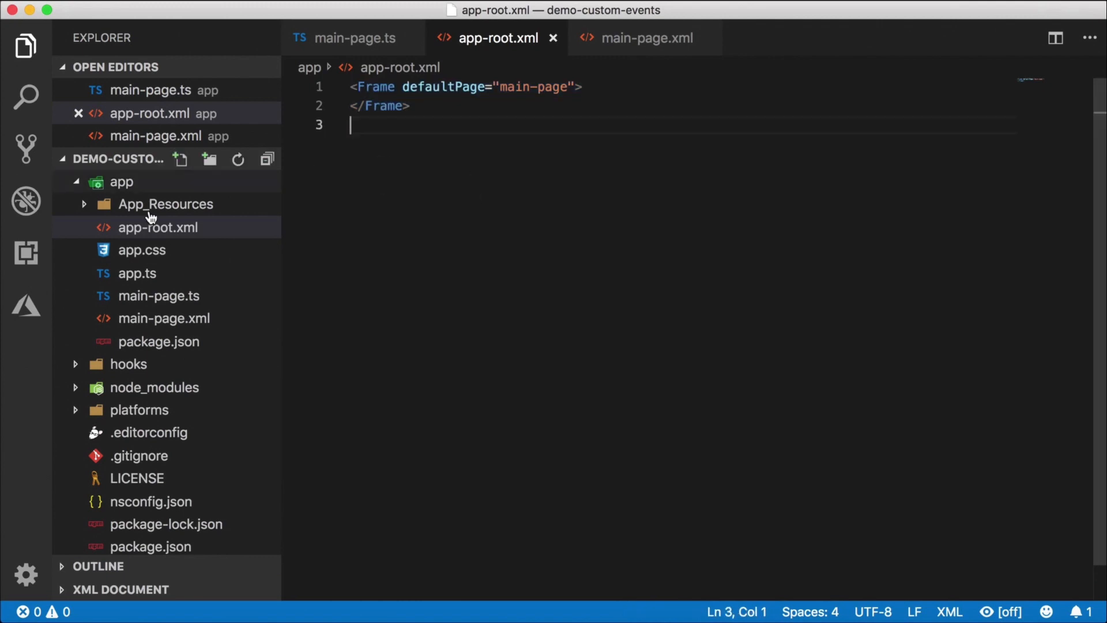
- Start a new file in the app folder from the Explorer
left_click(180, 159)
type("app-root.ts")
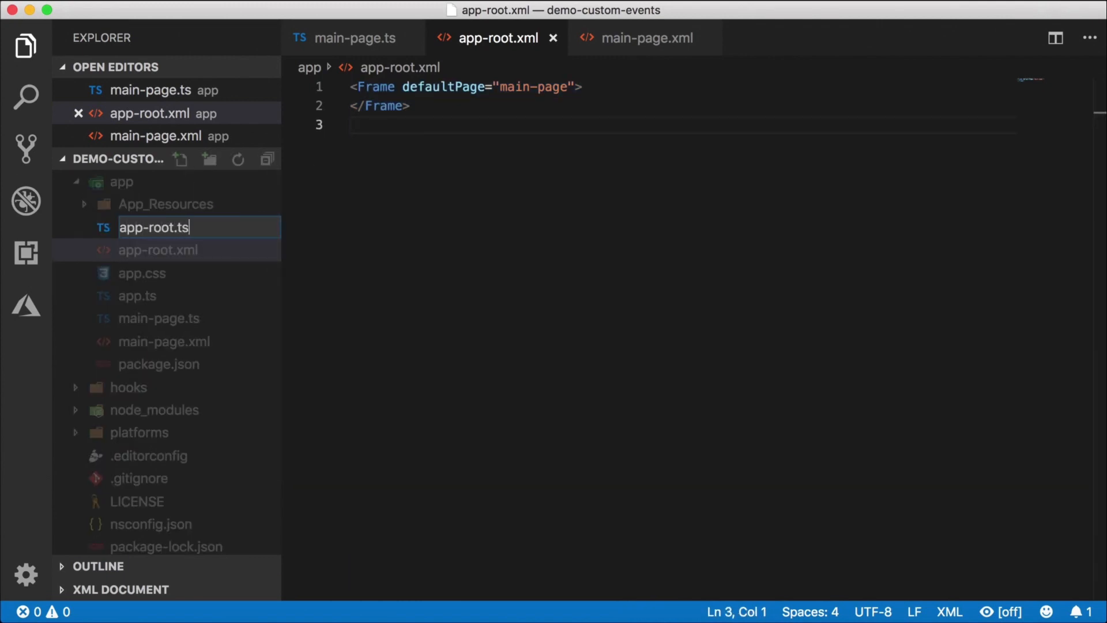
- Create app-root.ts exporting onMainFrameLoaded(args: EventData) that gets args.object as Frame
key("Return")
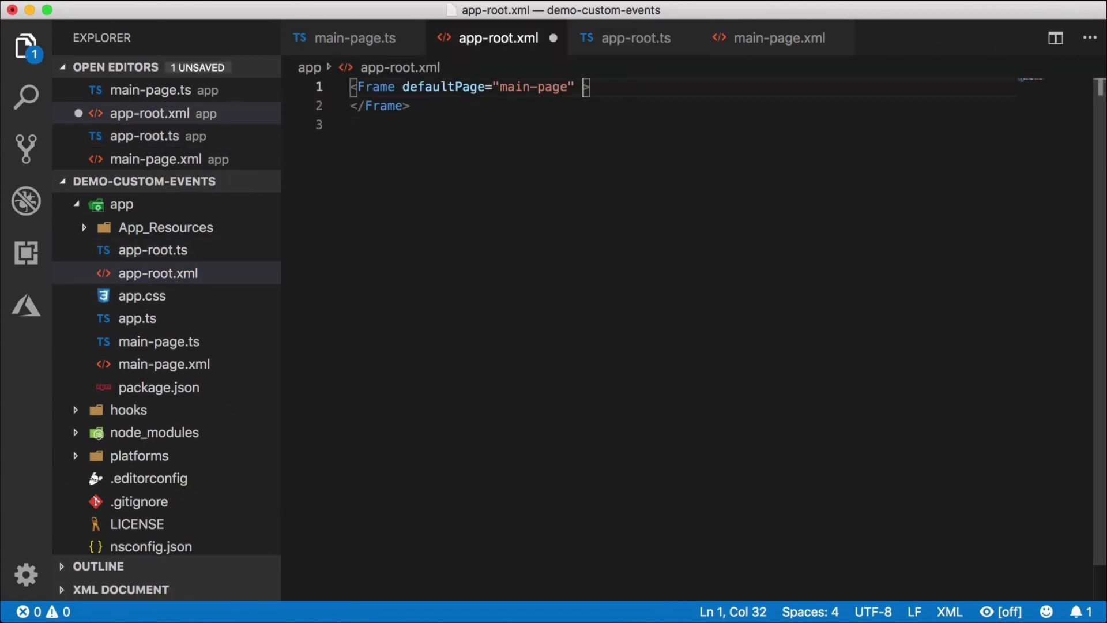
type("loaded=\"\"")
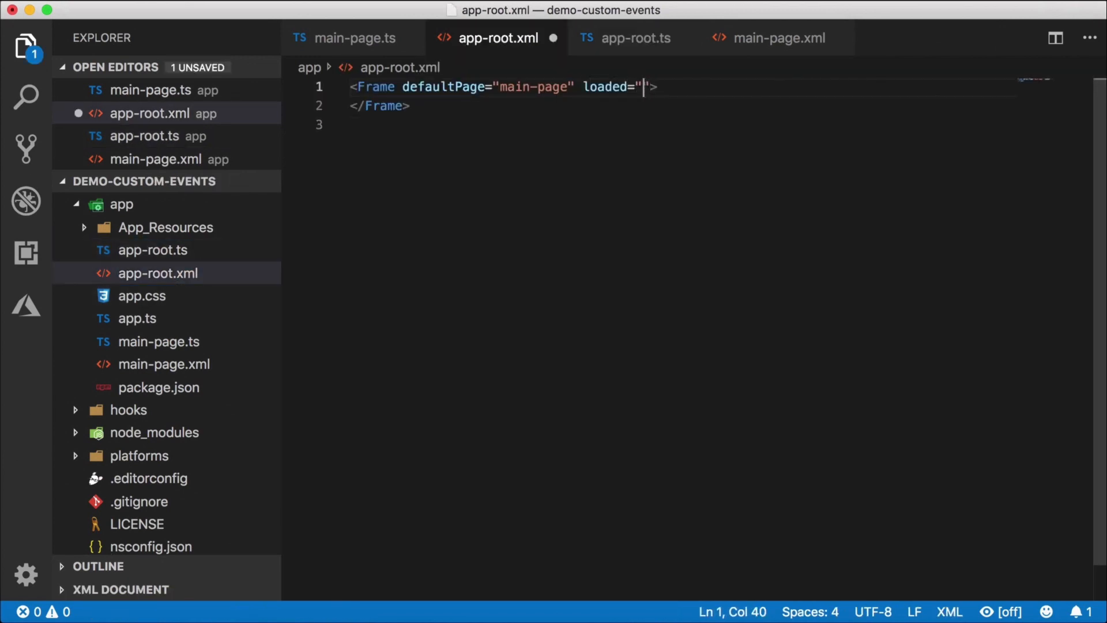
type("onMainFrameLoad")
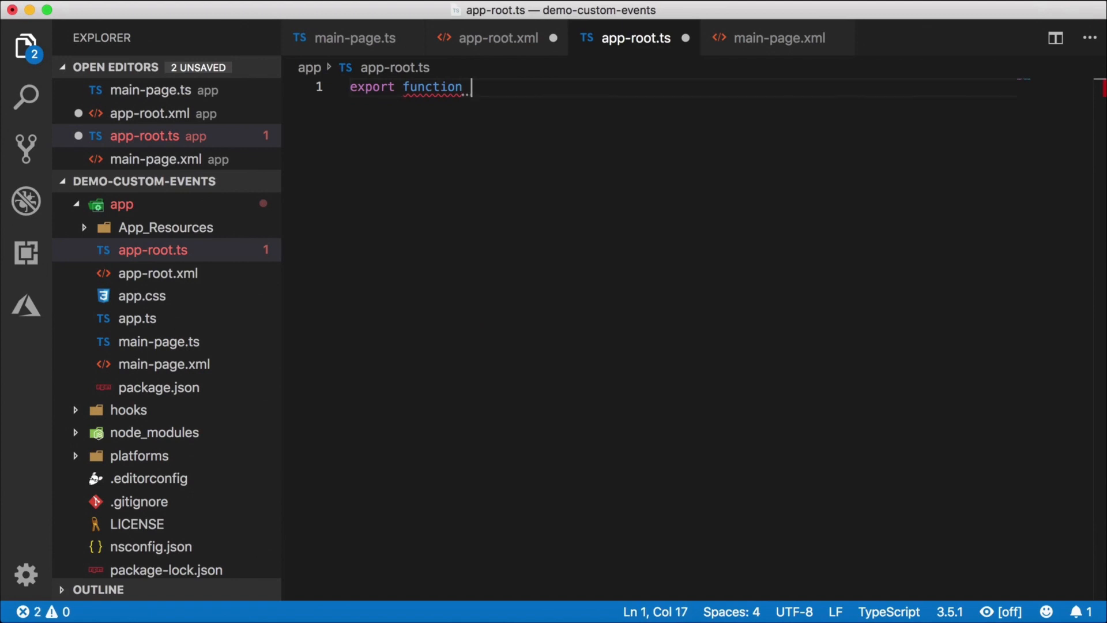
type("onMainFrameLoaded(args:")
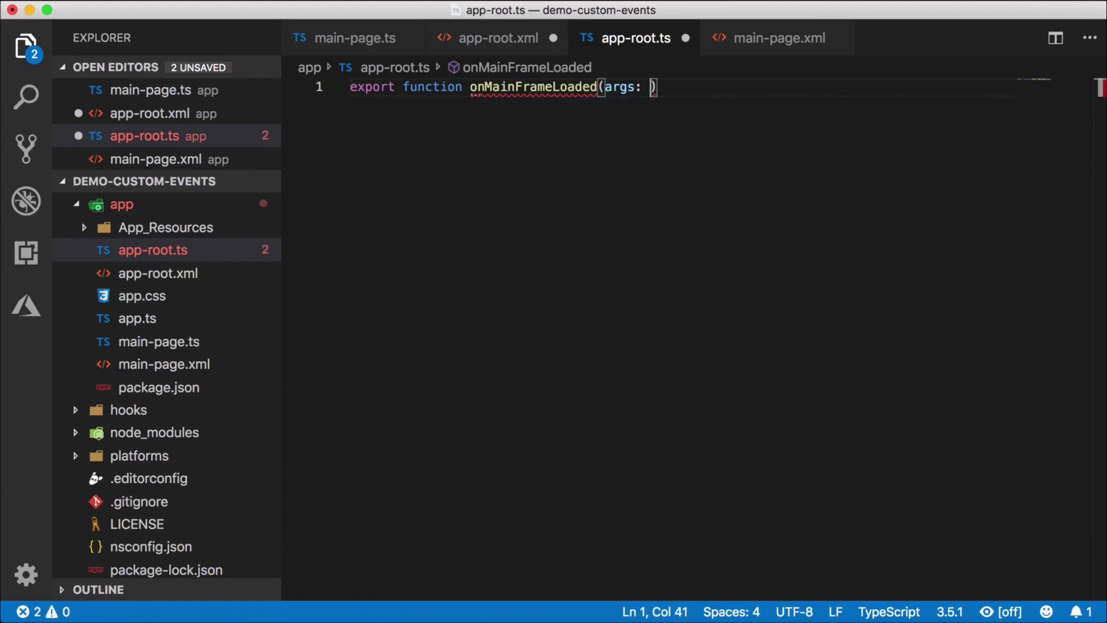
type("EventD")
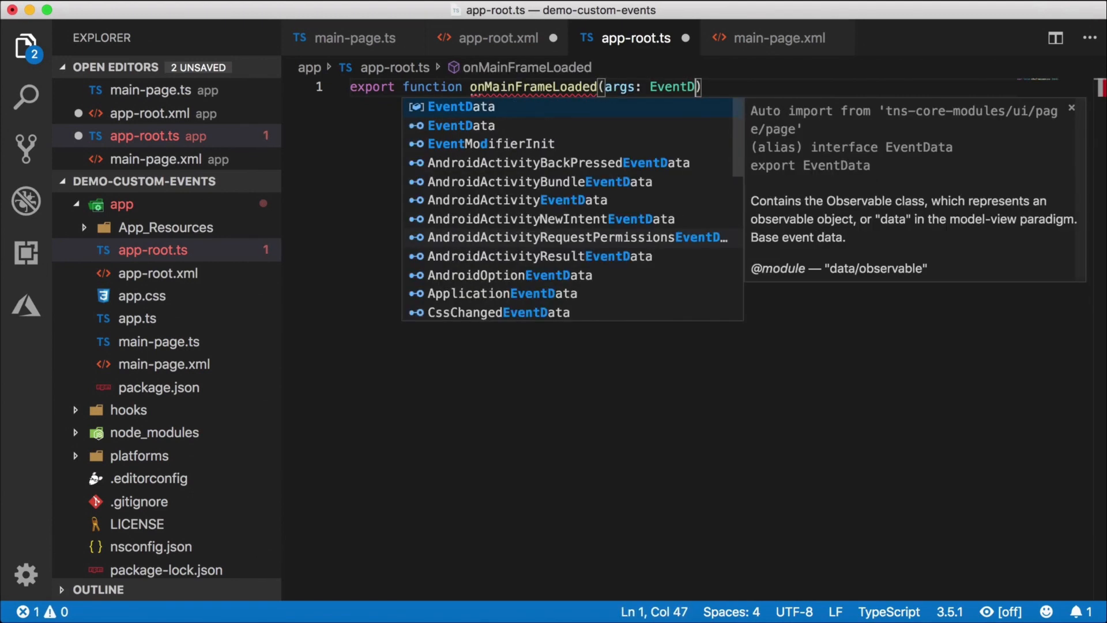
left_click(461, 107)
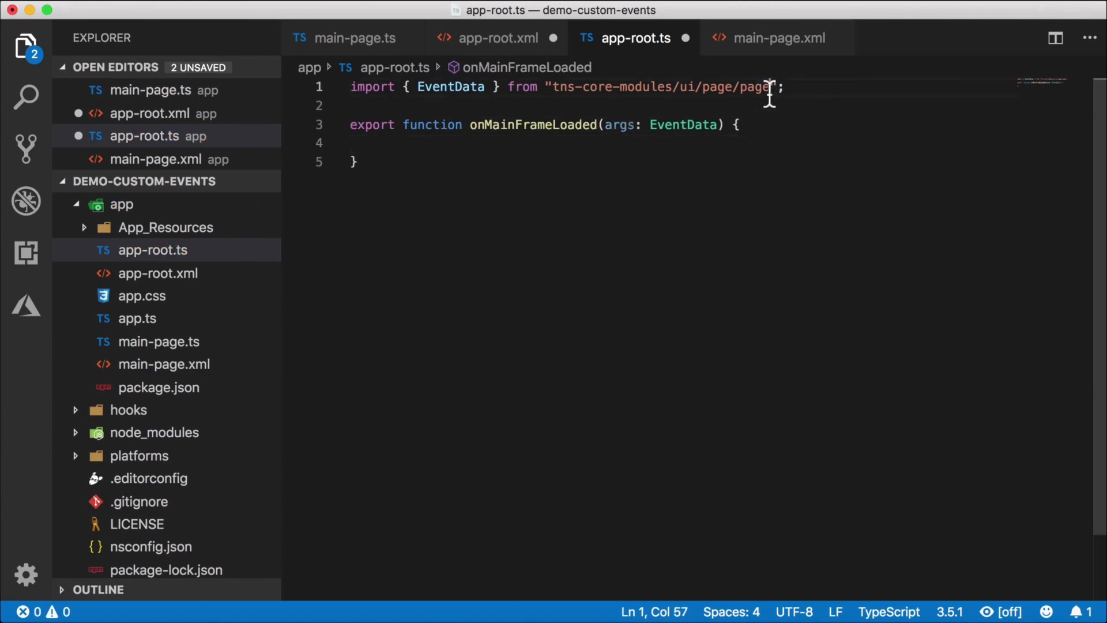
type("frame")
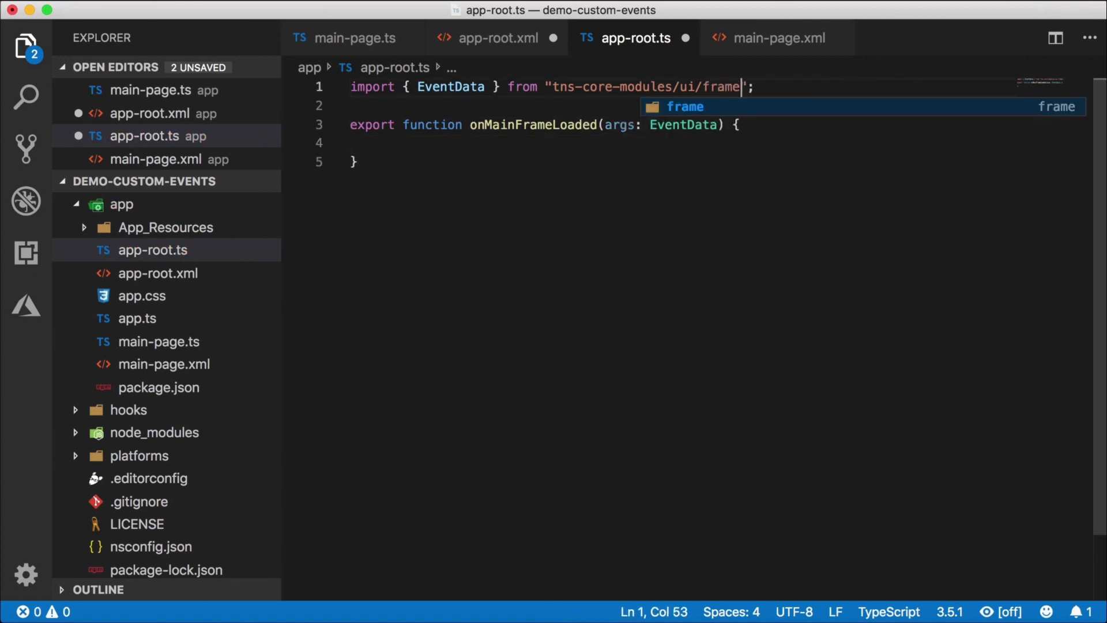
type("arg")
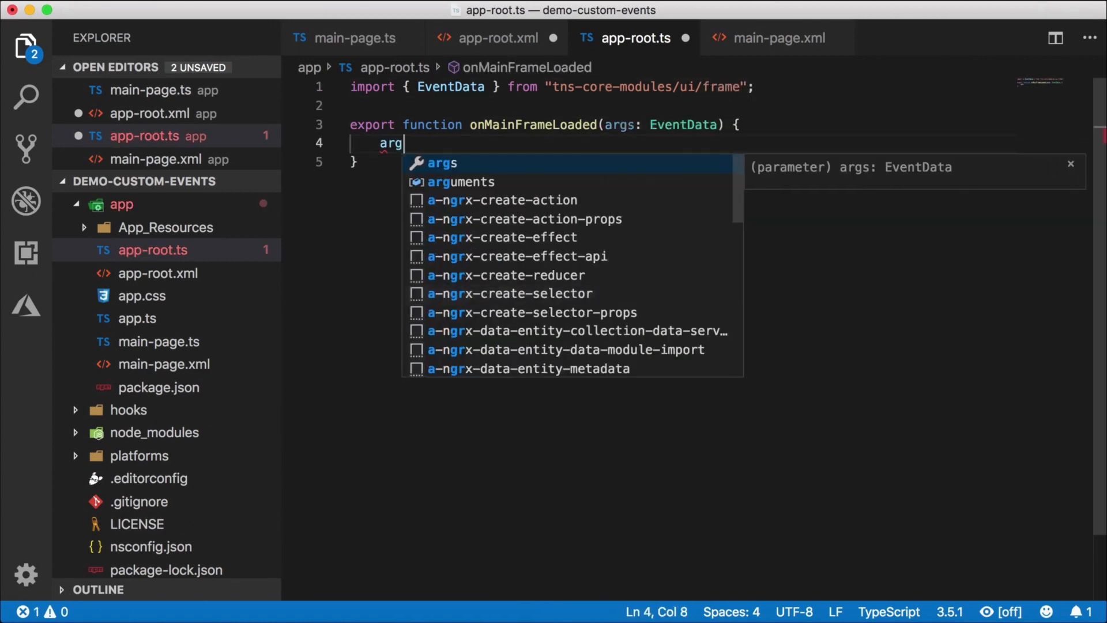
type("s.object")
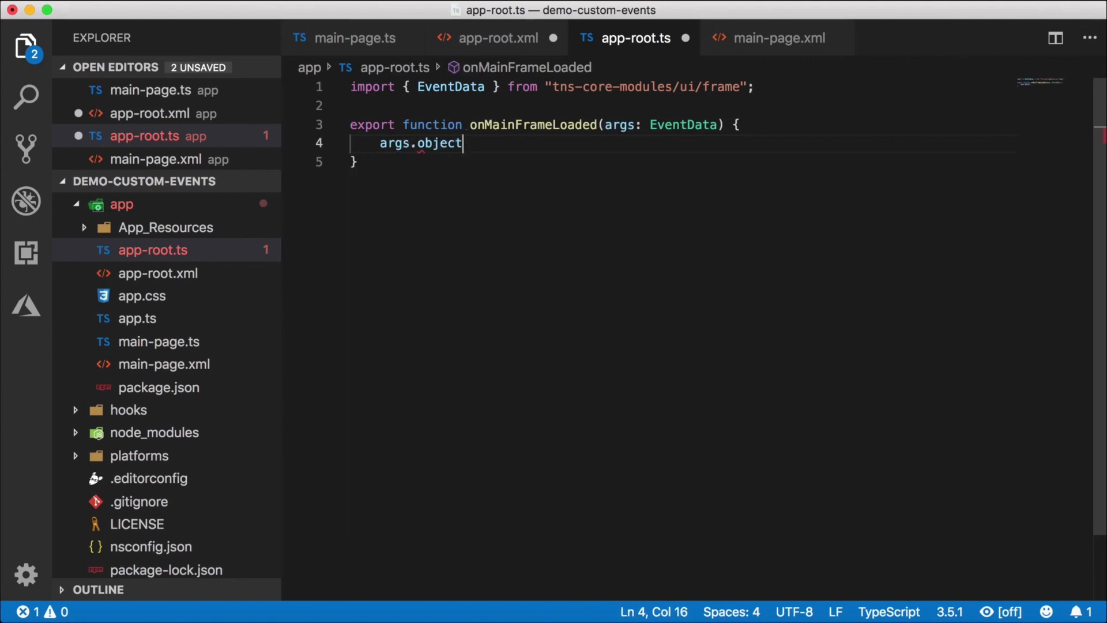
type("as Frame;")
type("frame.on")
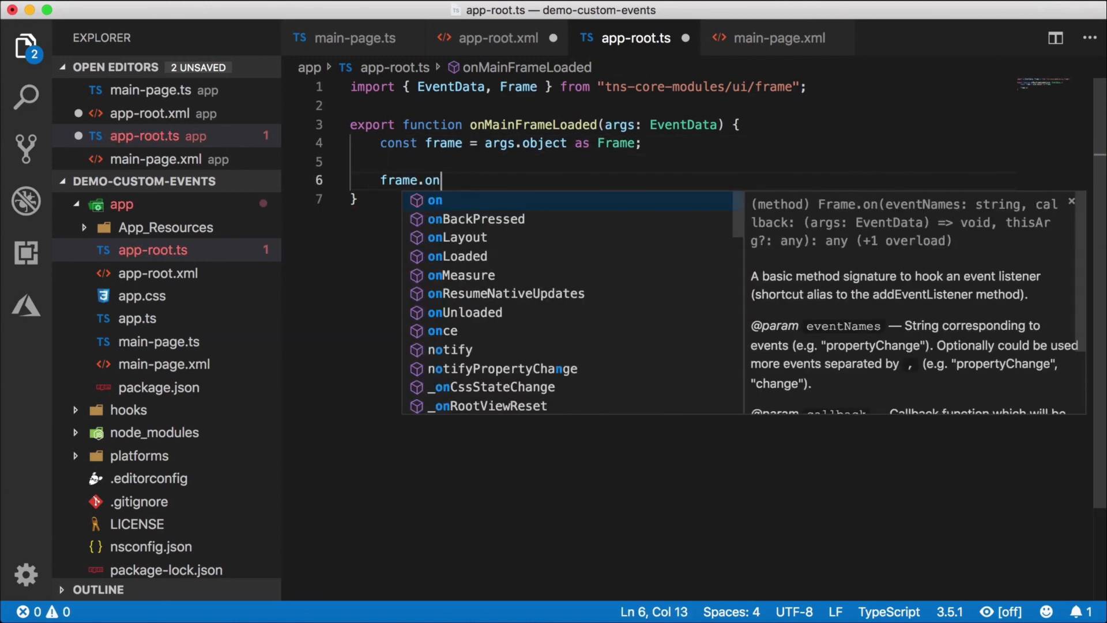
- Add a 'myEvent' listener that animates the frame with duration 3000 and translate y 300
type("('my'")
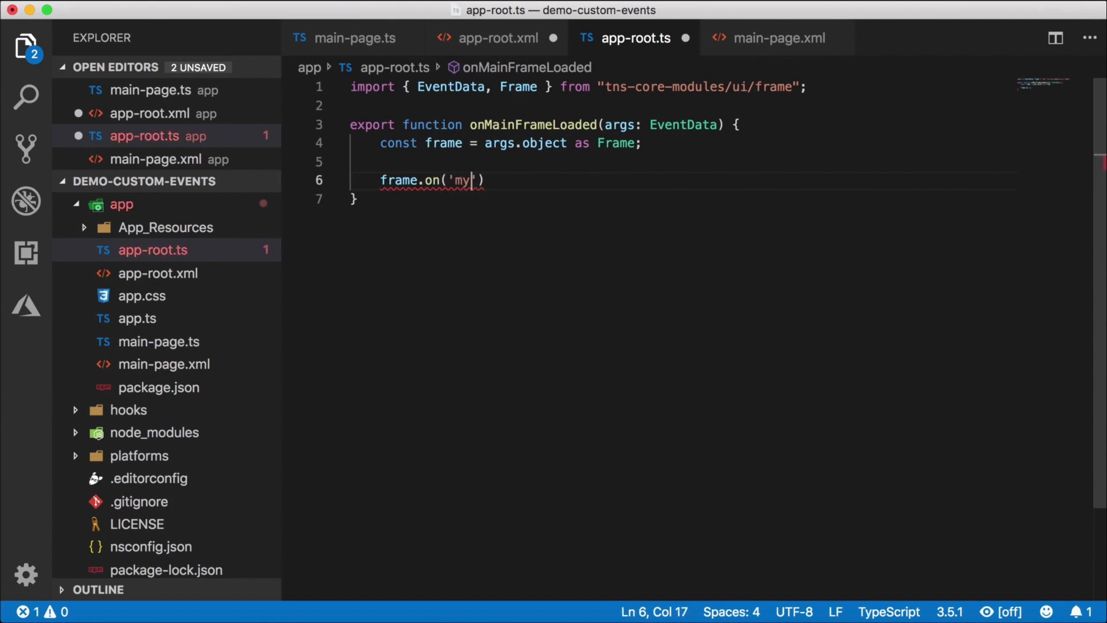
type("Event',")
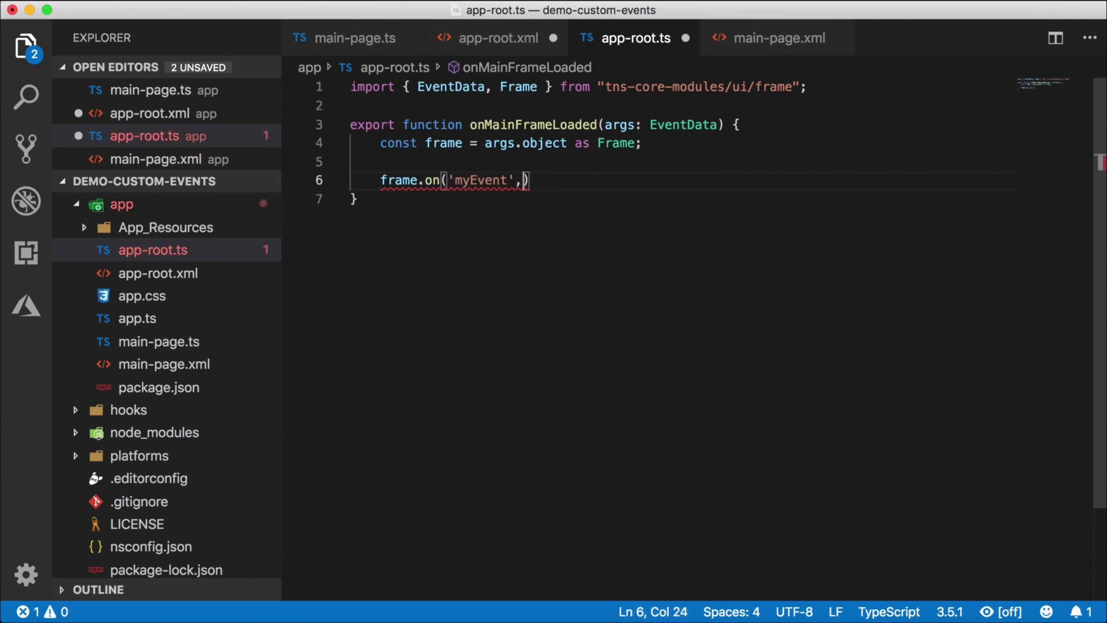
type("(arg)=> {});")
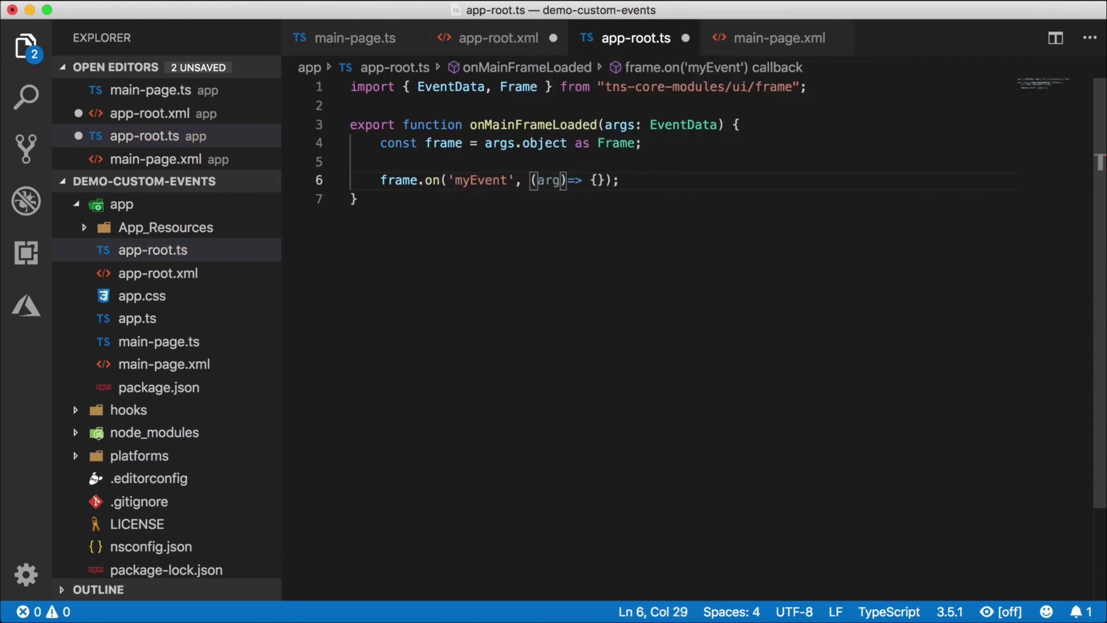
type(": EventData")
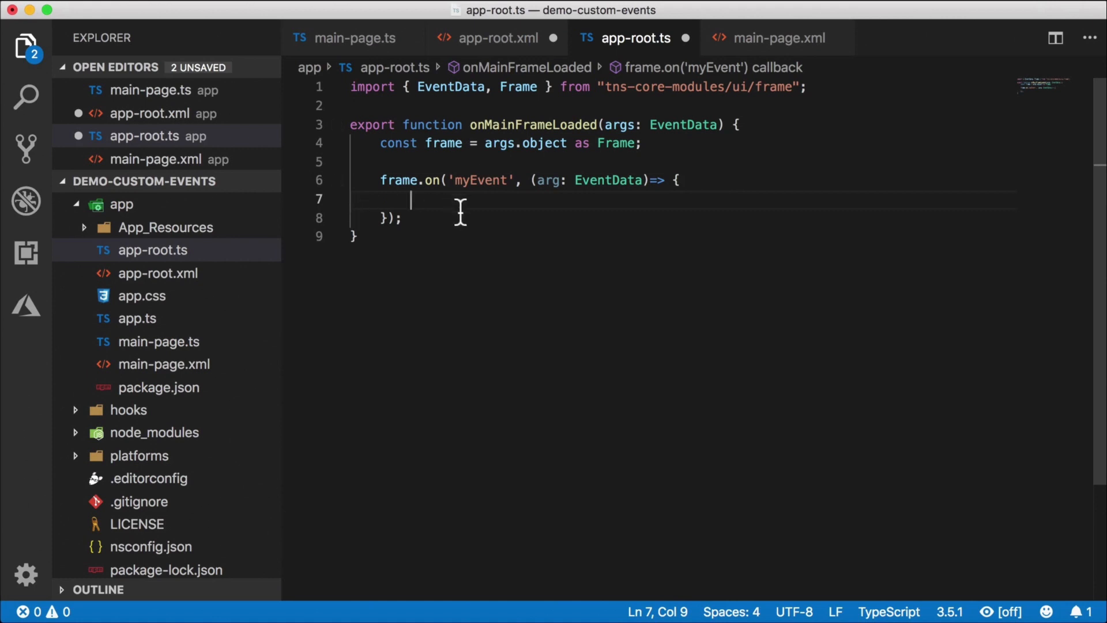
mouse_move(492, 251)
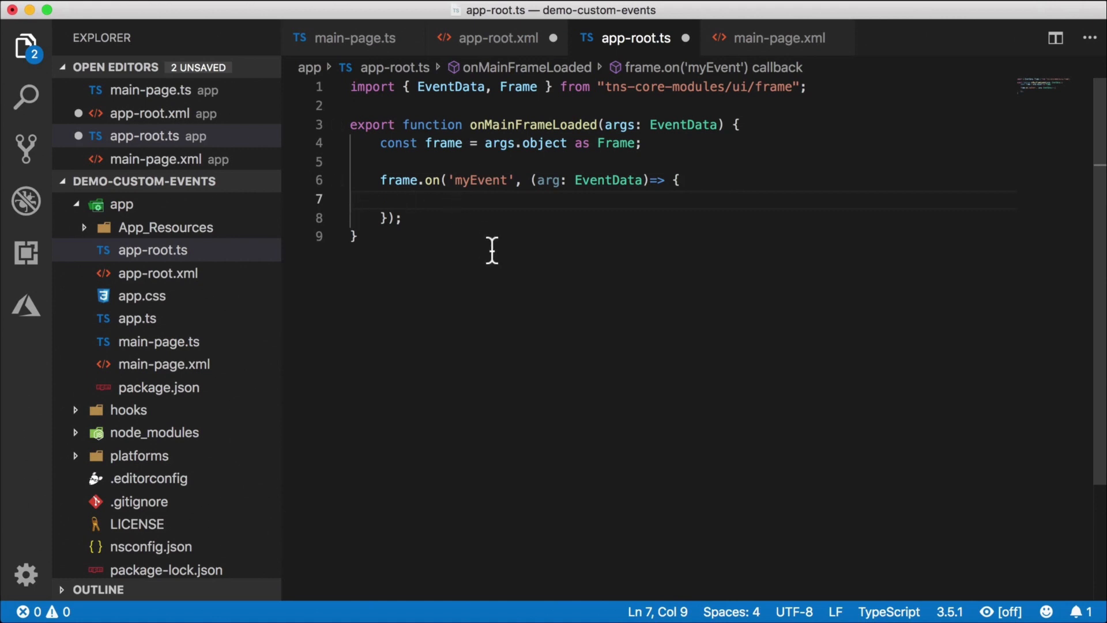
type("frame.animate({")
type("duration: 3000")
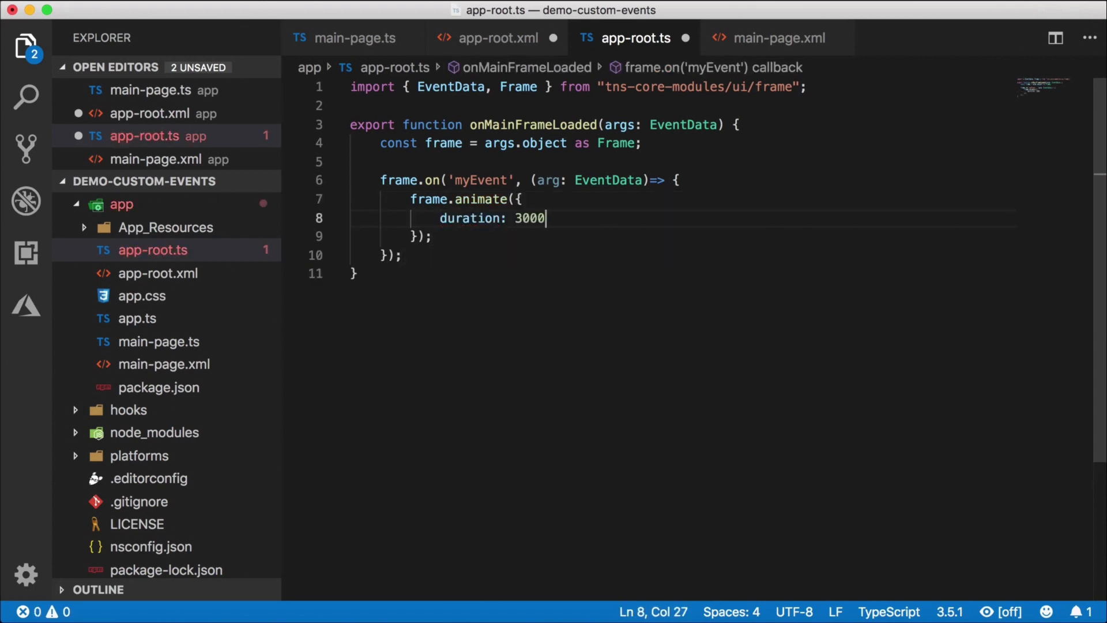
type(",")
type("translate: { x: 0 ")
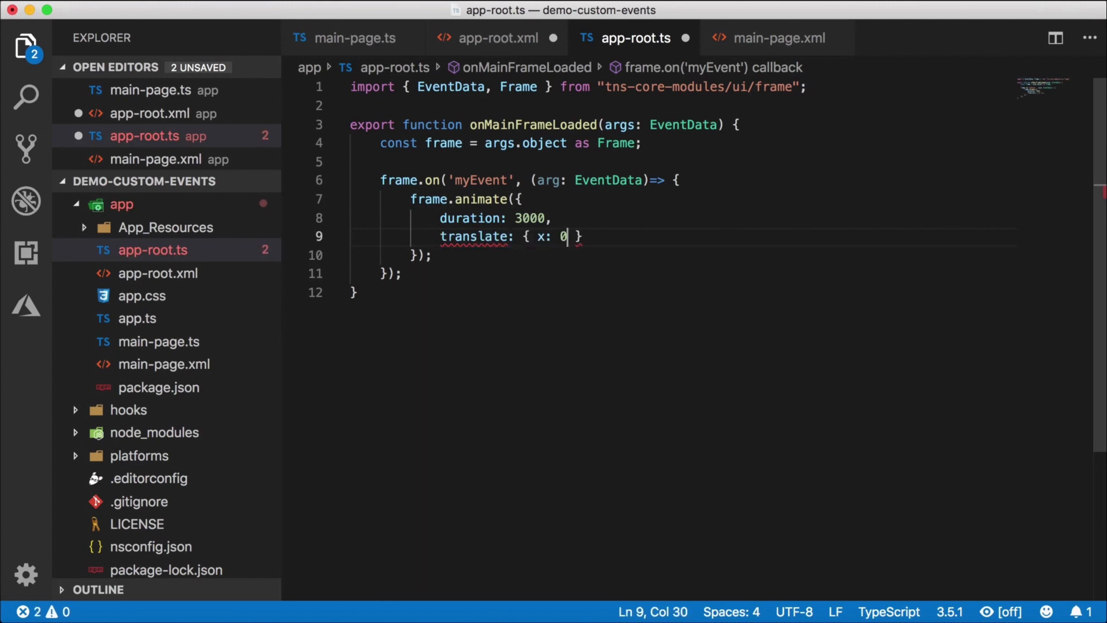
type(", y: 300")
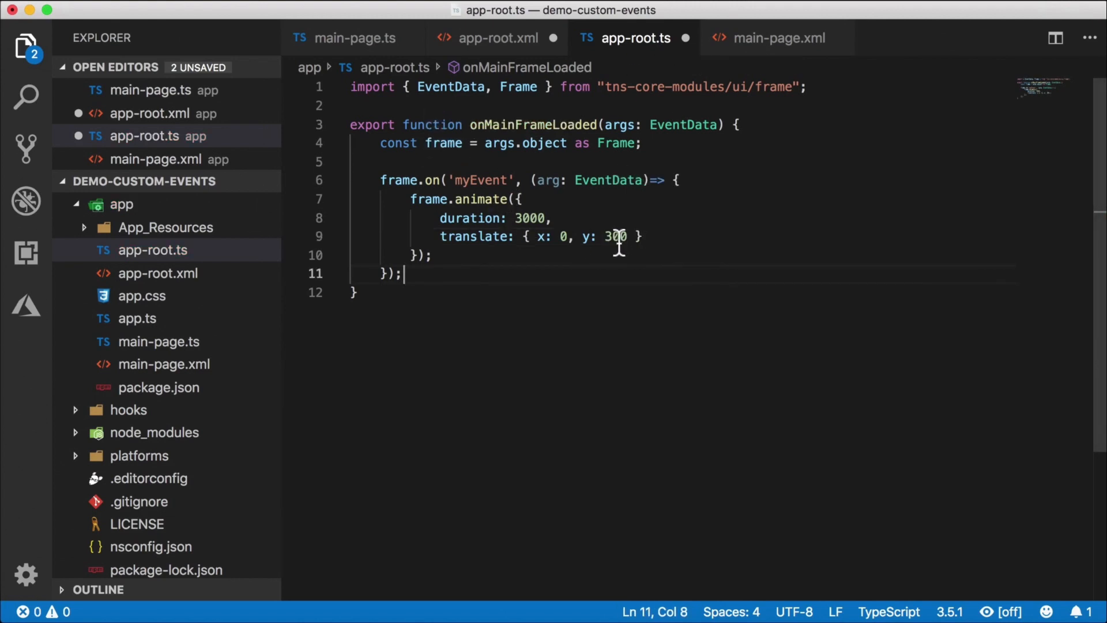
- Rename 'myEvent' to 'frameMove' in app-root.ts and in onTap's eventName
left_click(498, 38)
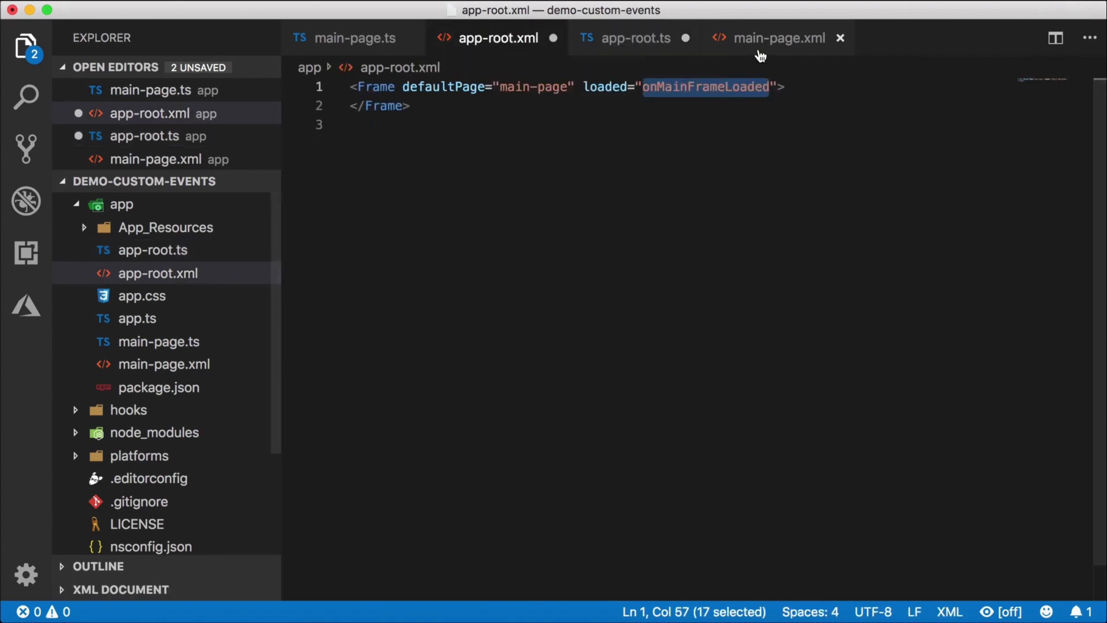
left_click(778, 37)
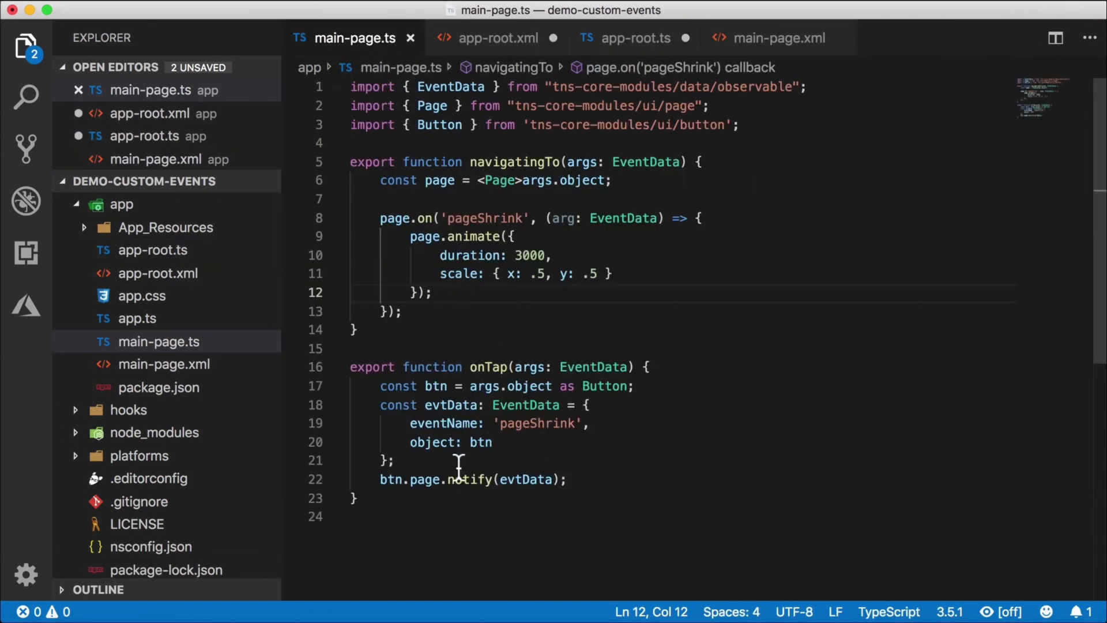
mouse_move(572, 488)
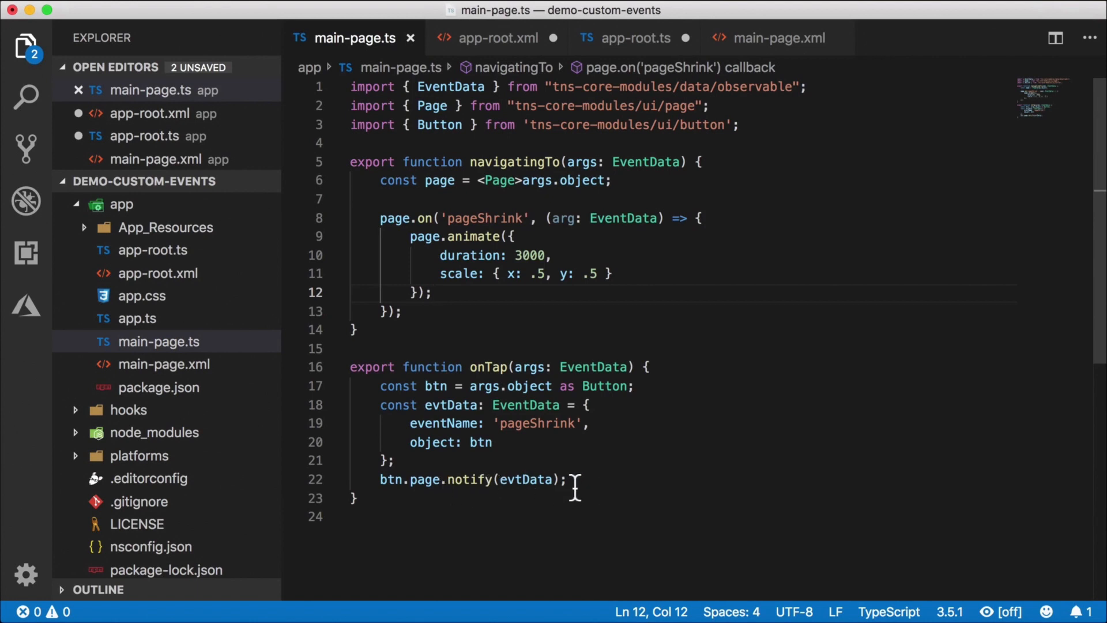
mouse_move(455, 422)
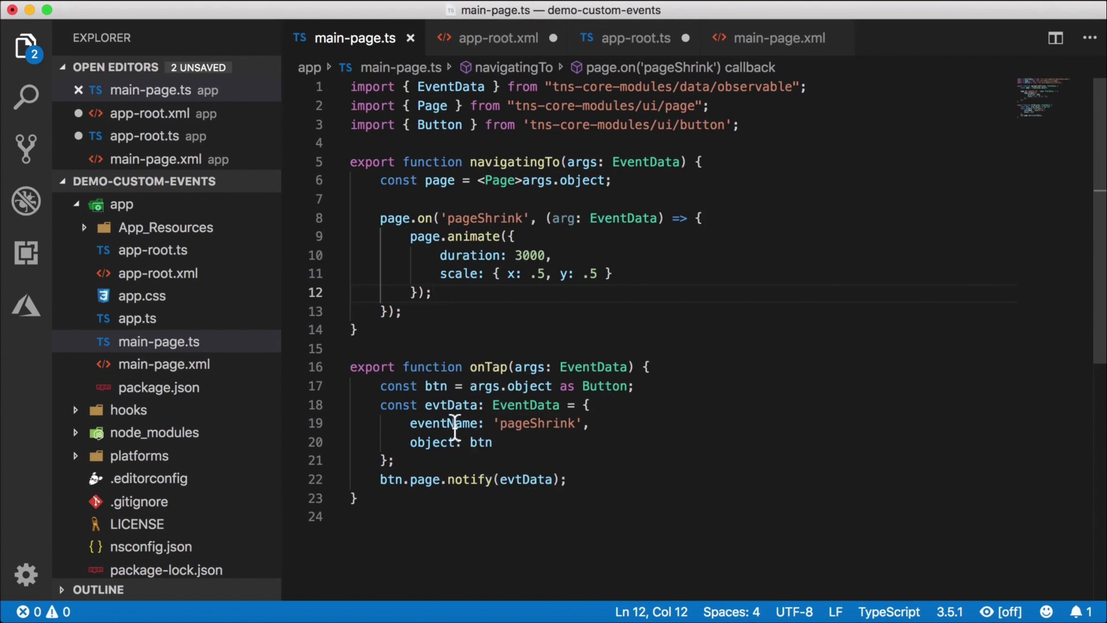
left_click(632, 37)
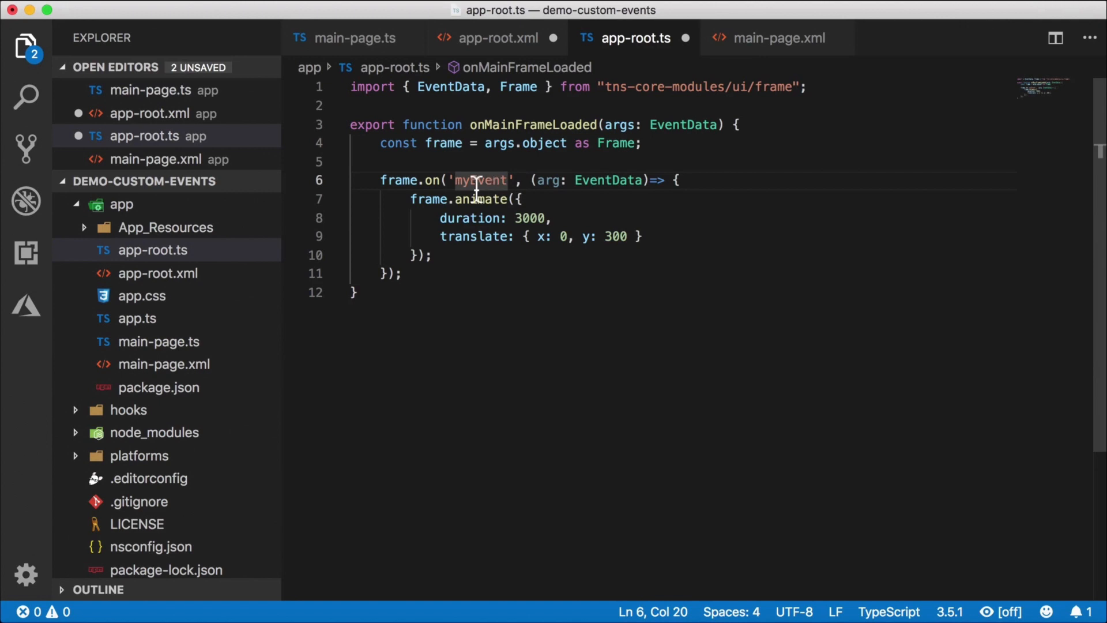
double_click(480, 180)
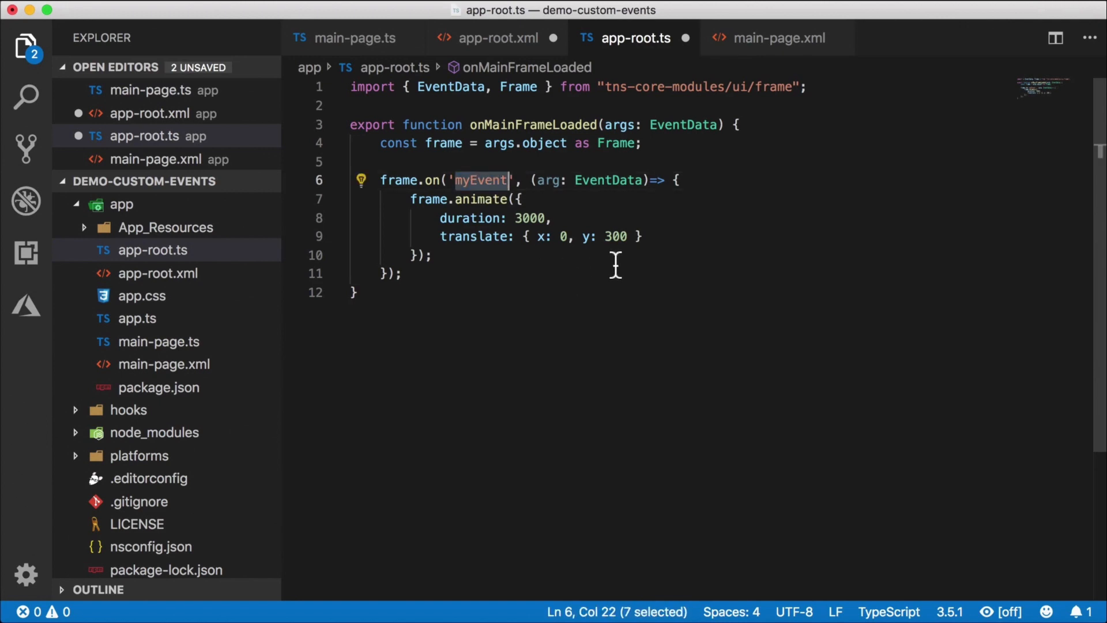
type("frameMove")
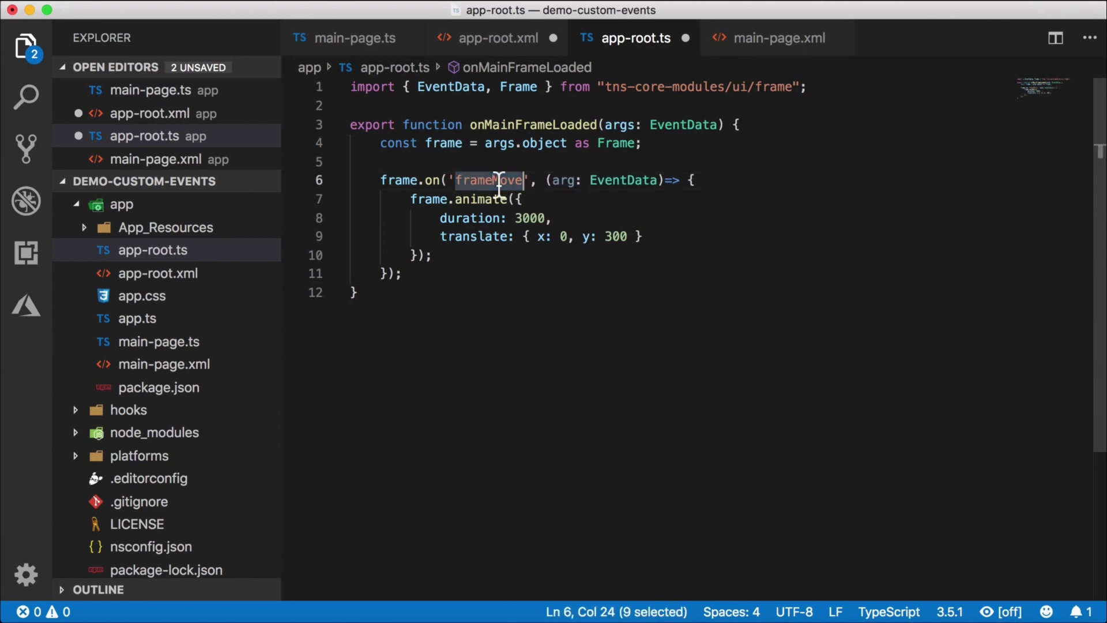
left_click(354, 38)
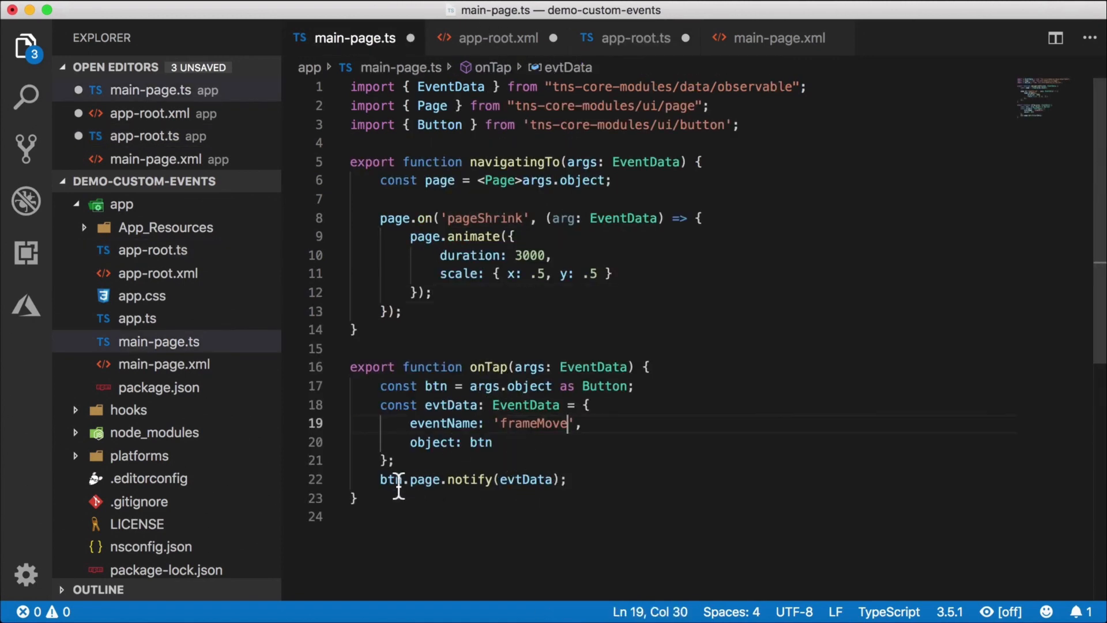
mouse_move(472, 491)
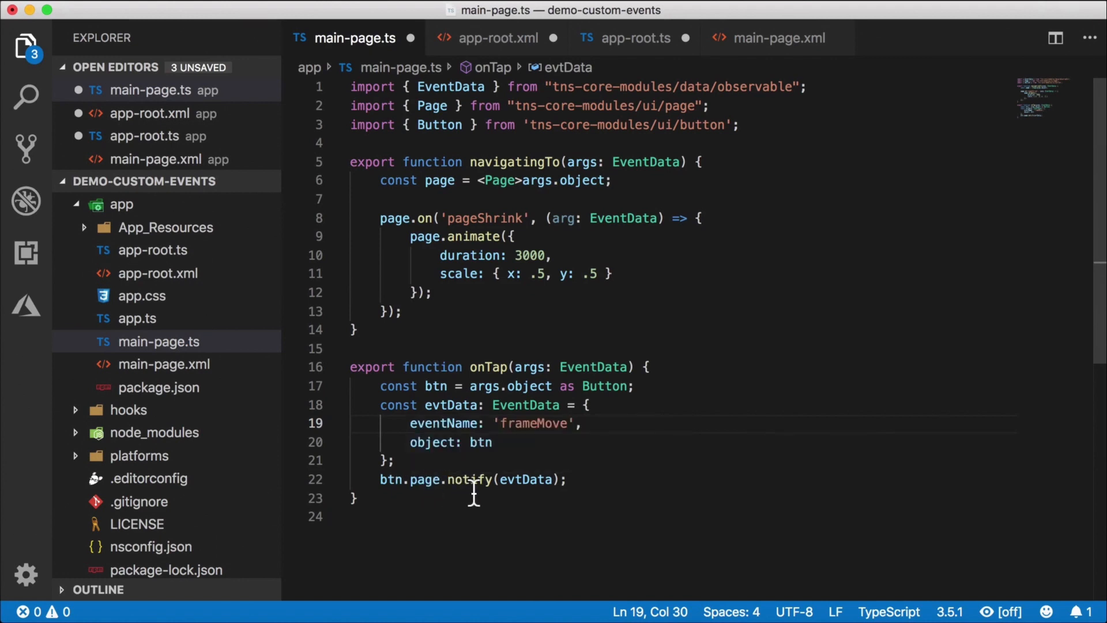
type("fram")
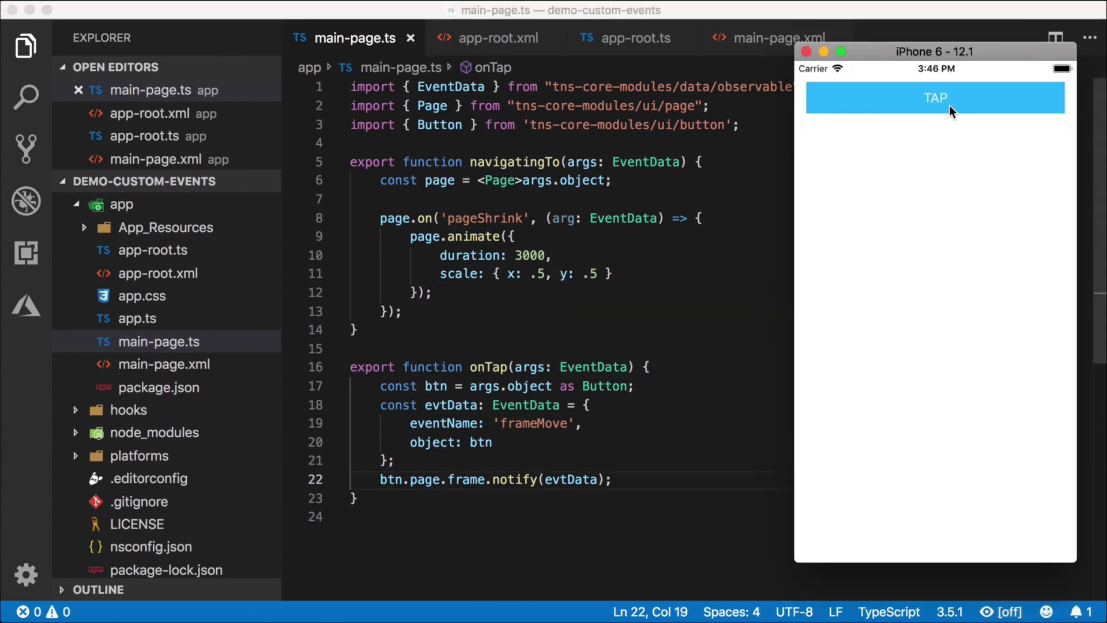
- Tap the TAP button in the iOS Simulator to watch the app frame slide down
left_click(934, 97)
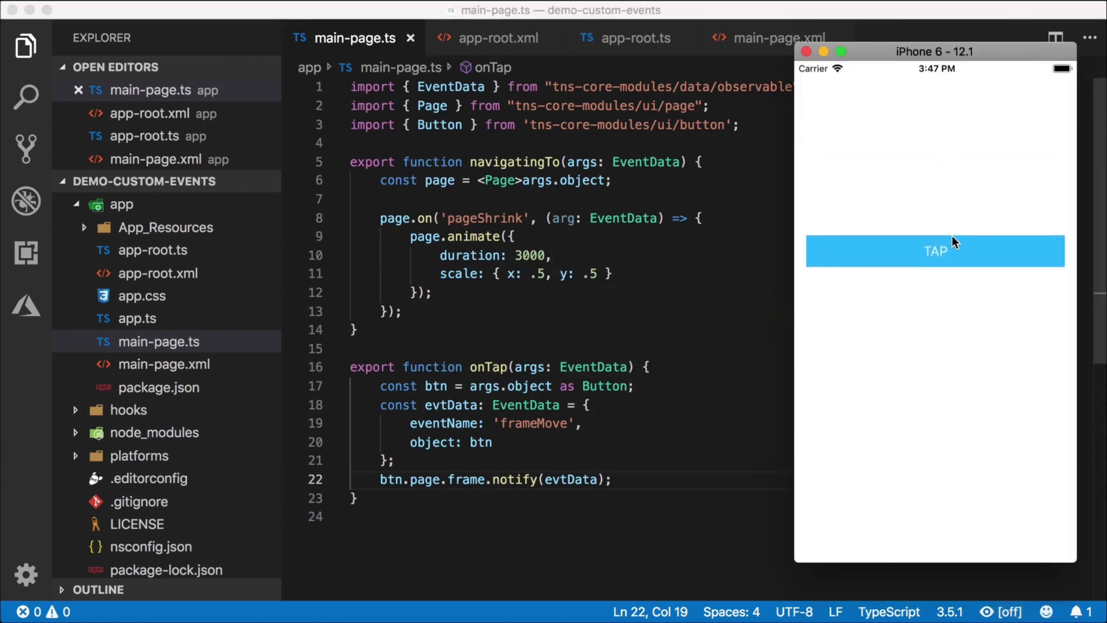
left_click(933, 250)
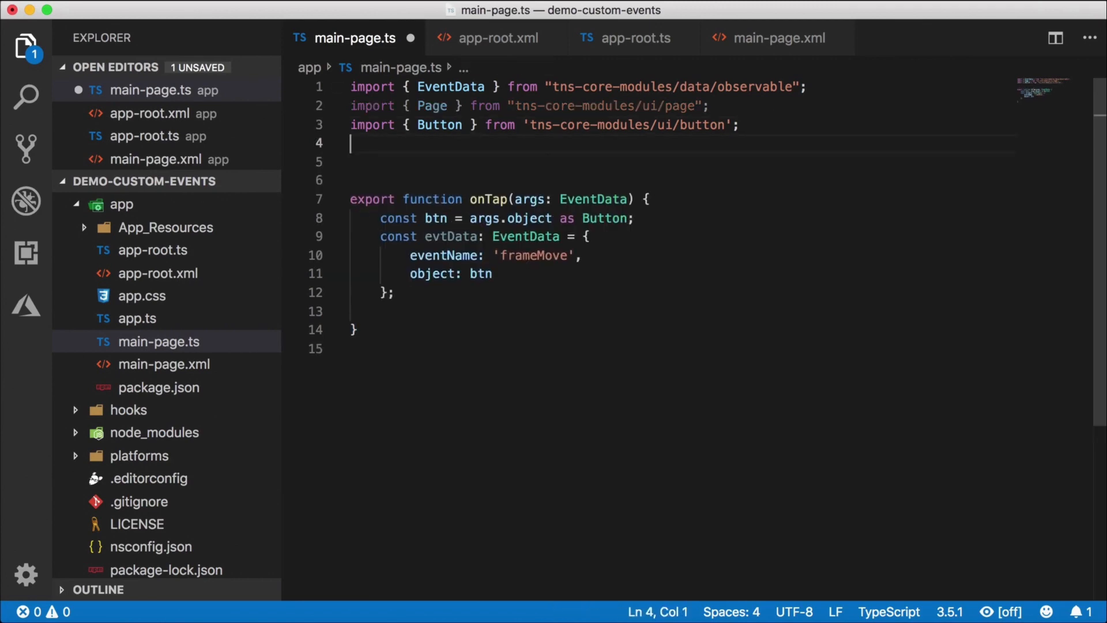
- Add import * as frameModule from 'tns-core-modules/ui/frame' to main-page.ts
type("import *")
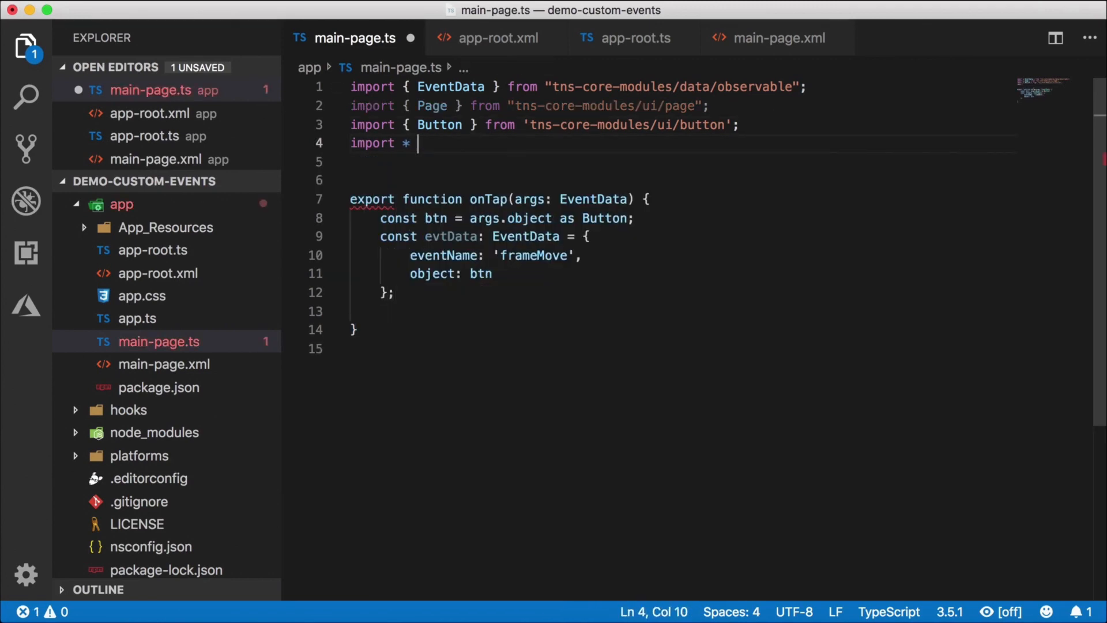
type("as frameModule from 'tns-core-modules")
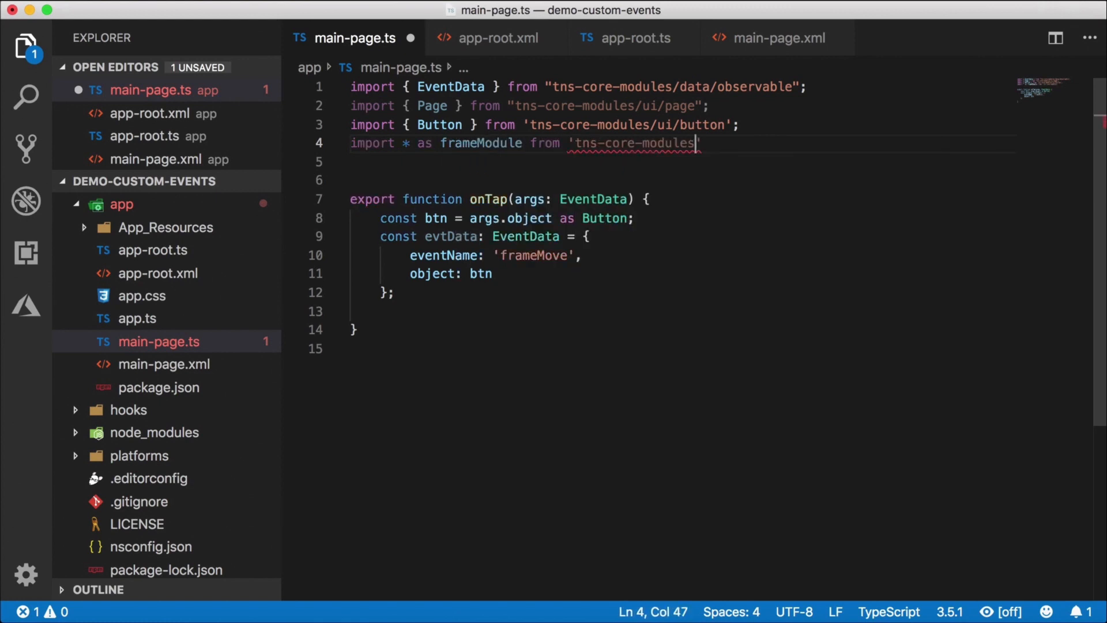
type("/ui/frame;")
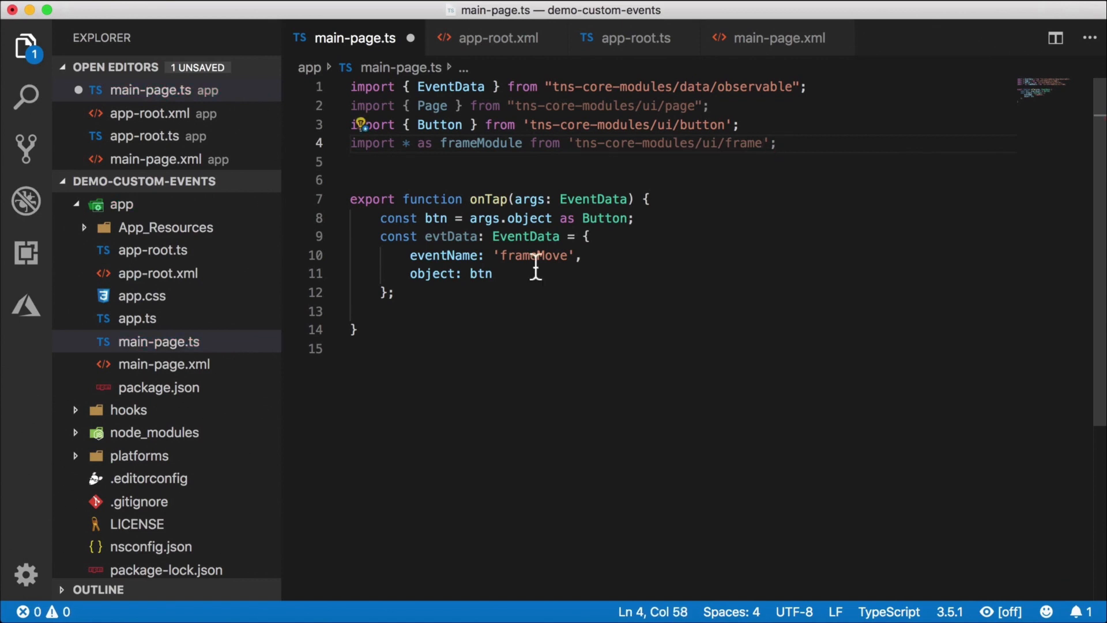
- Make onTap call frameModule.topmost().notify(evtData) using IntelliSense
key("enter")
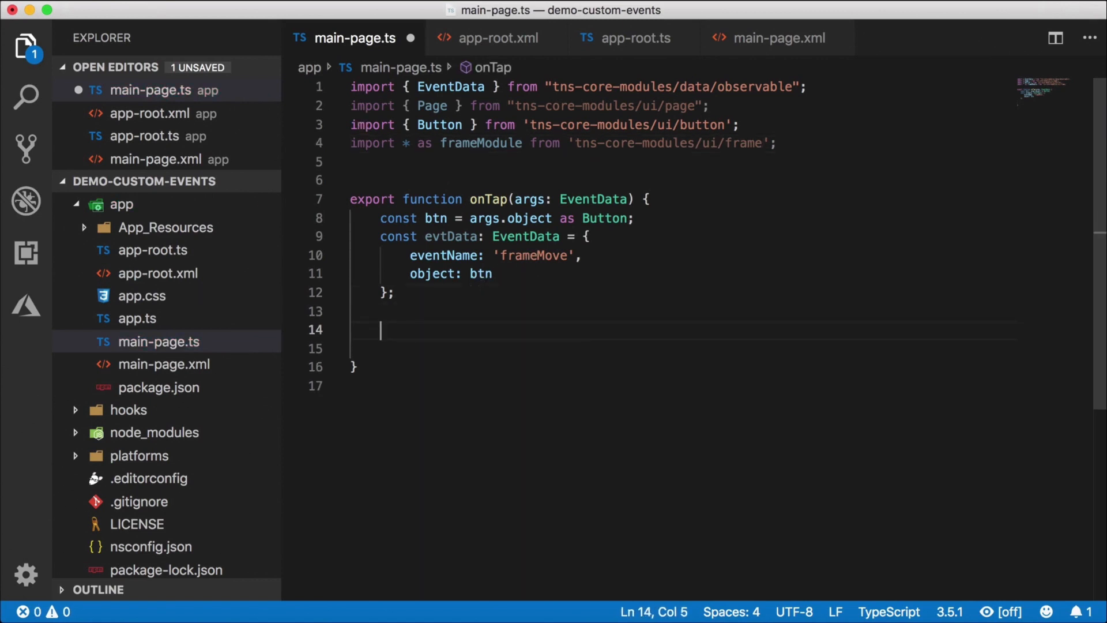
type("frame")
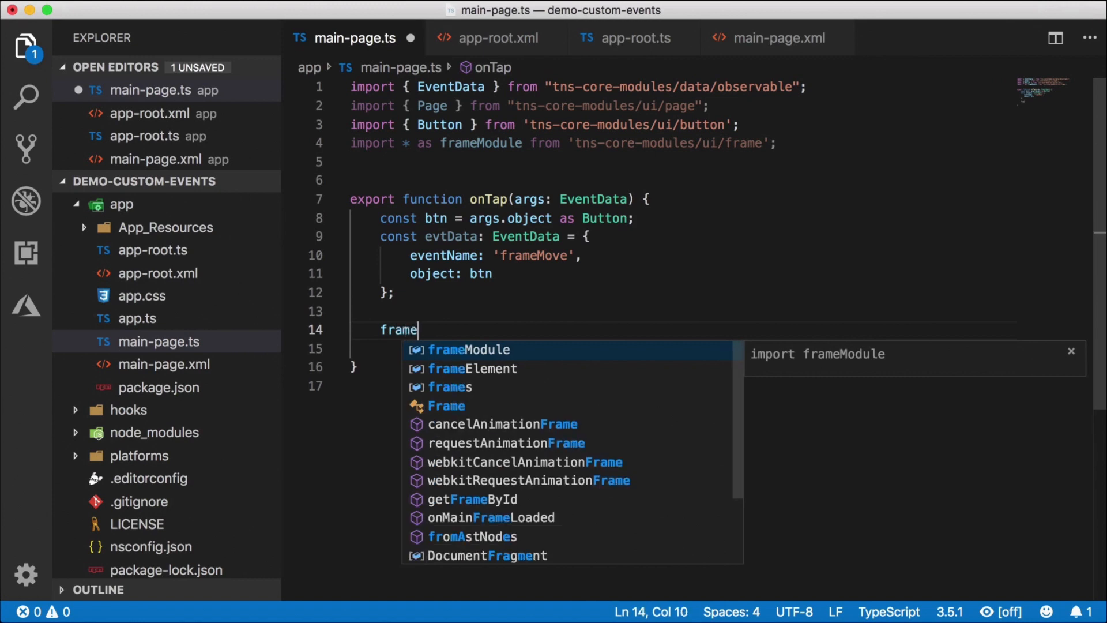
type("Module.topmost(")
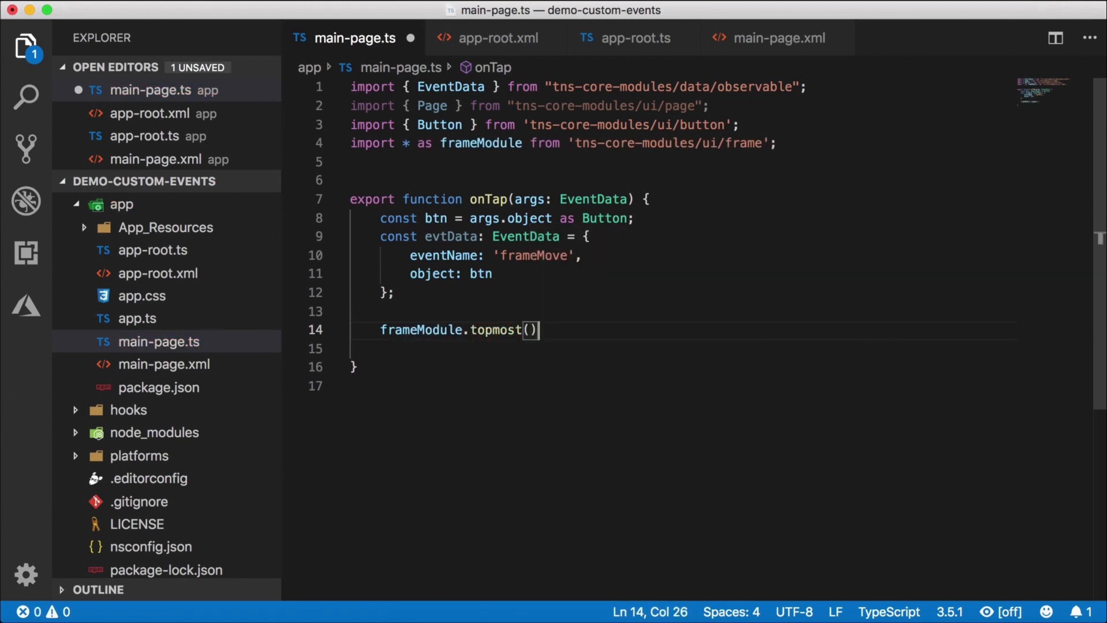
type(".n")
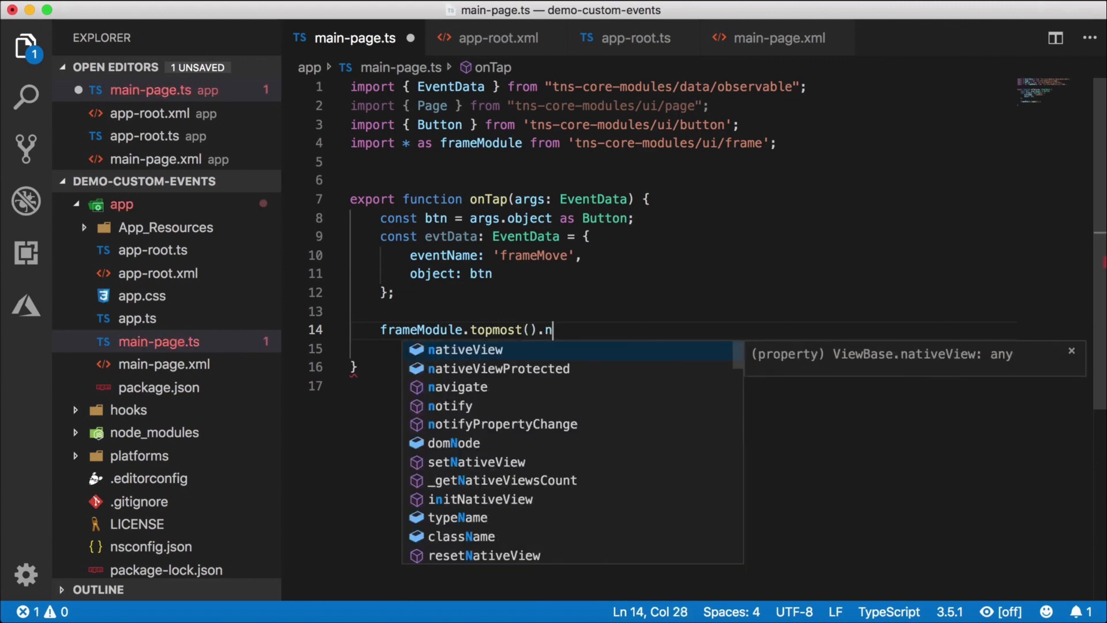
type("va")
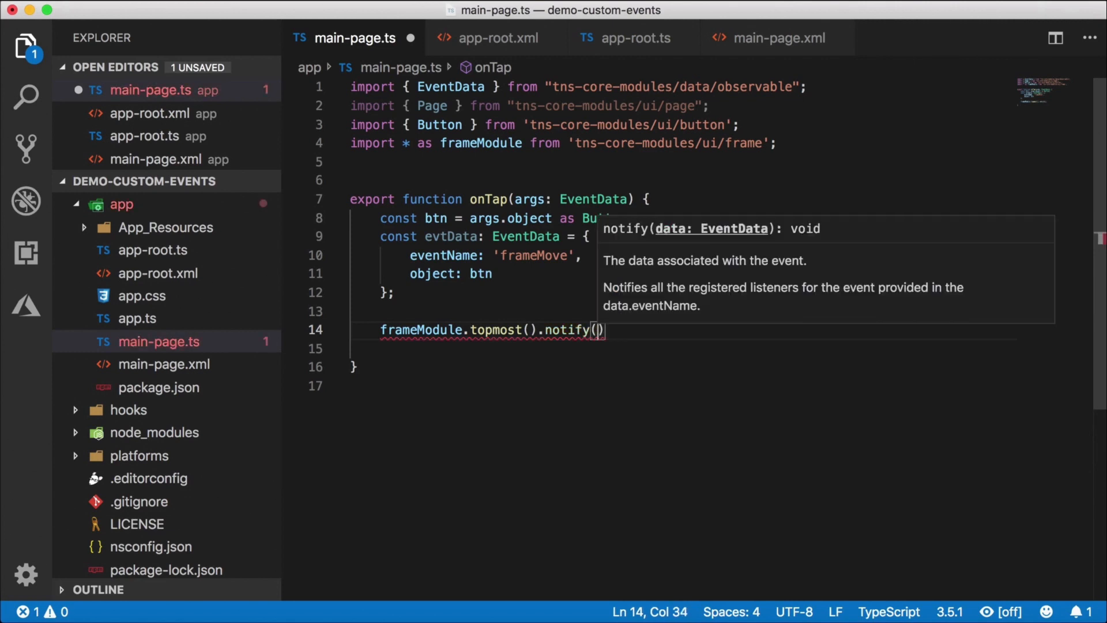
type("evtData")
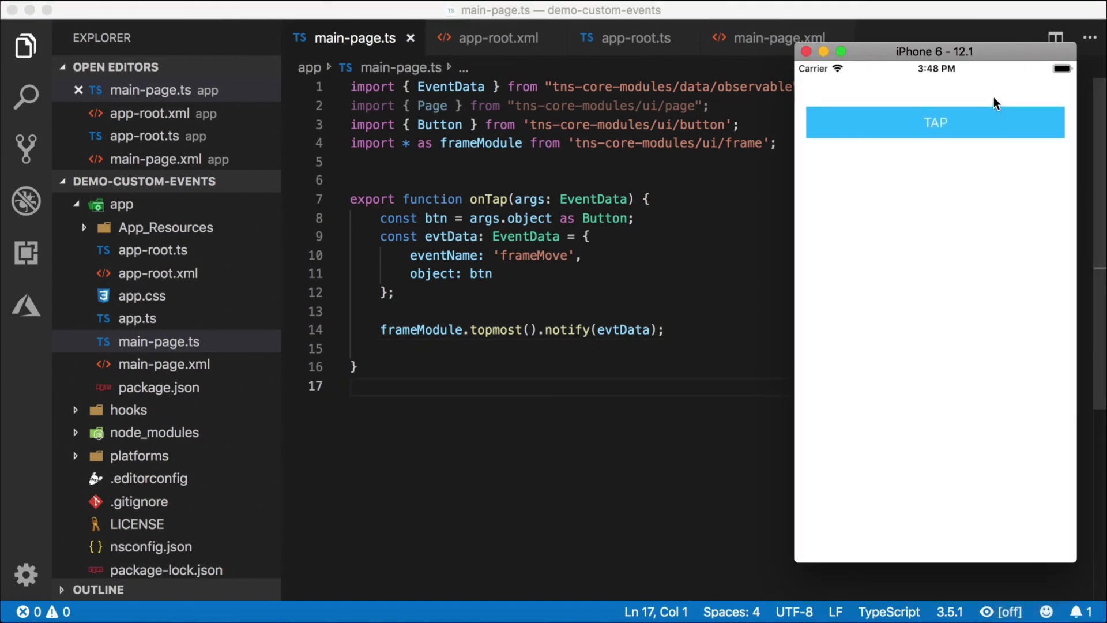
- Tap TAP in the iOS Simulator to test the topmost-frame notify change
left_click(934, 123)
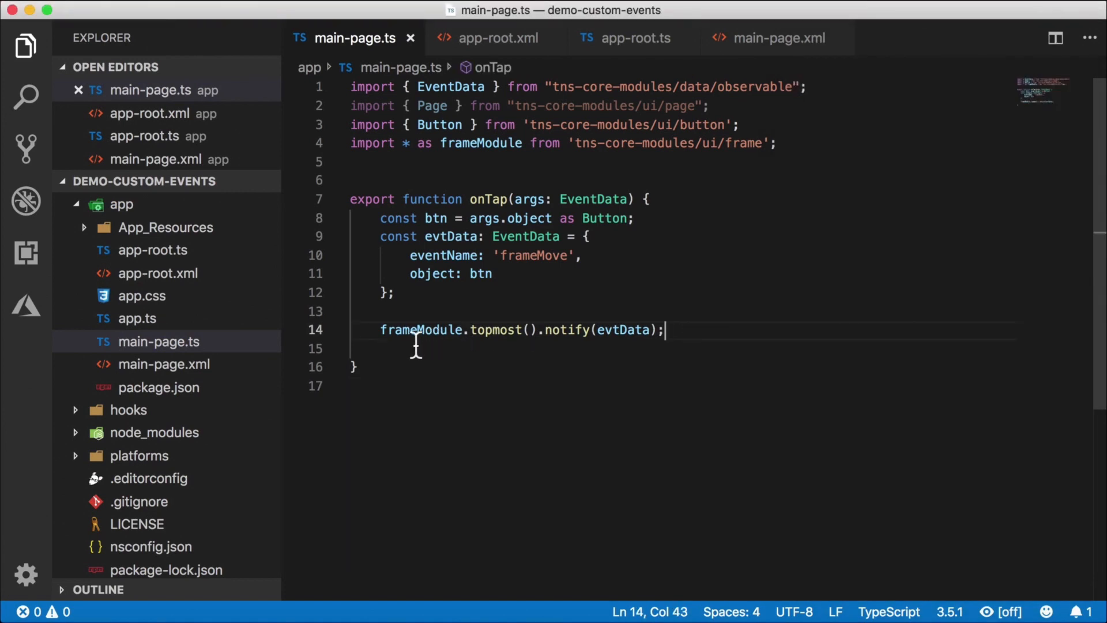
mouse_move(585, 334)
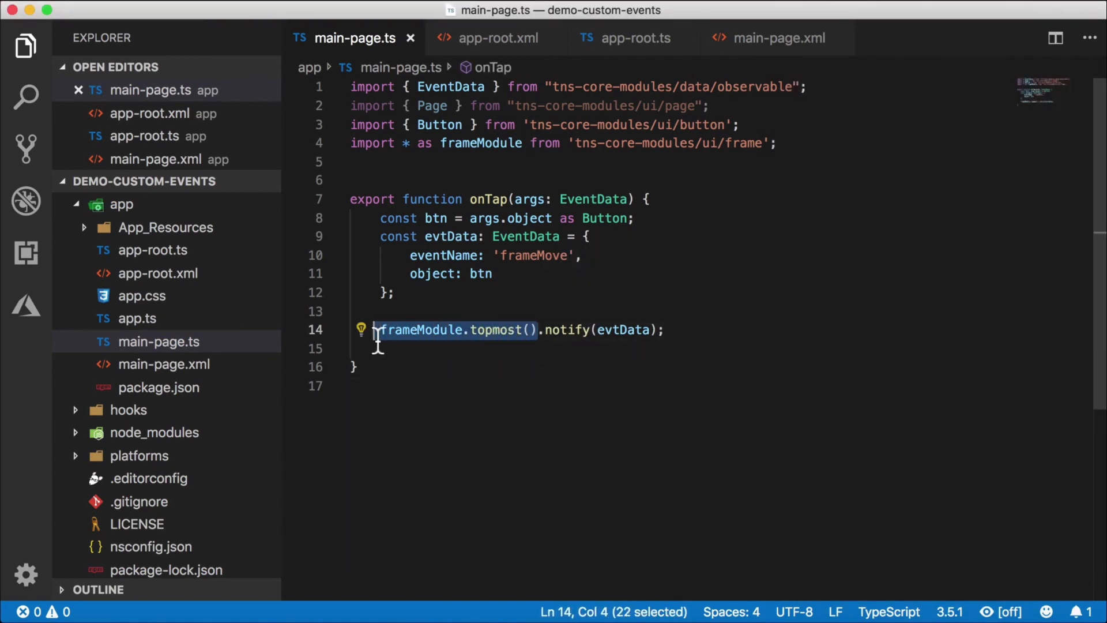
left_click(351, 348)
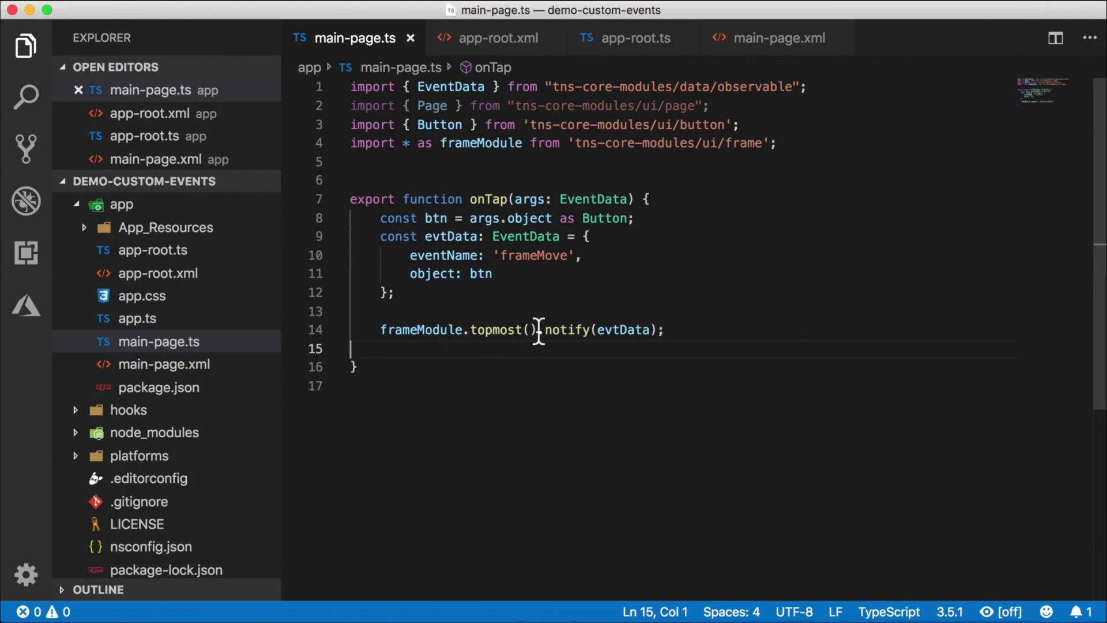
mouse_move(540, 325)
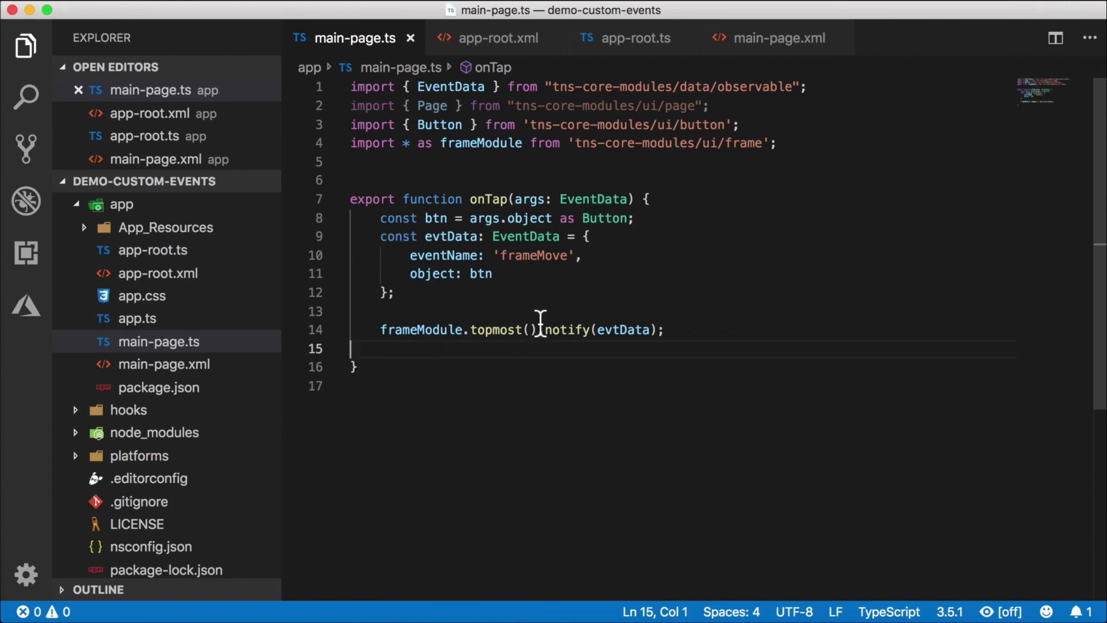
mouse_move(489, 344)
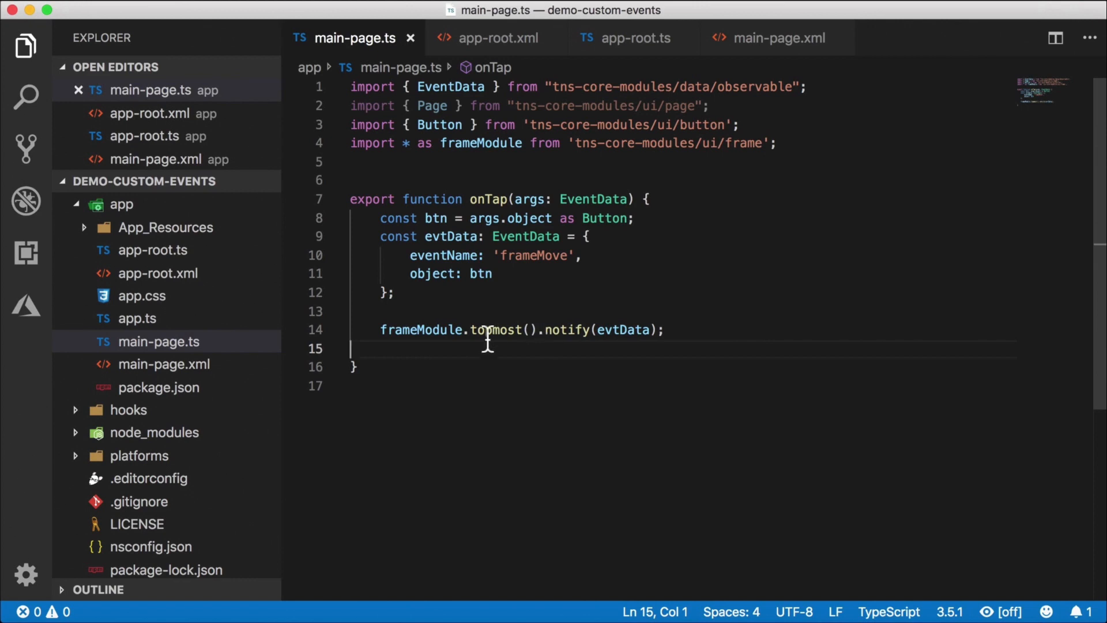
mouse_move(565, 367)
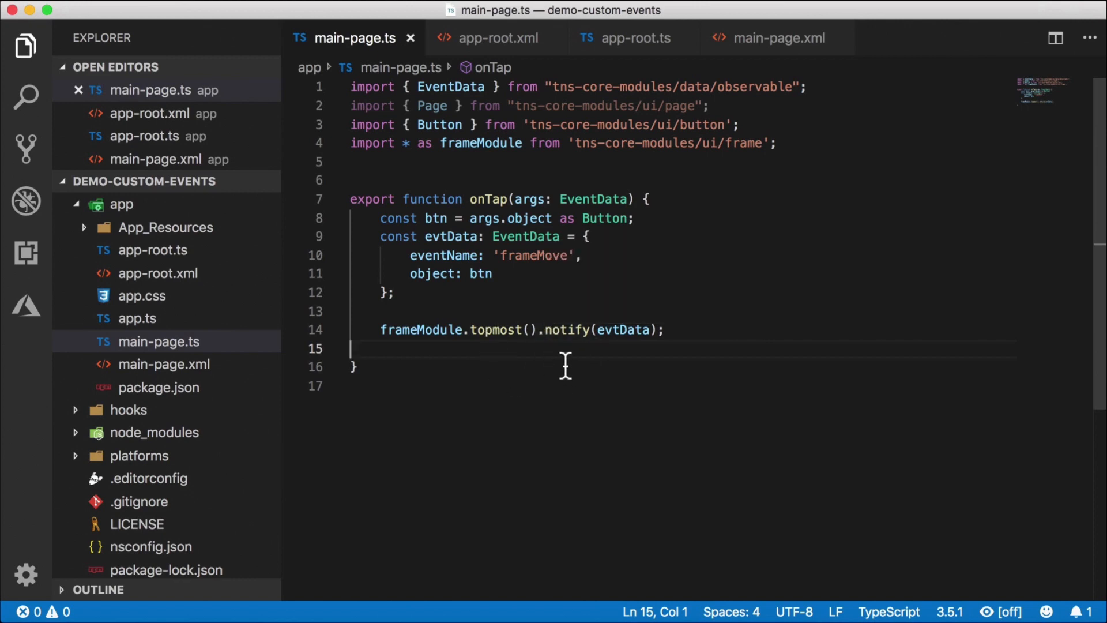
mouse_move(558, 364)
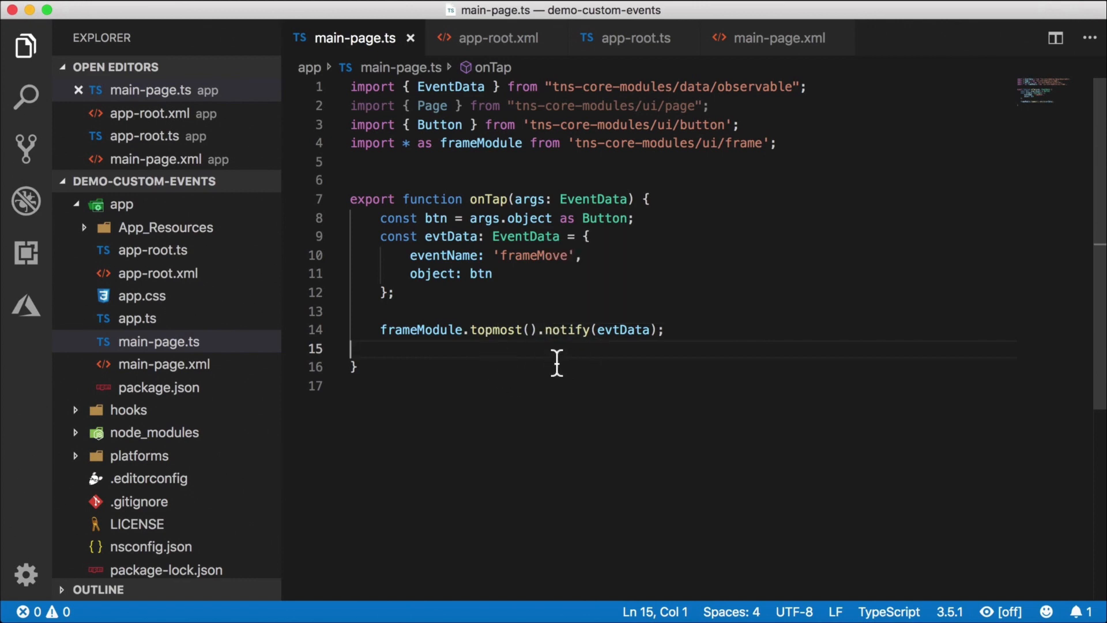